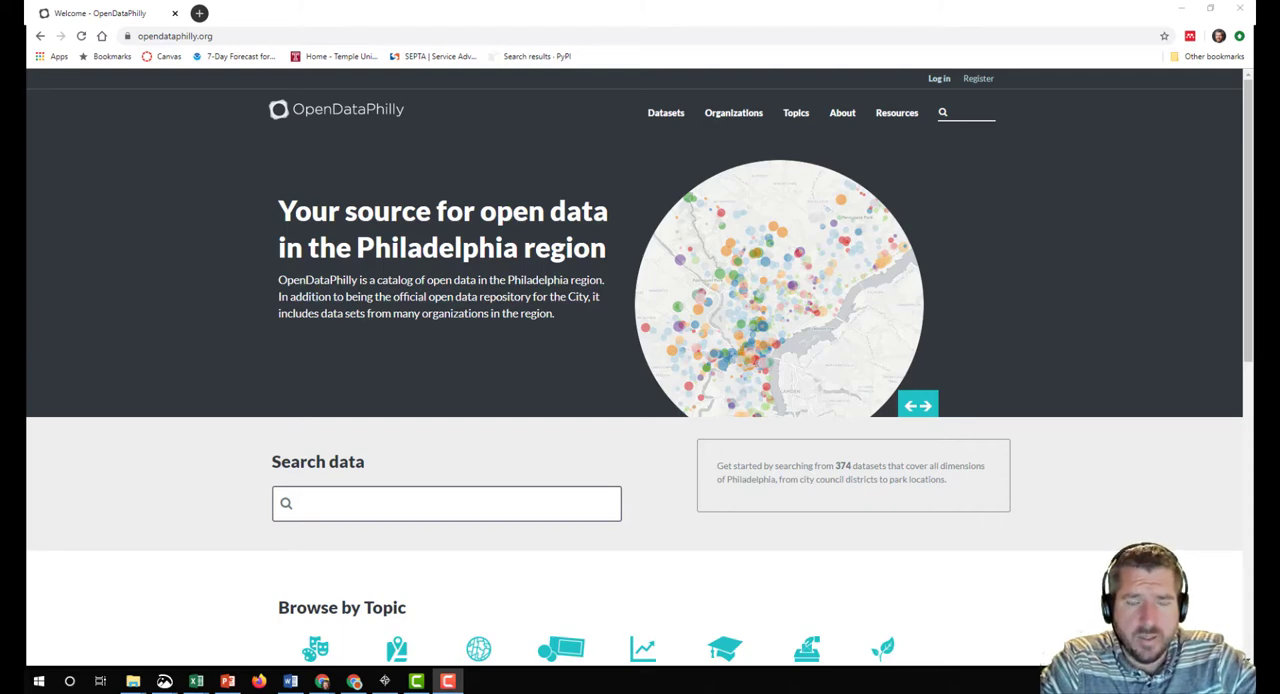
mouse_move(340, 110)
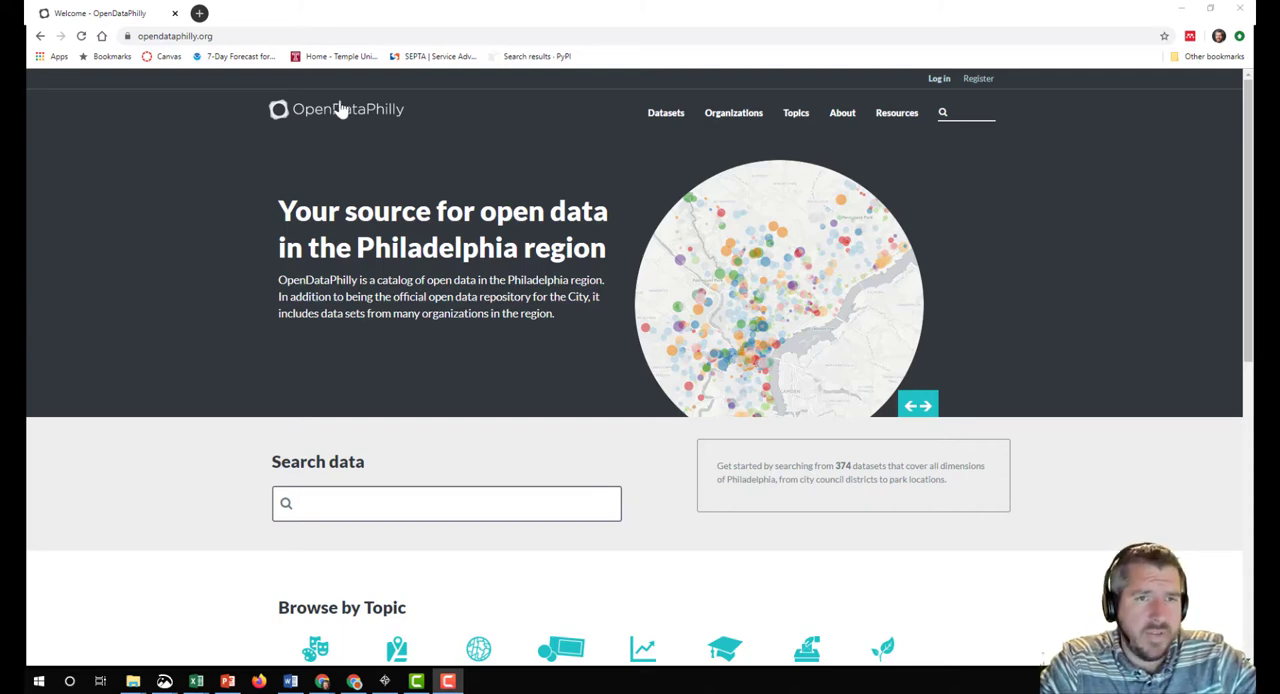
mouse_move(130, 284)
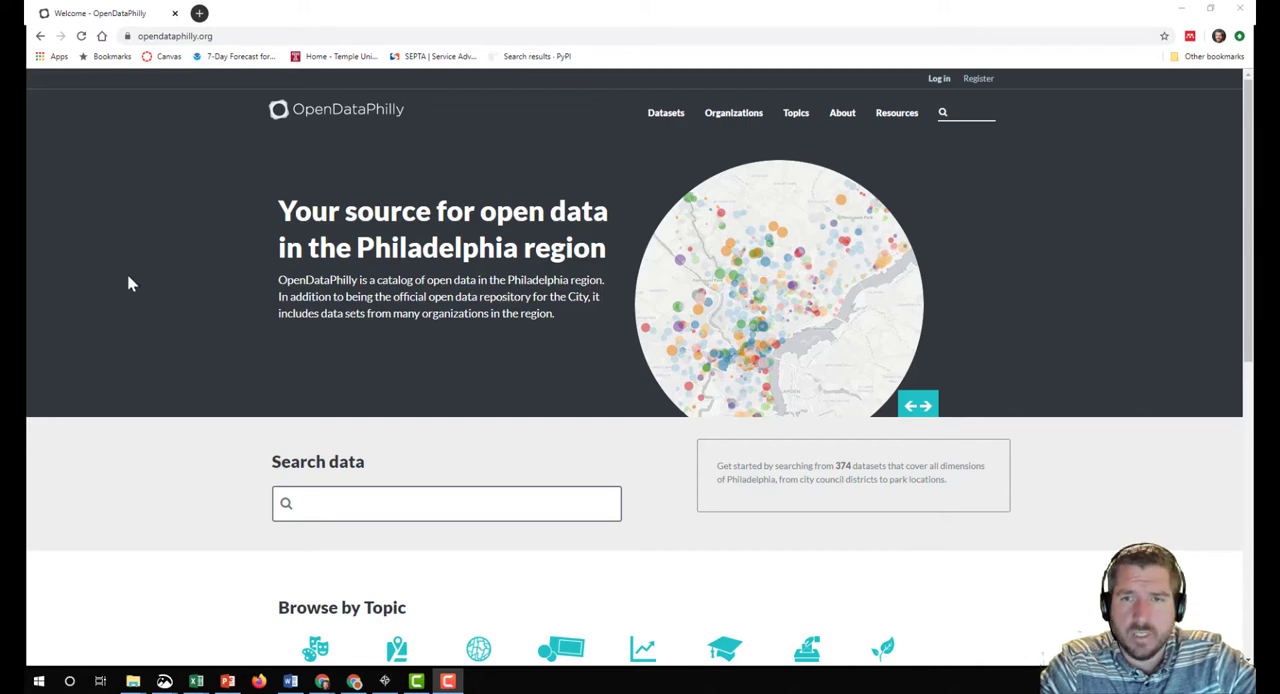
mouse_move(144, 342)
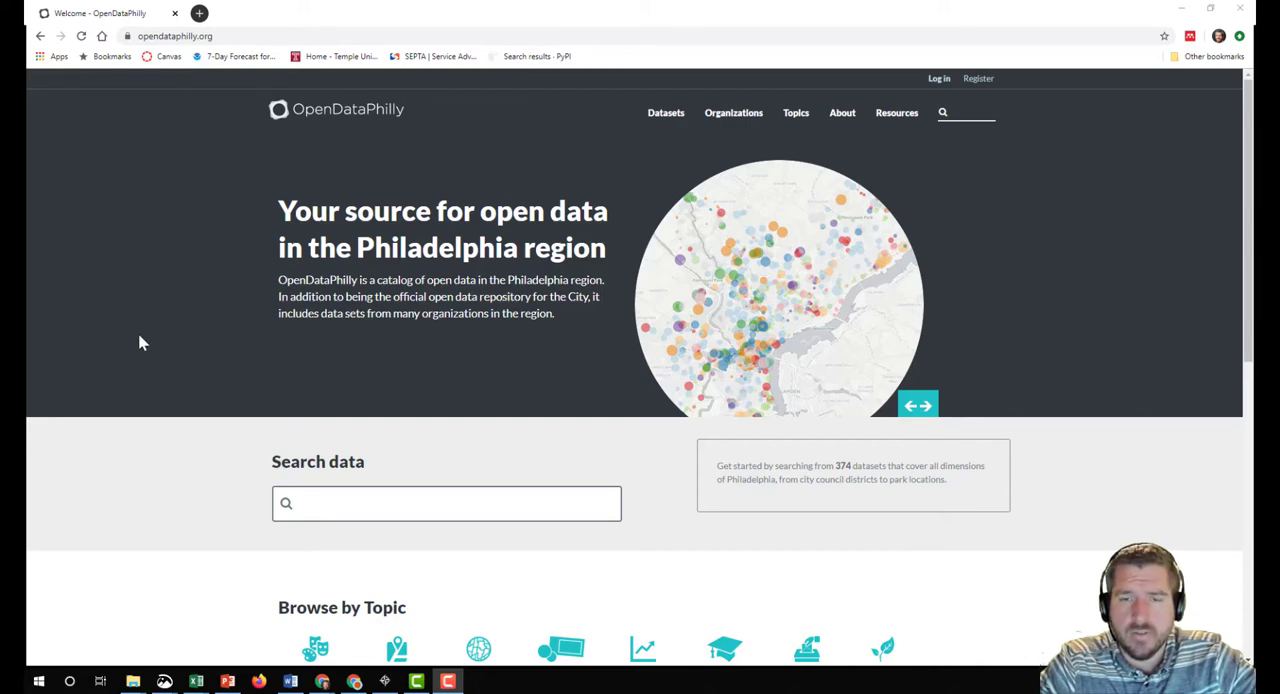
mouse_move(140, 364)
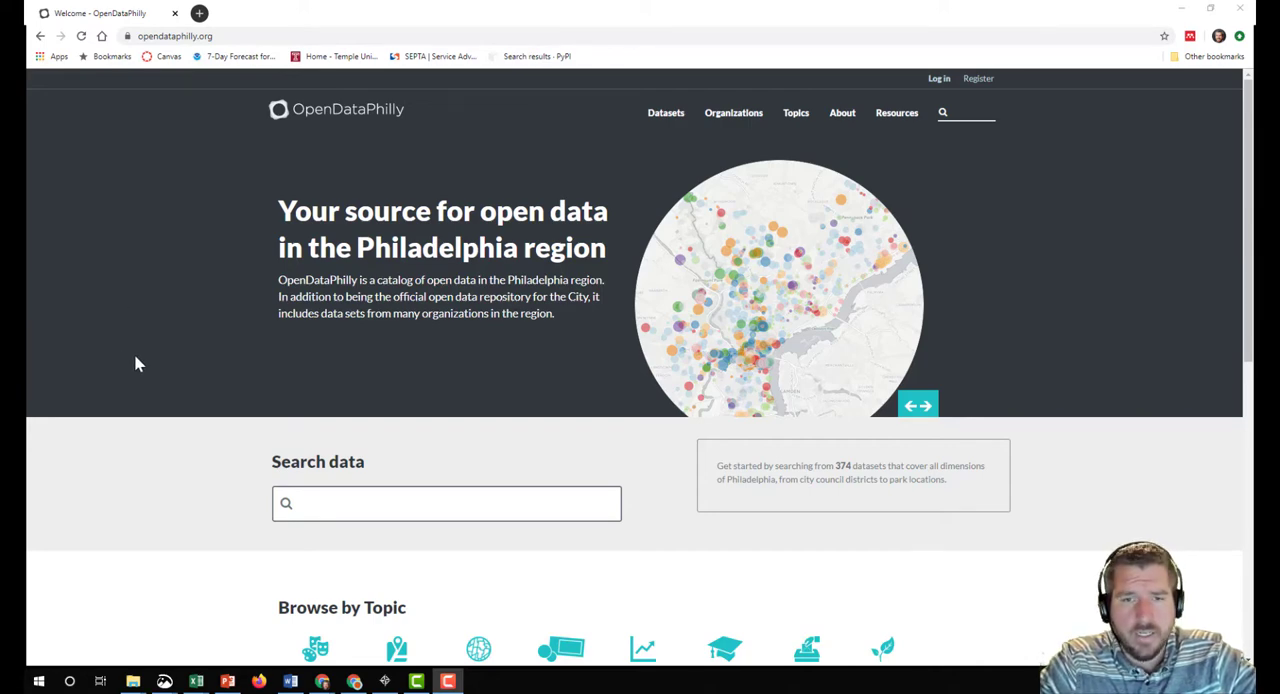
Browse the OpenDataPhilly home page and enter the Environment topic's dataset list.
scroll("down", 3)
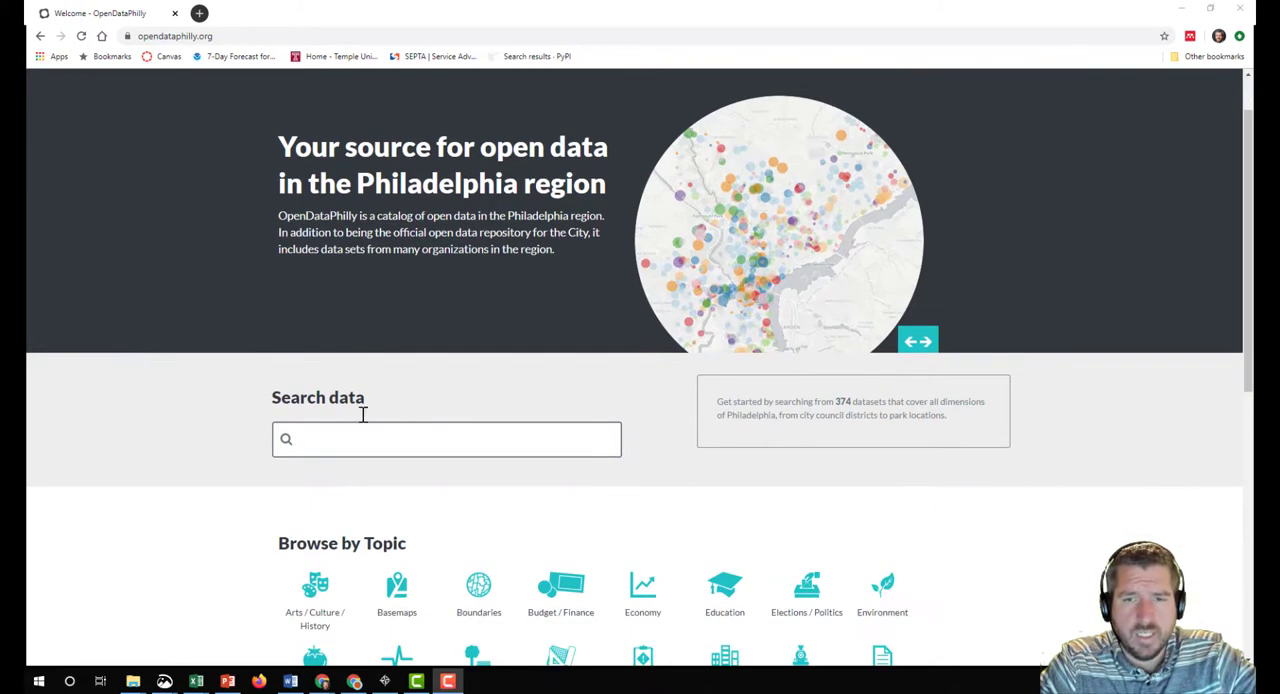
mouse_move(870, 440)
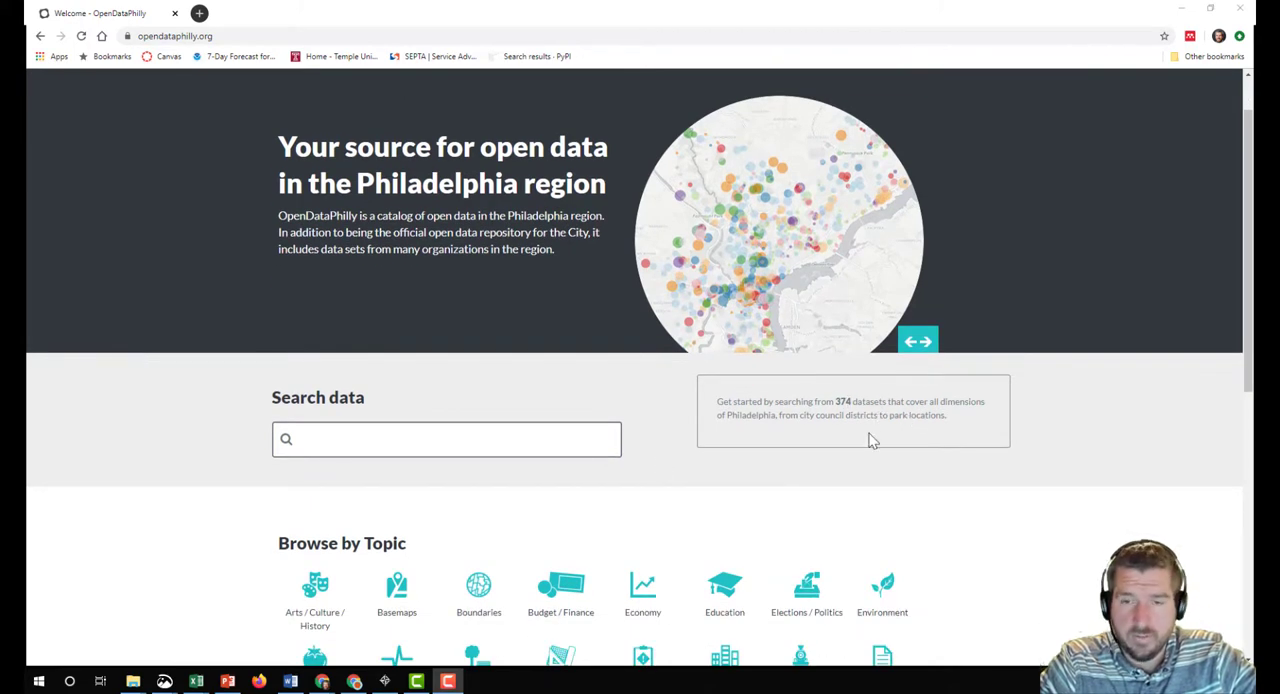
mouse_move(830, 488)
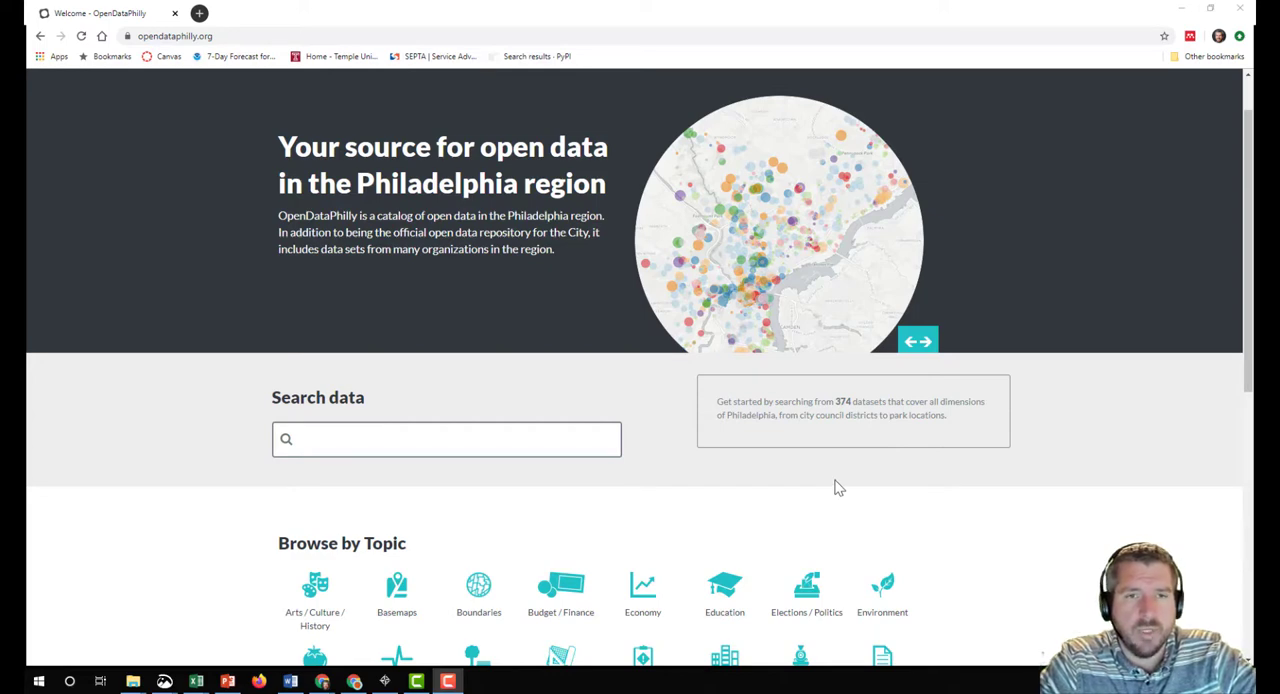
mouse_move(950, 502)
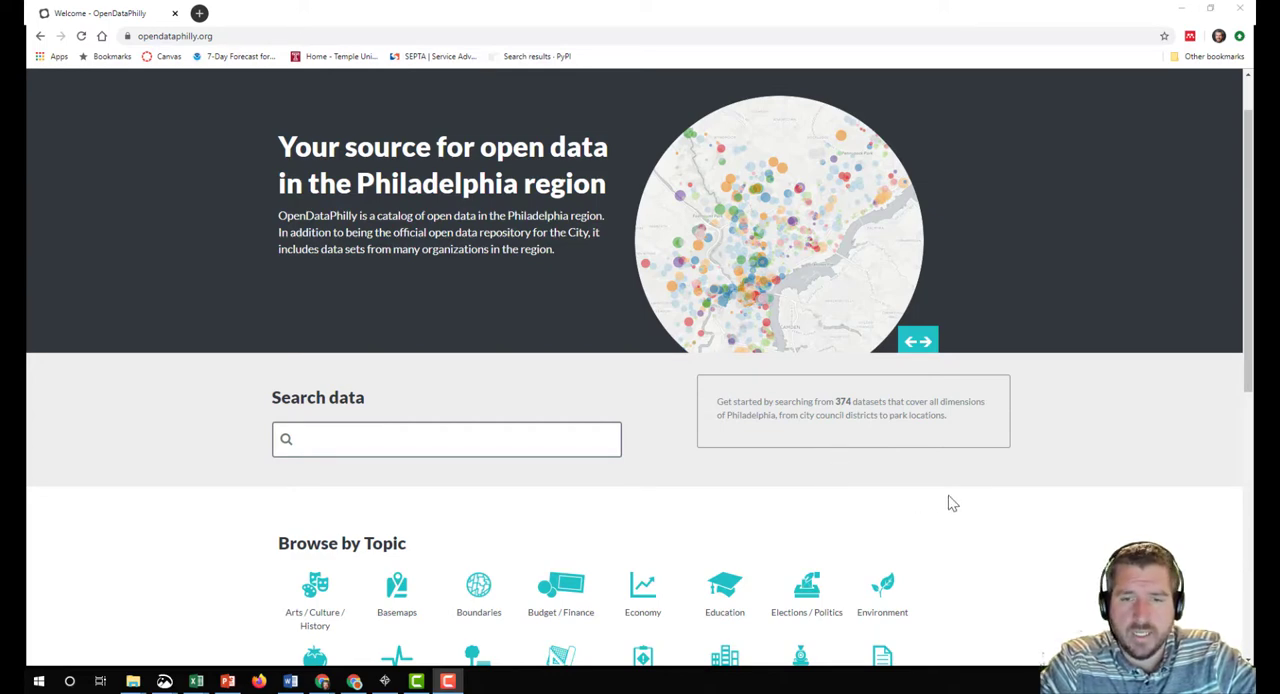
scroll("down", 3)
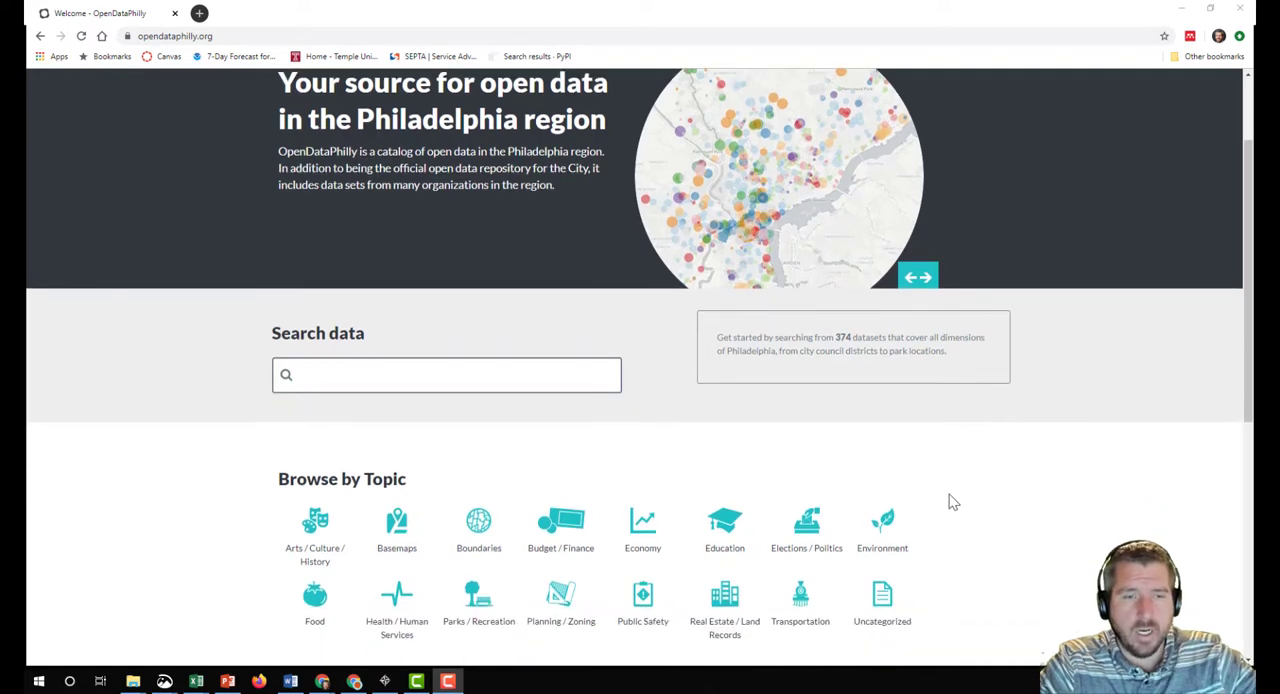
mouse_move(708, 500)
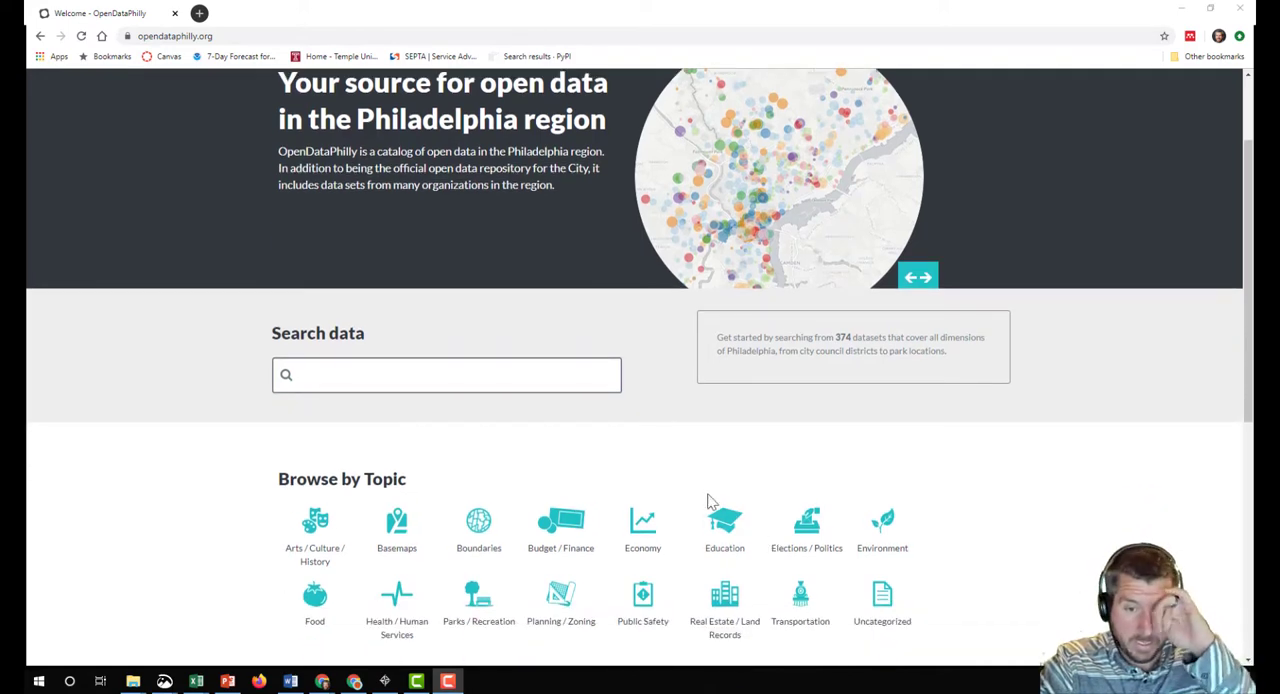
mouse_move(998, 524)
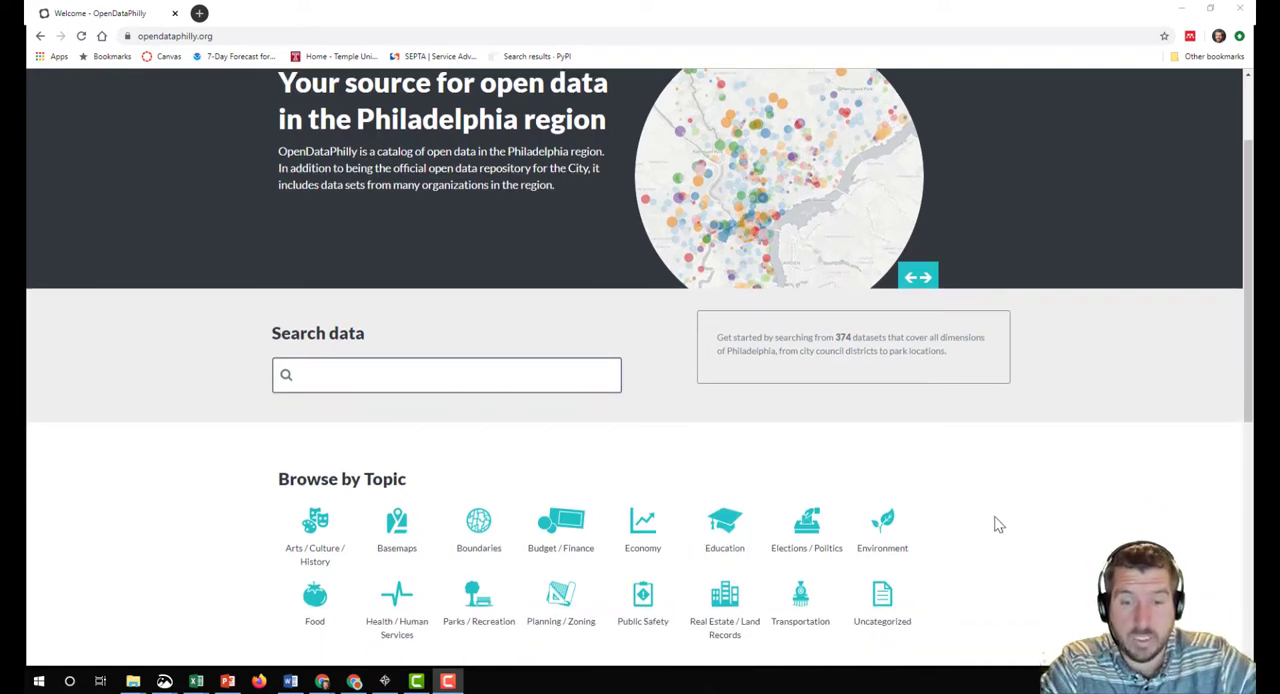
scroll("down", 3)
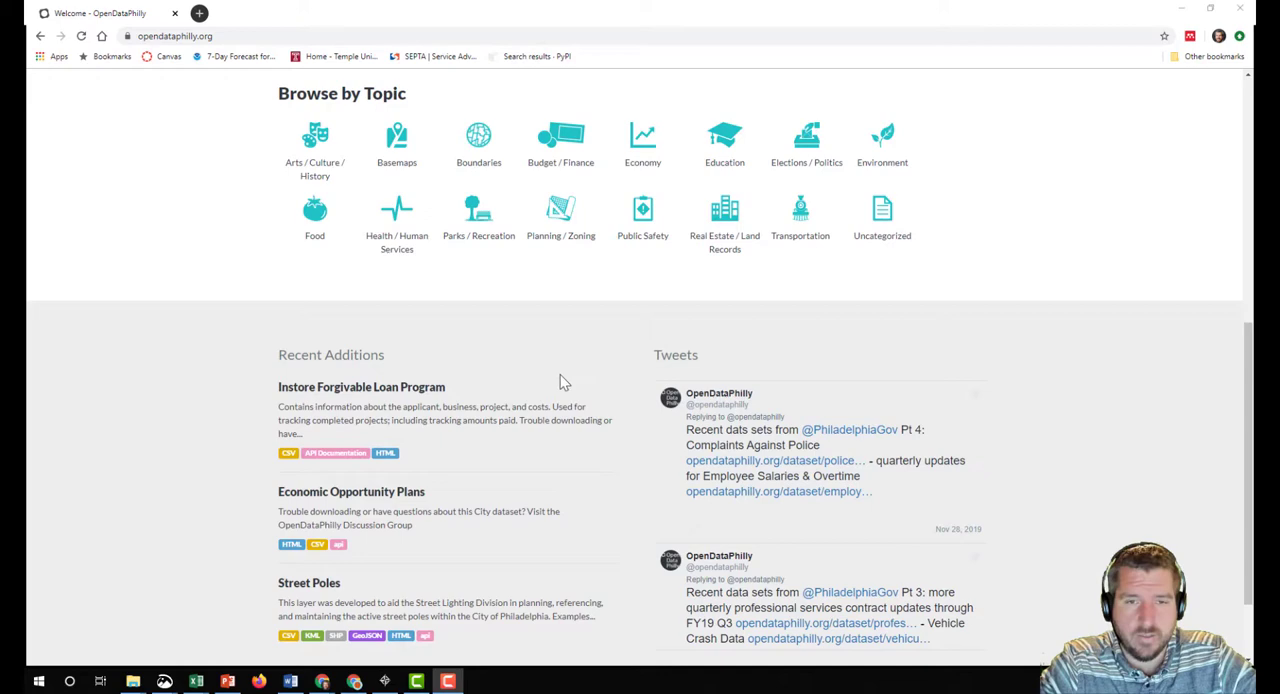
mouse_move(576, 362)
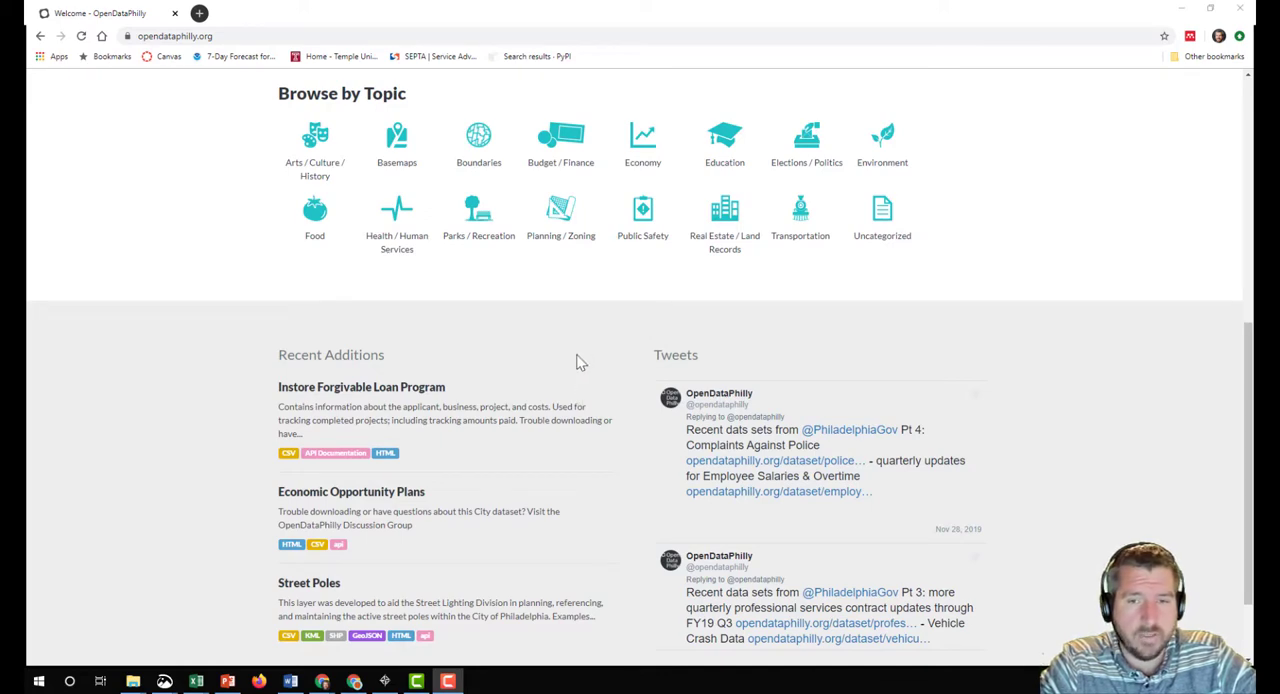
mouse_move(590, 384)
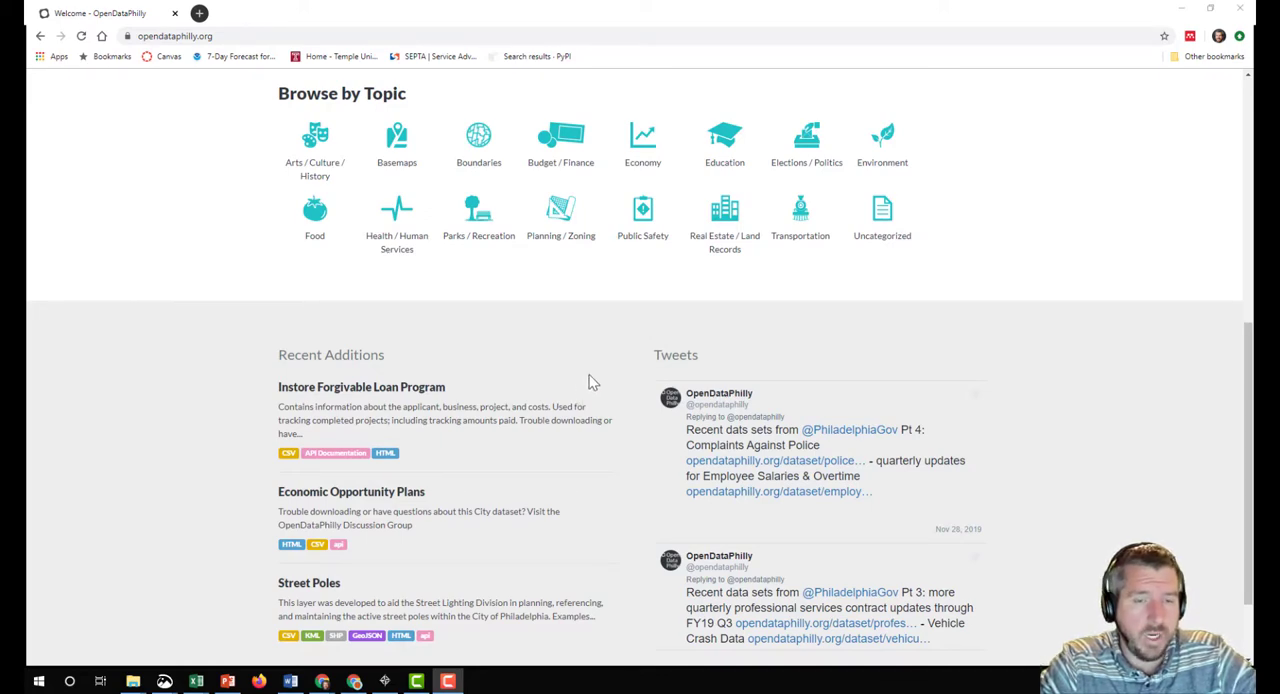
scroll("up", 3)
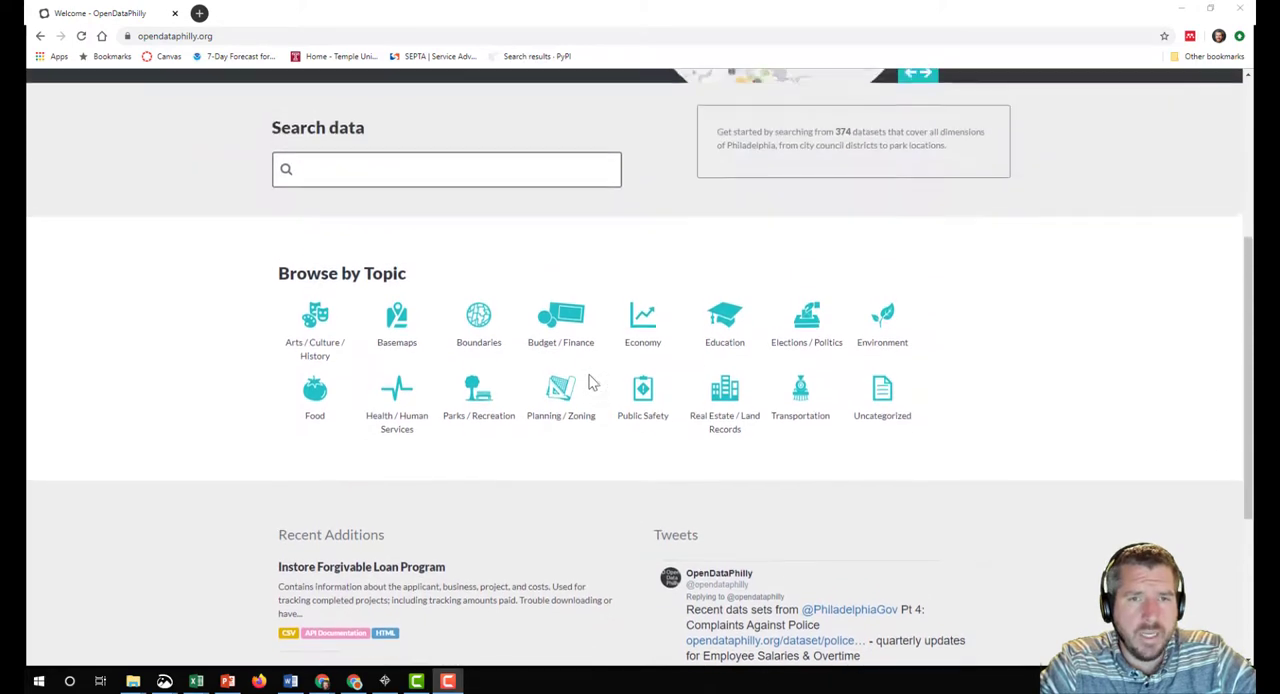
scroll("up", 3)
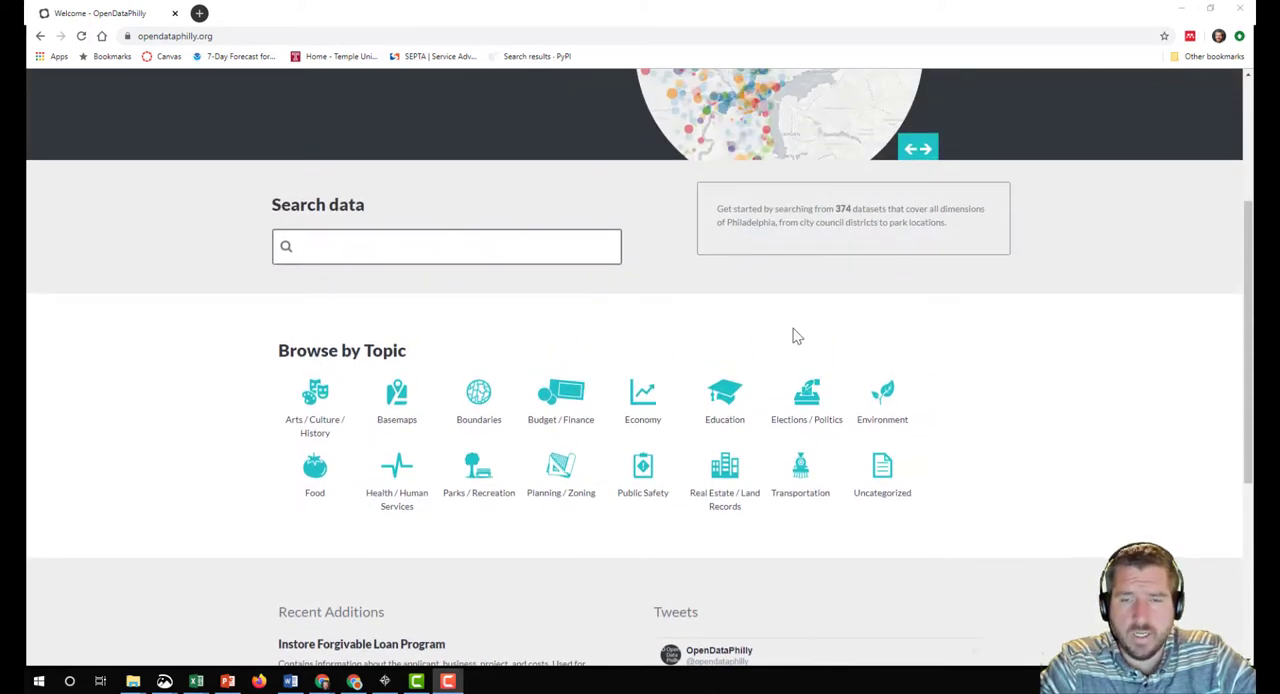
mouse_move(882, 398)
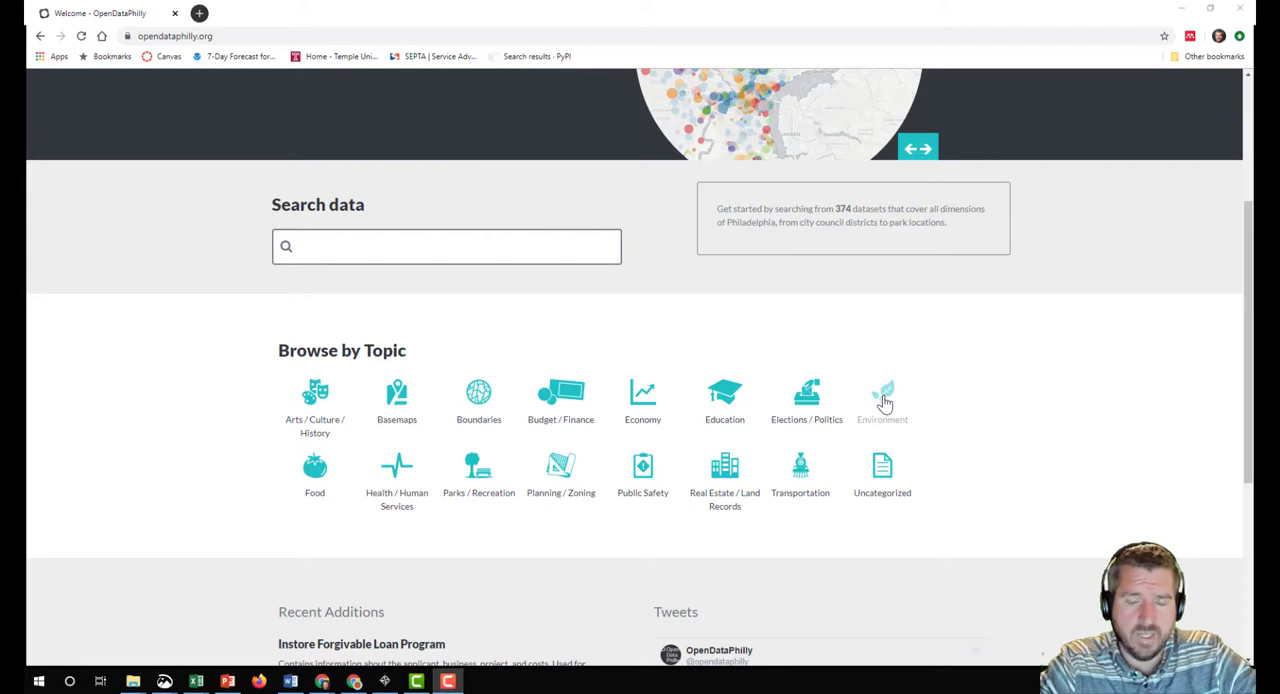
left_click(882, 396)
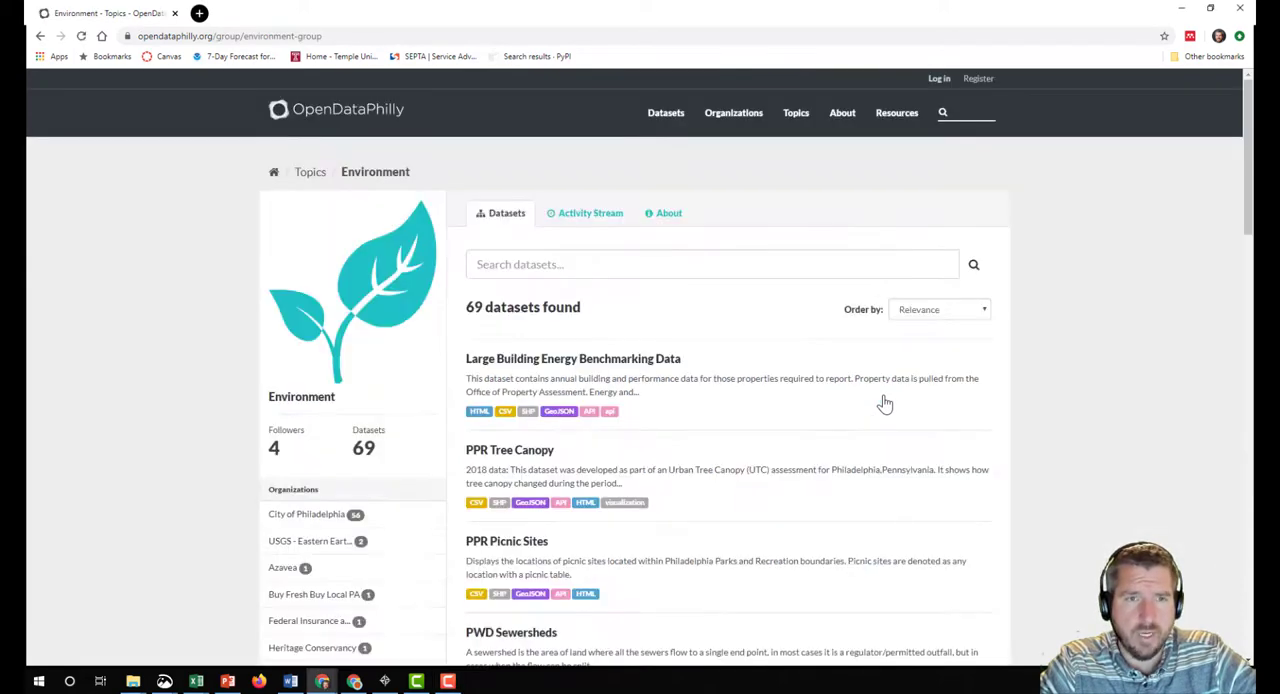
mouse_move(788, 336)
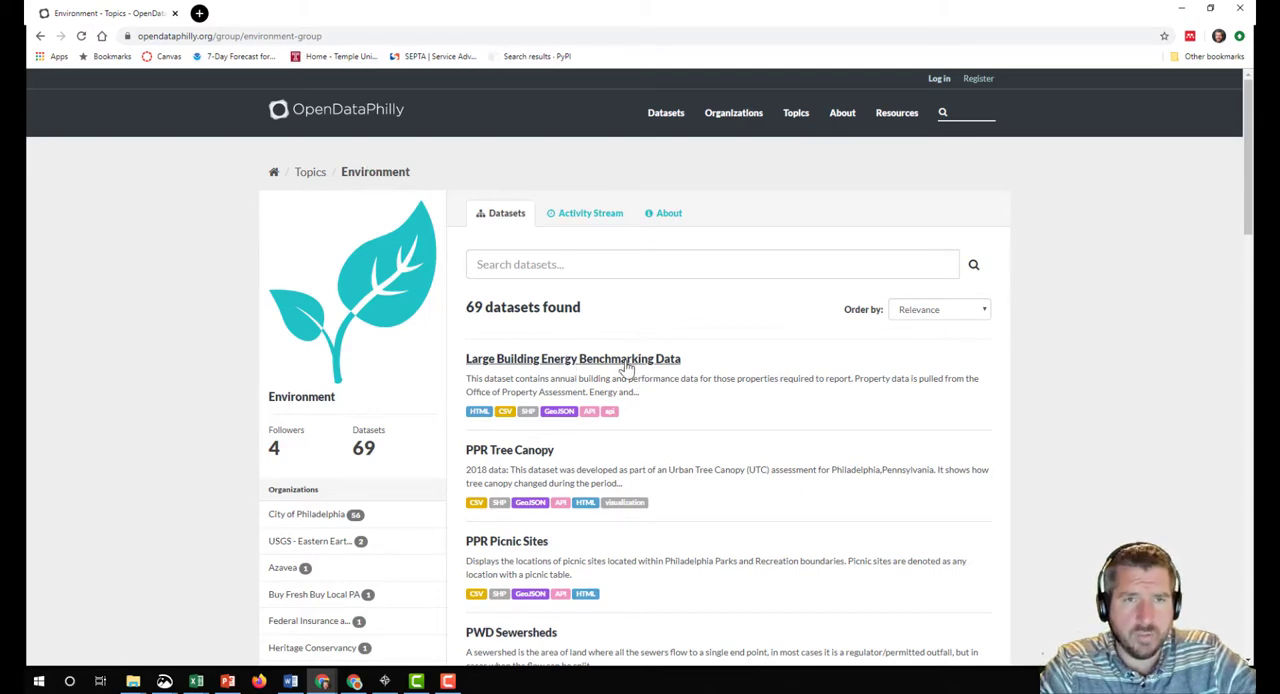
Open the Large Building Energy Benchmarking Data dataset page.
left_click(572, 358)
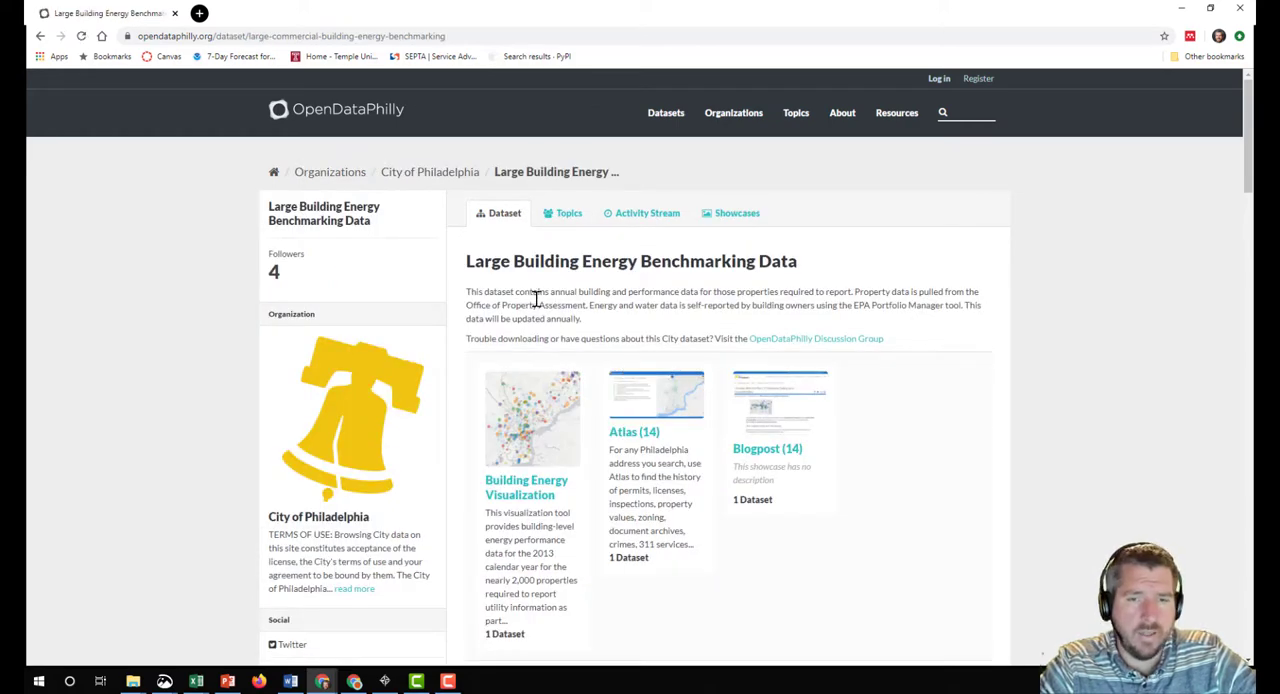
mouse_move(532, 430)
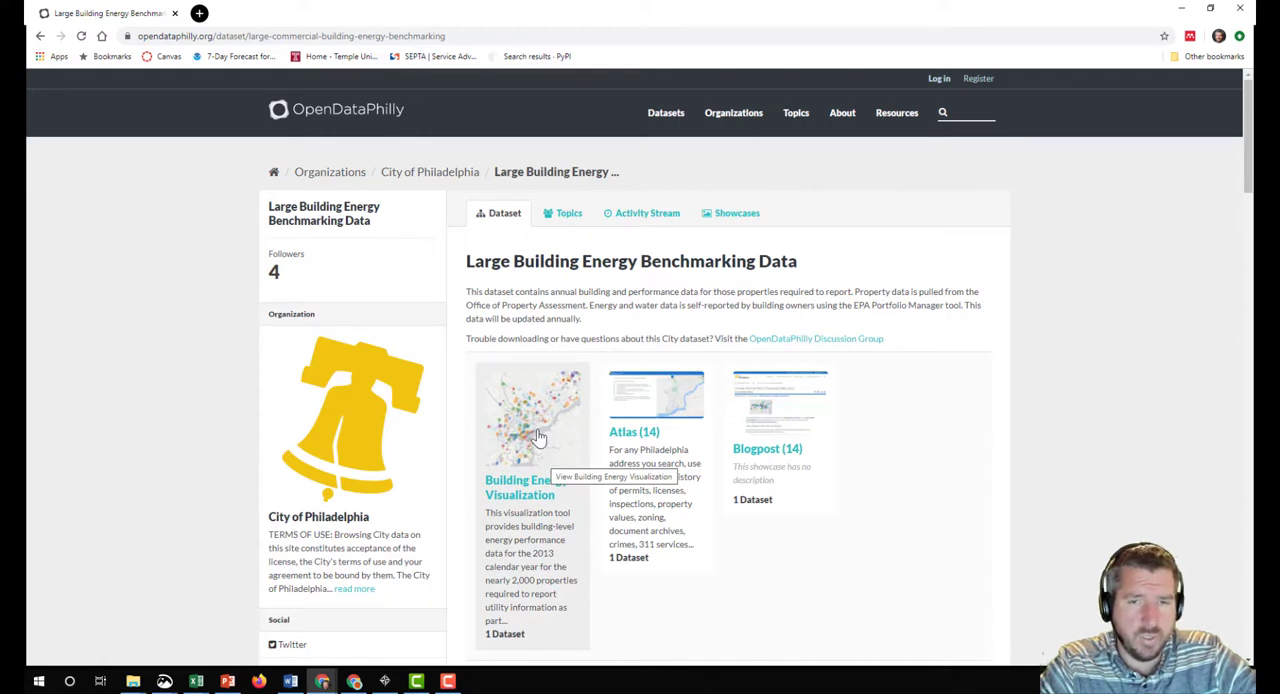
mouse_move(678, 464)
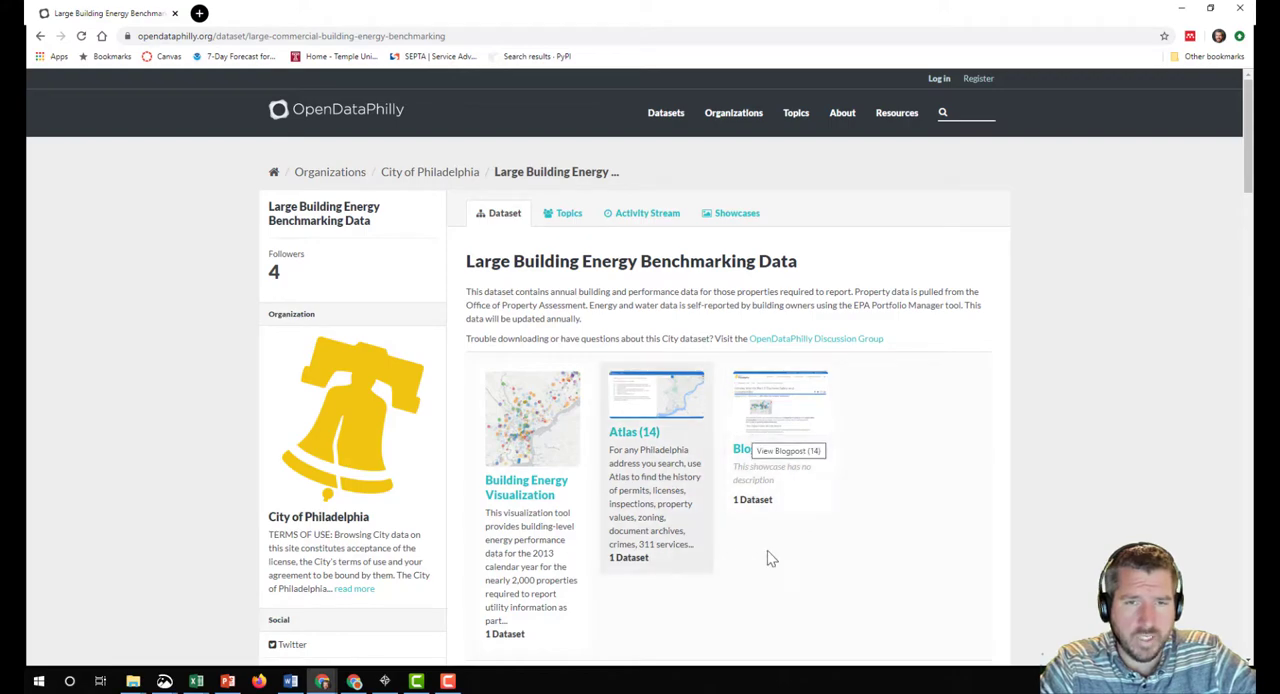
Review the benchmarking dataset's yearly resource files in the Data and Resources list.
scroll("down", 3)
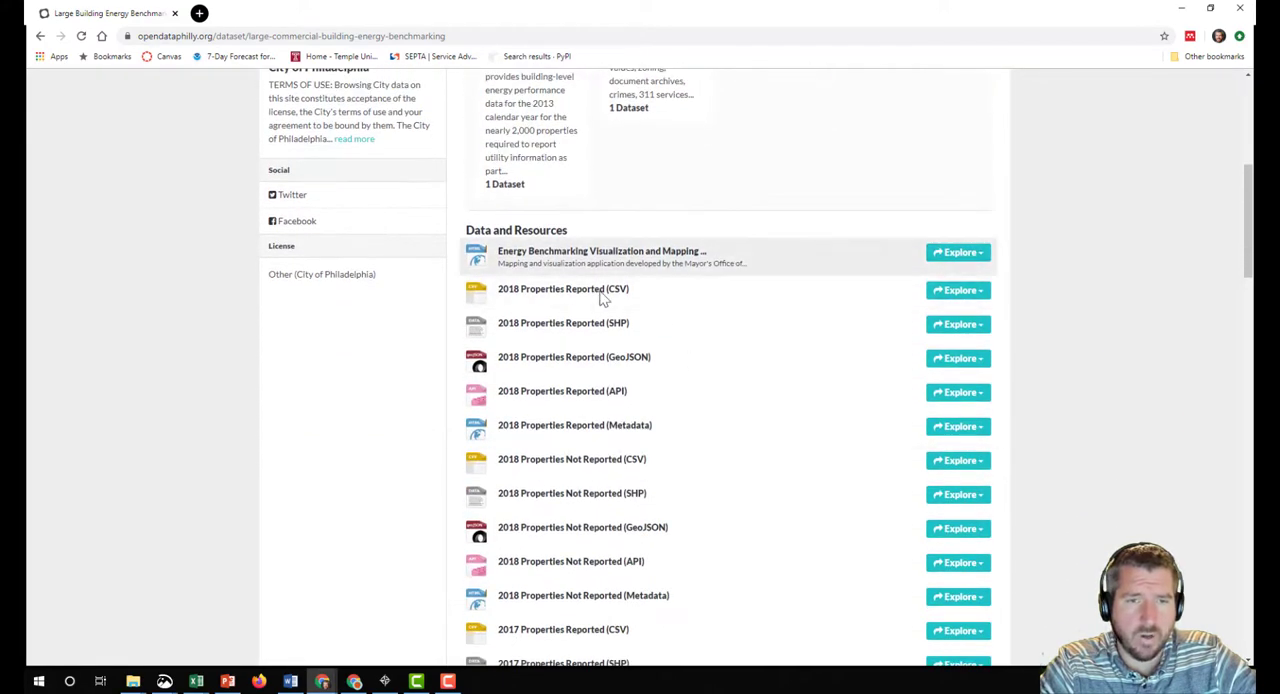
scroll("down", 3)
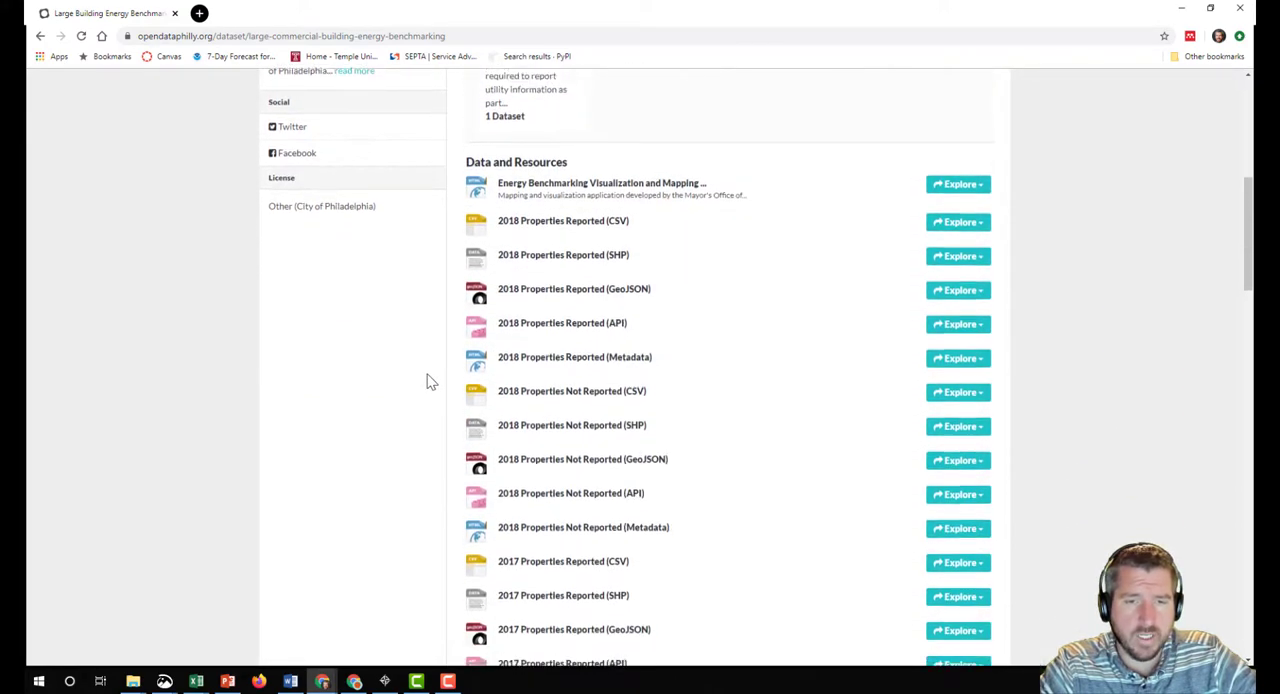
scroll("down", 3)
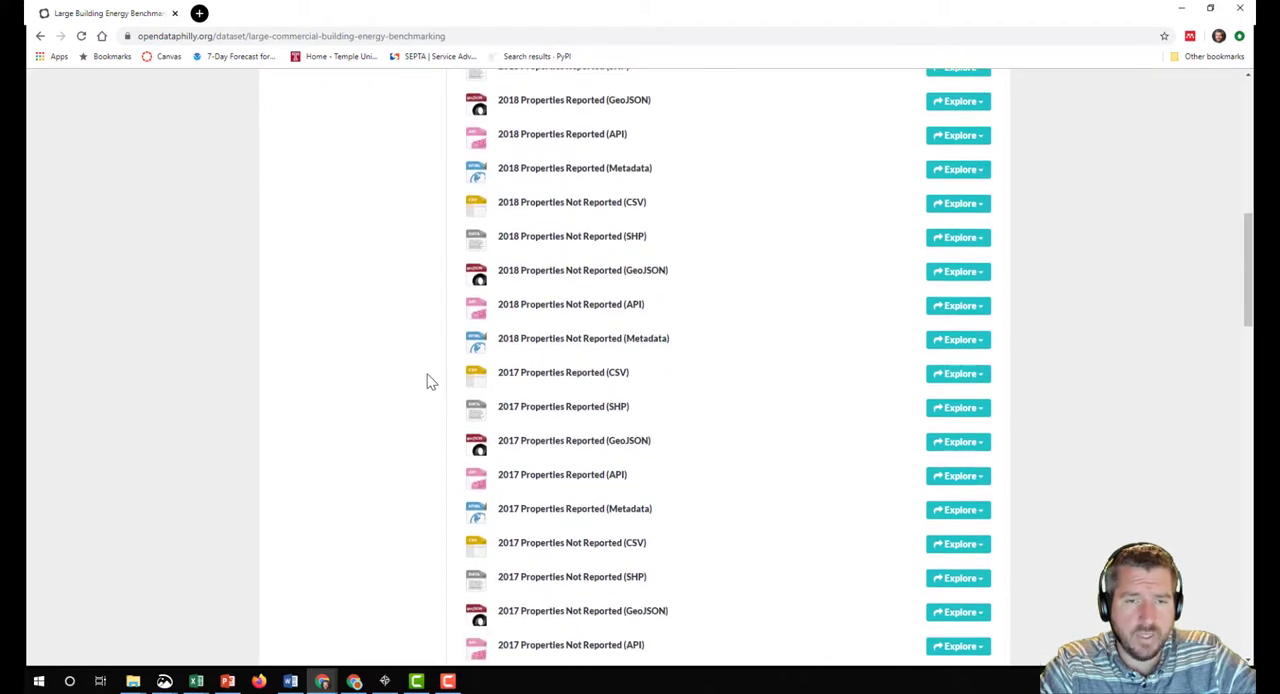
scroll("down", 3)
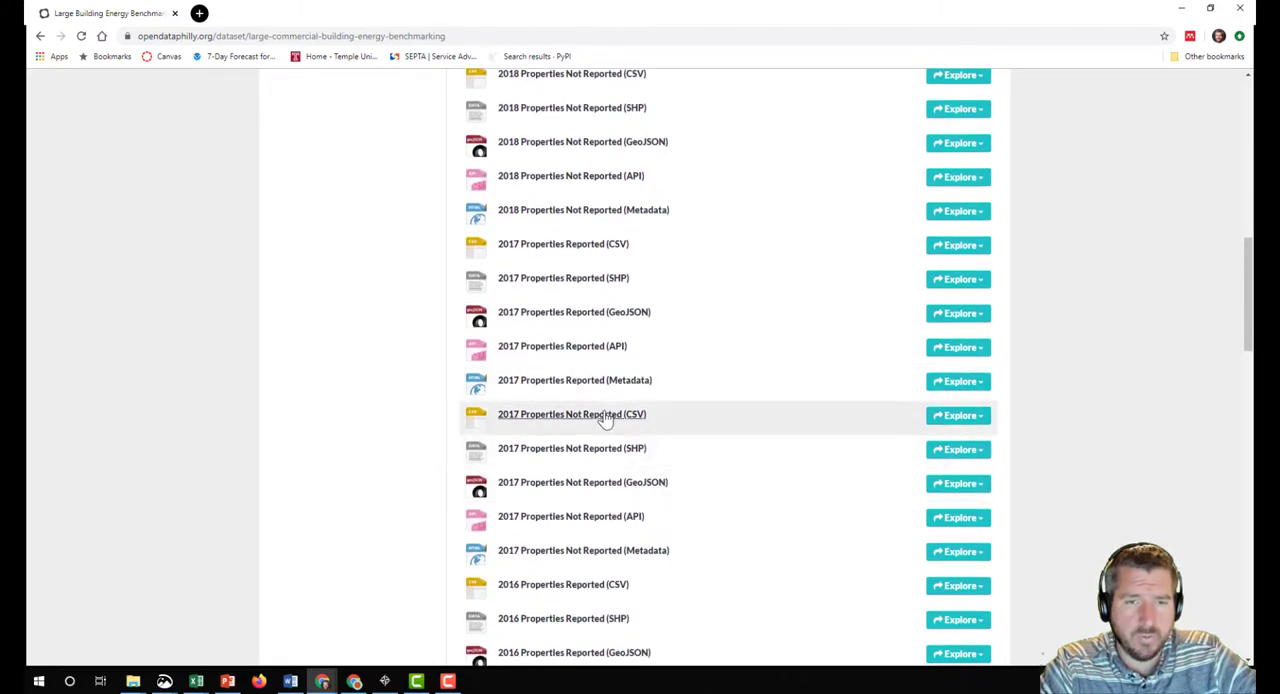
mouse_move(556, 348)
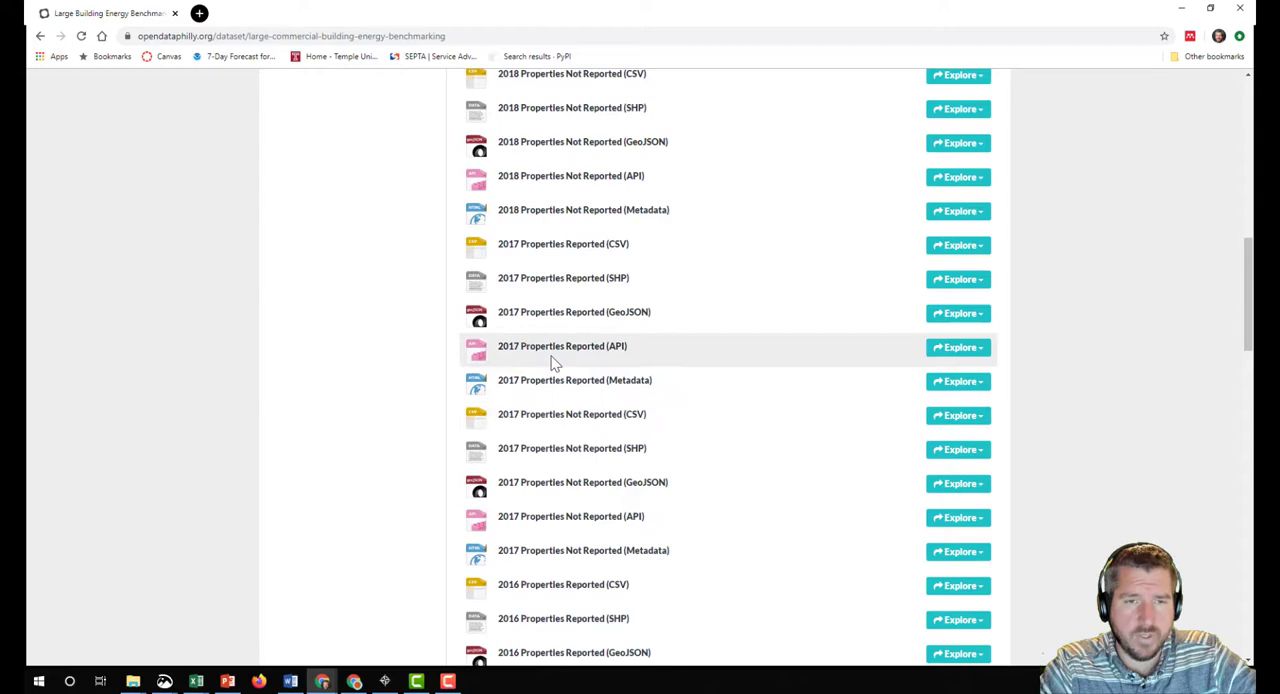
scroll("down", 3)
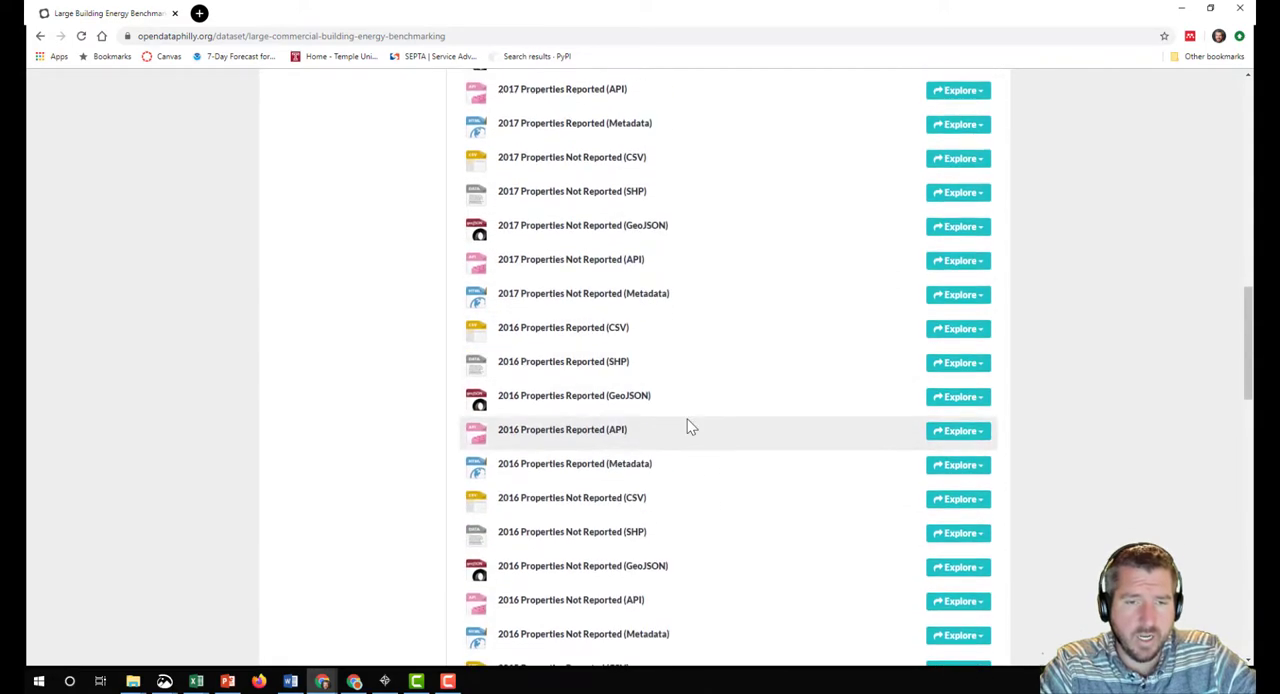
scroll("down", 3)
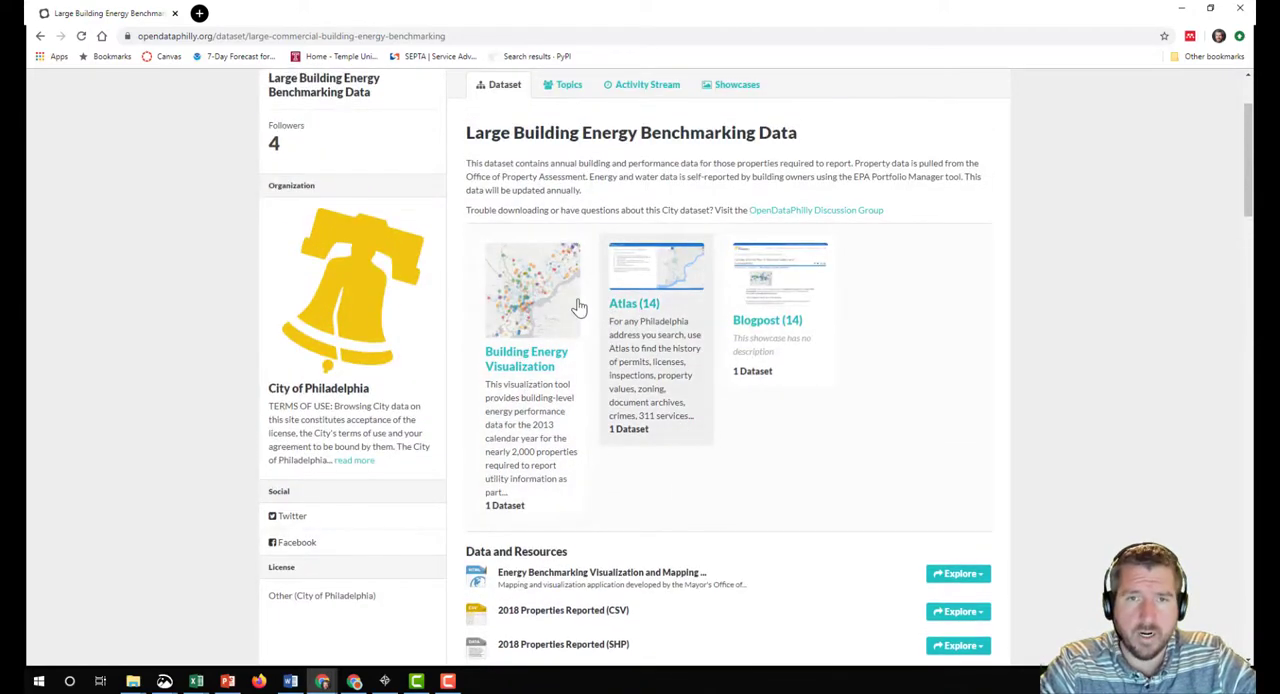
mouse_move(520, 364)
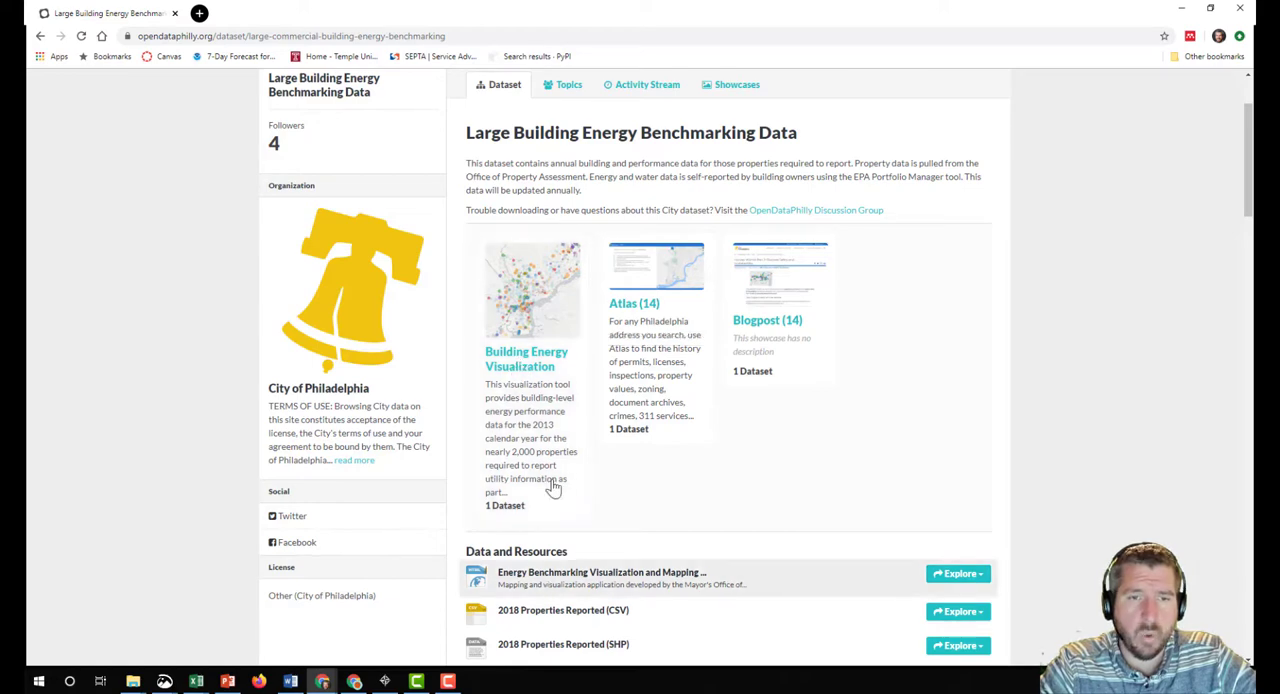
Open the Building Energy Visualization showcase linked from the dataset.
left_click(526, 358)
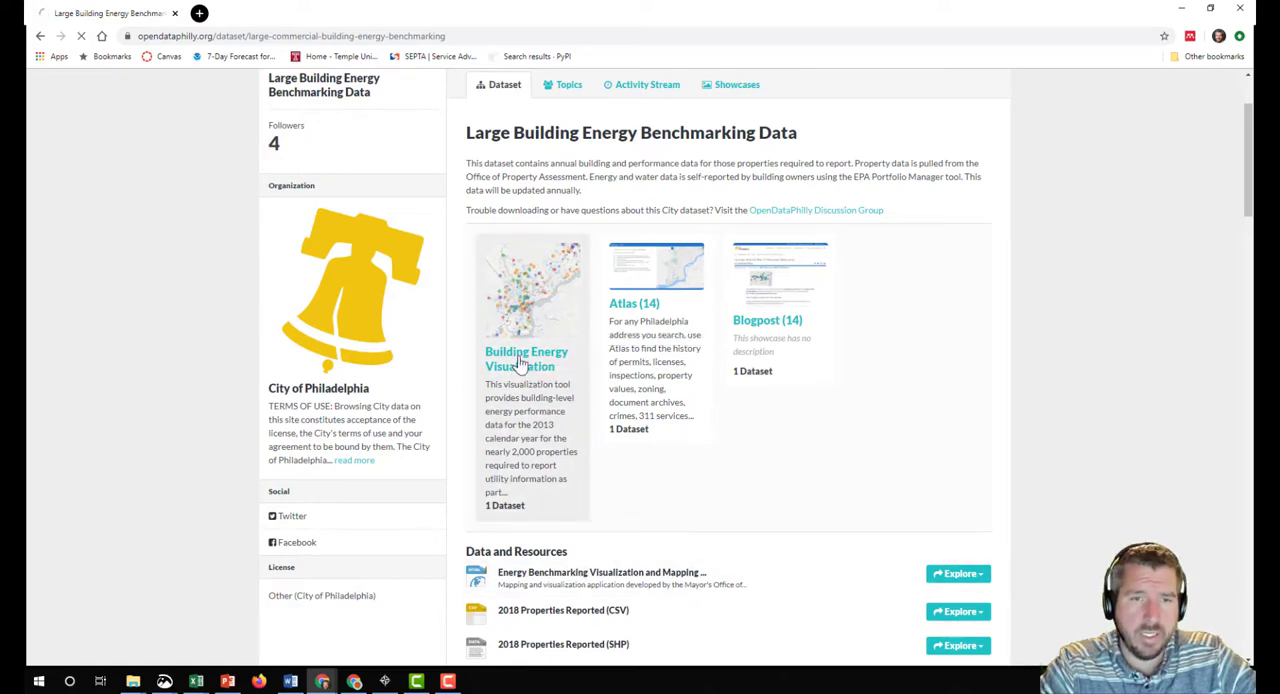
left_click(526, 358)
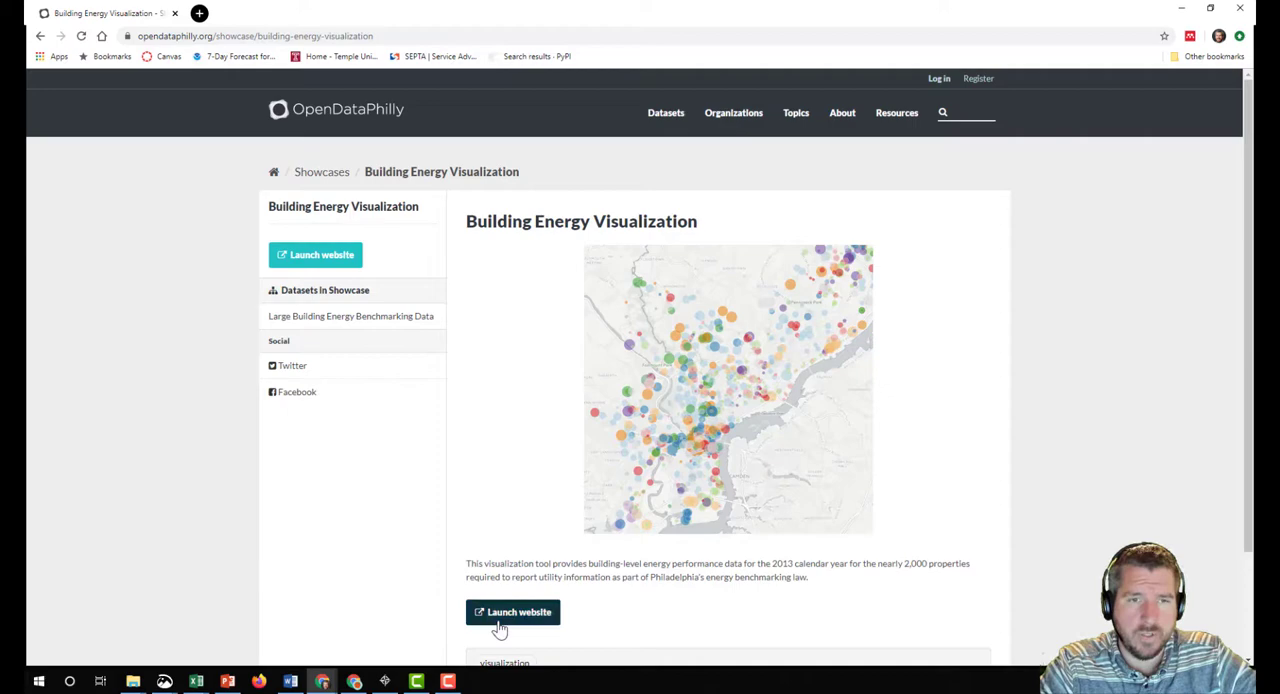
Launch the Building Energy Visualization website and wait for its building map to load.
left_click(512, 612)
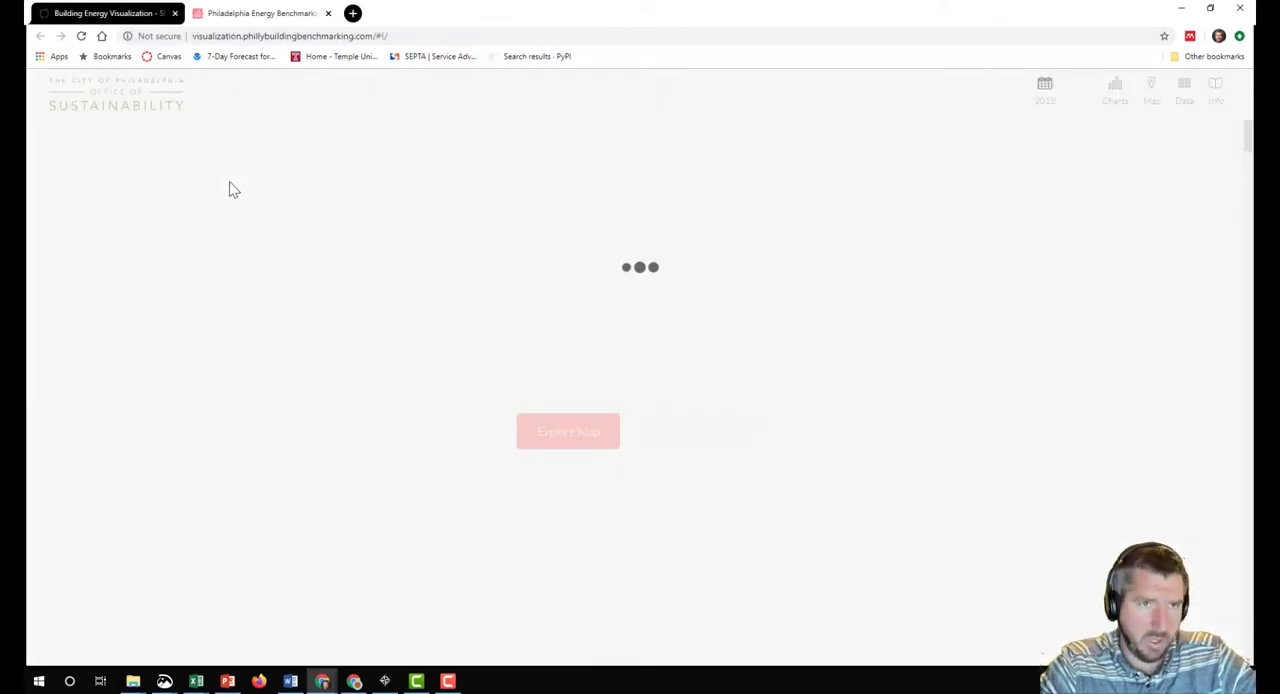
left_click(568, 432)
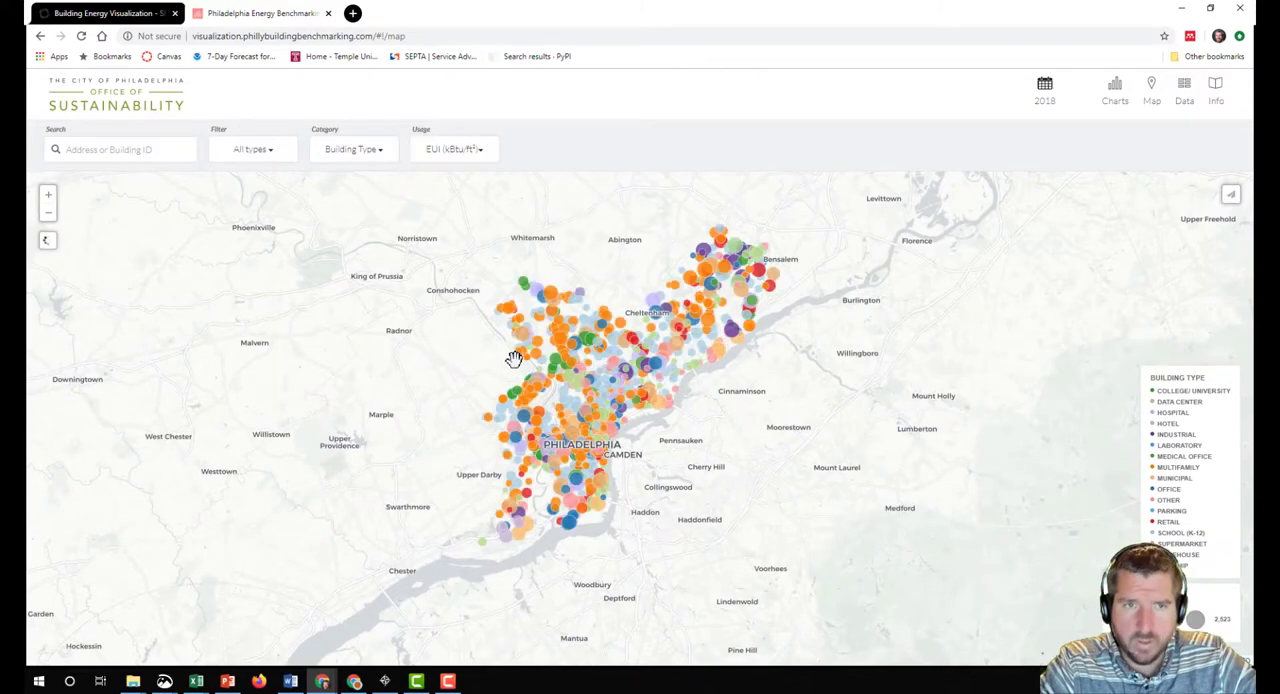
mouse_move(464, 336)
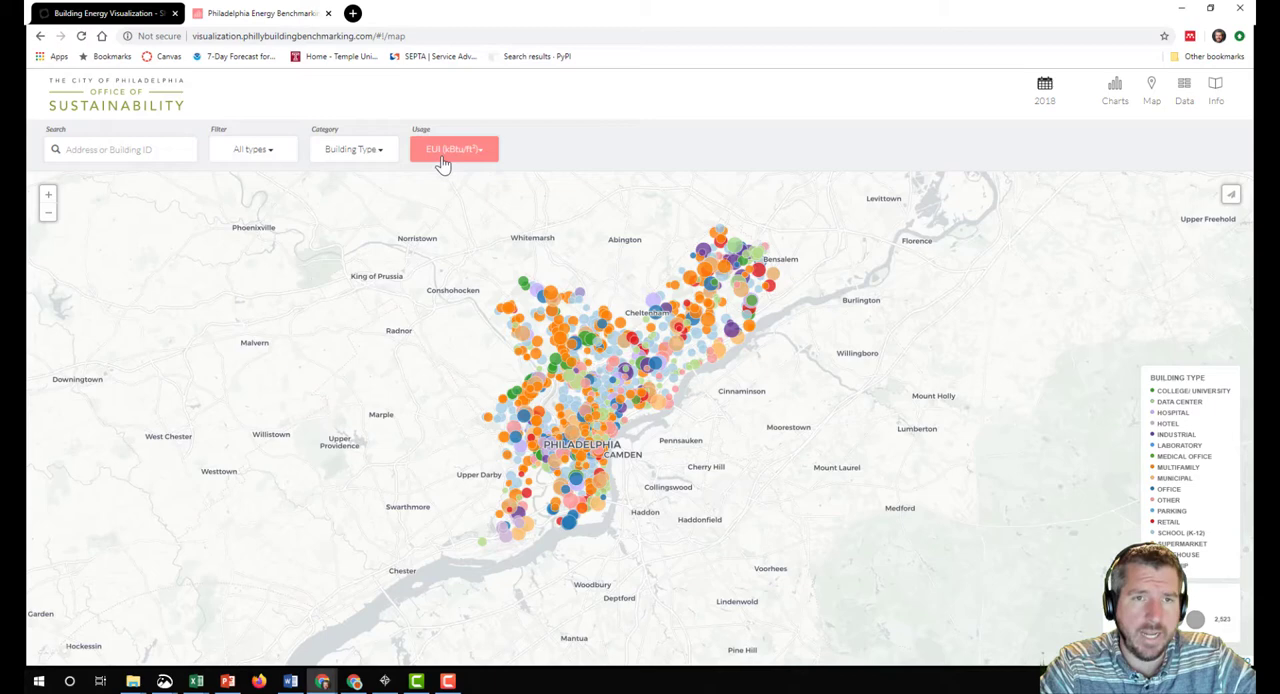
mouse_move(468, 160)
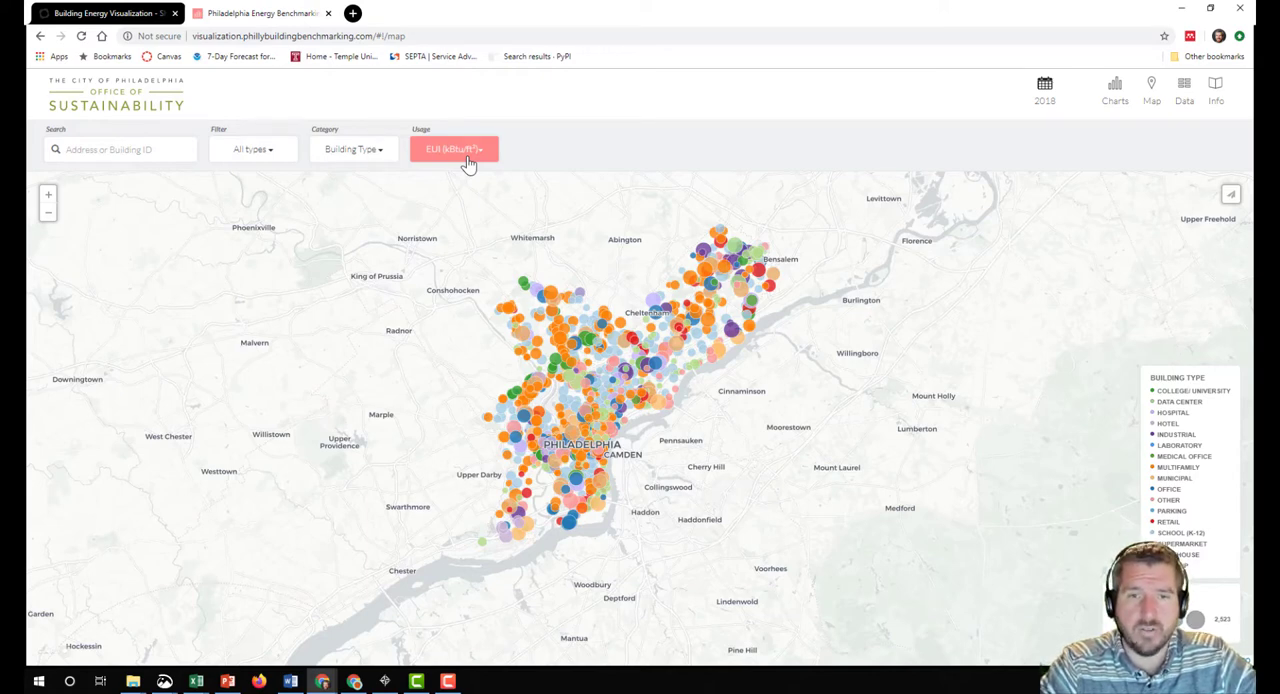
mouse_move(1104, 352)
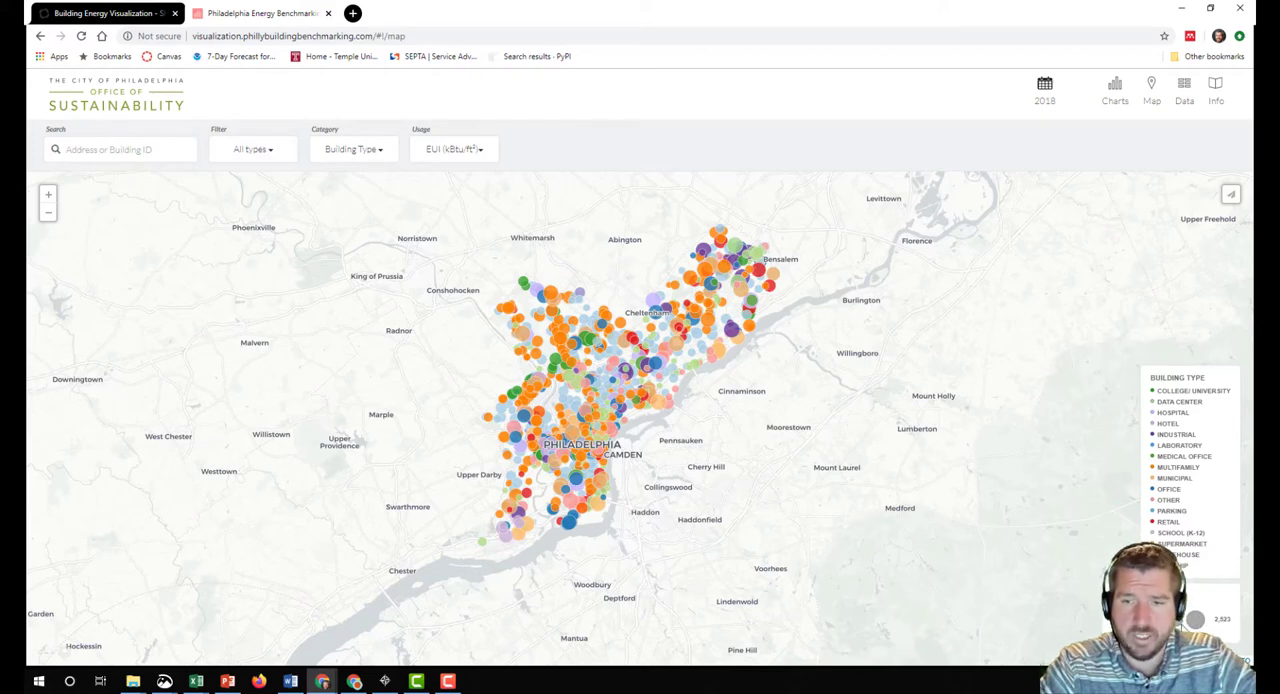
mouse_move(456, 384)
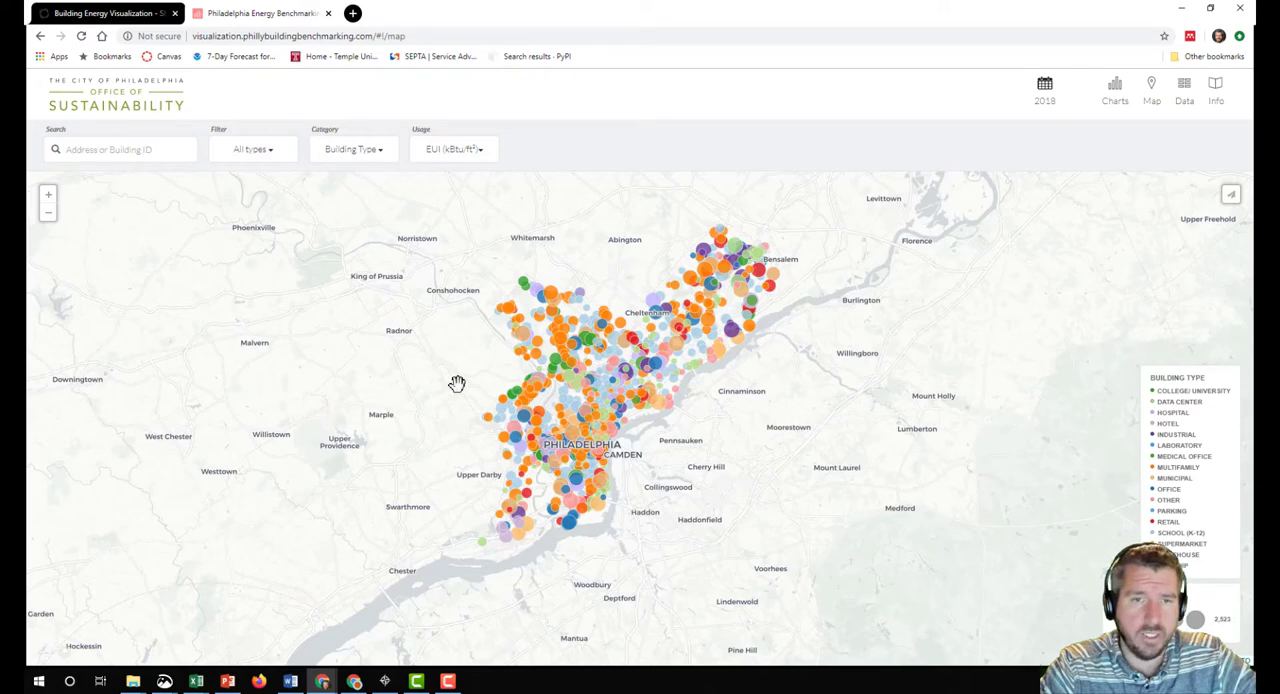
Search the map for ZIP 19122 (North Philadelphia East) and show 1700 N. Broad's energy details.
left_click(120, 148)
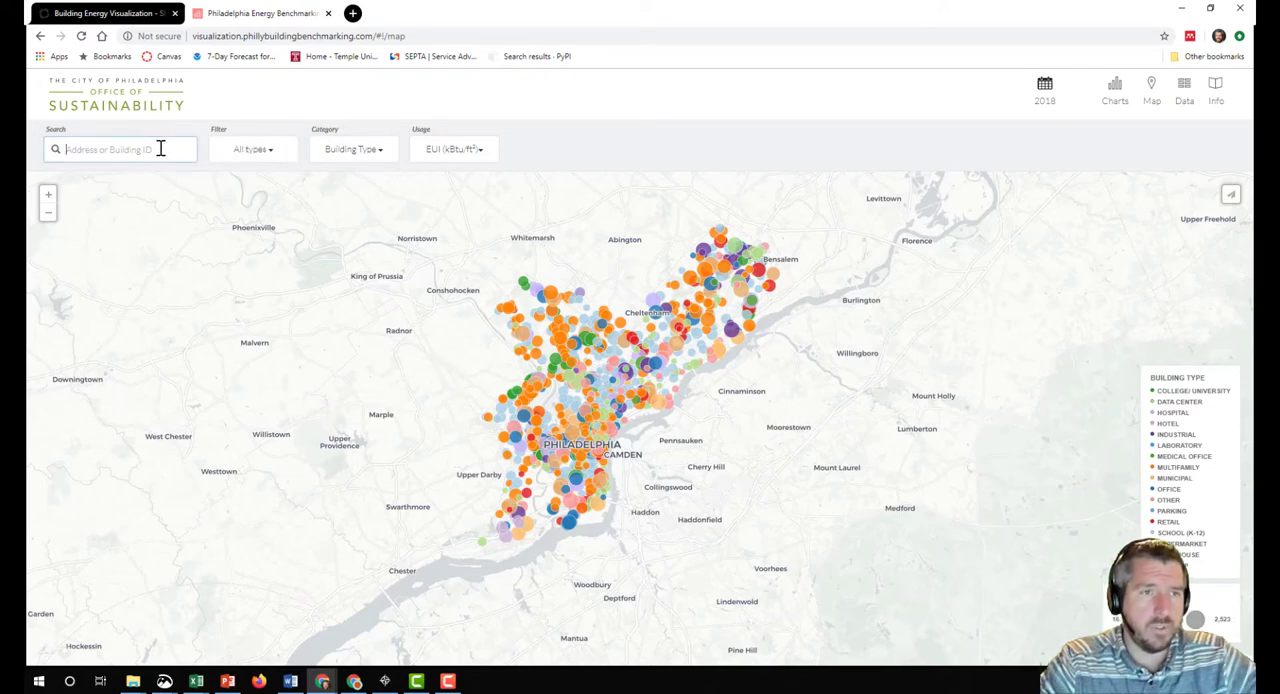
type("19122")
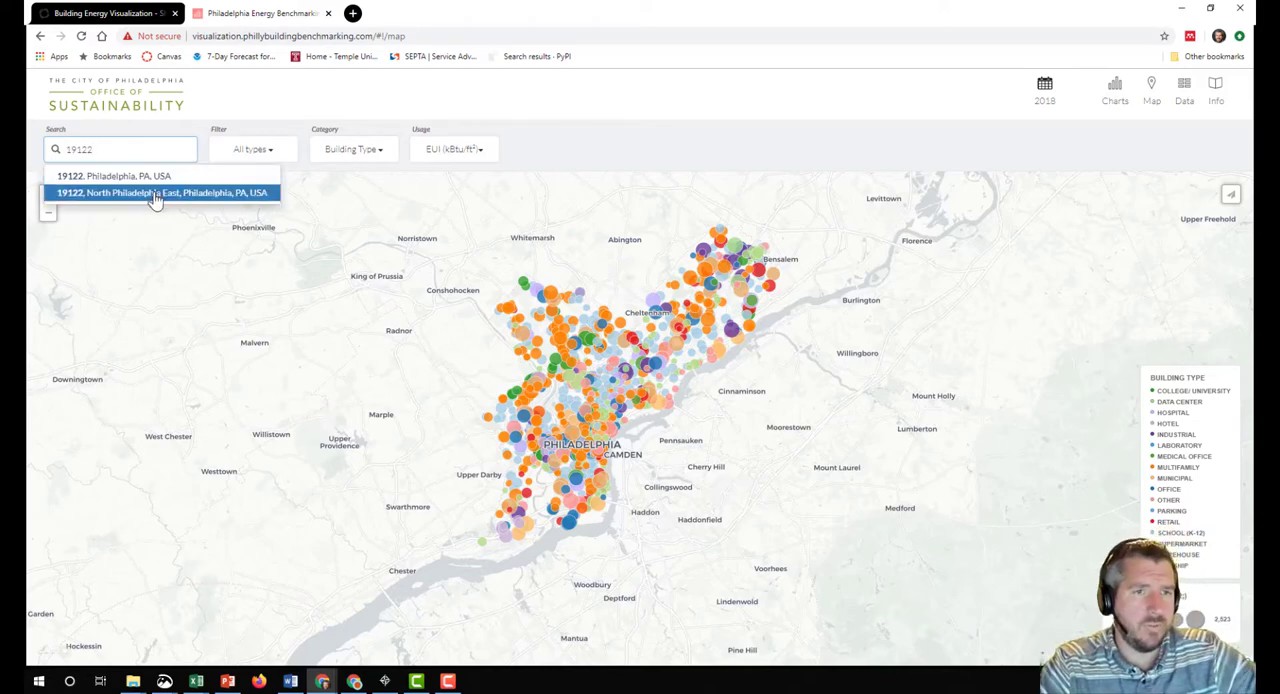
left_click(160, 192)
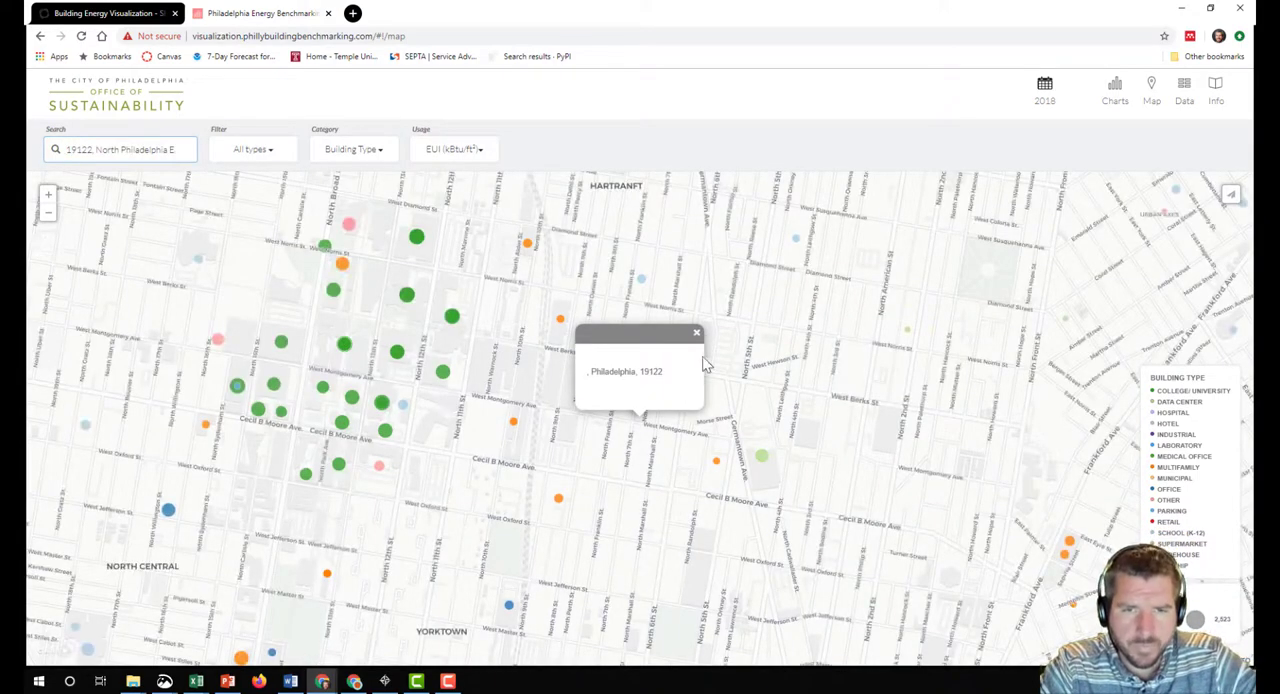
left_click(696, 332)
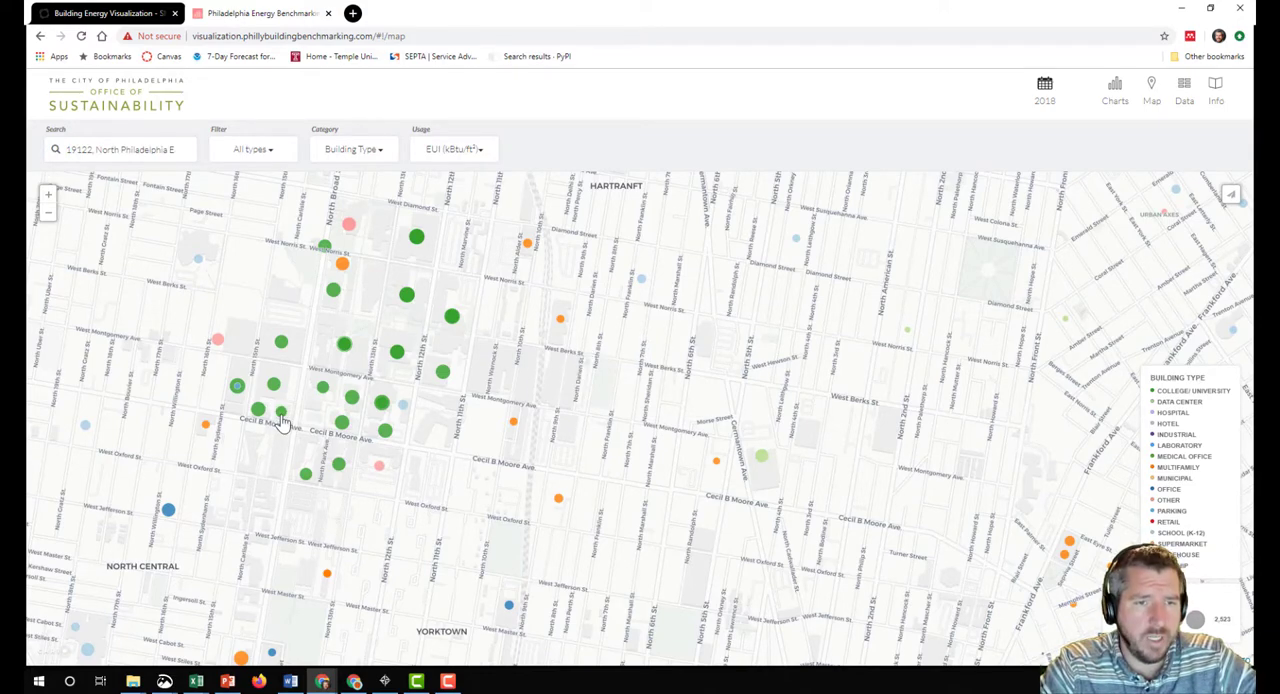
left_click(348, 224)
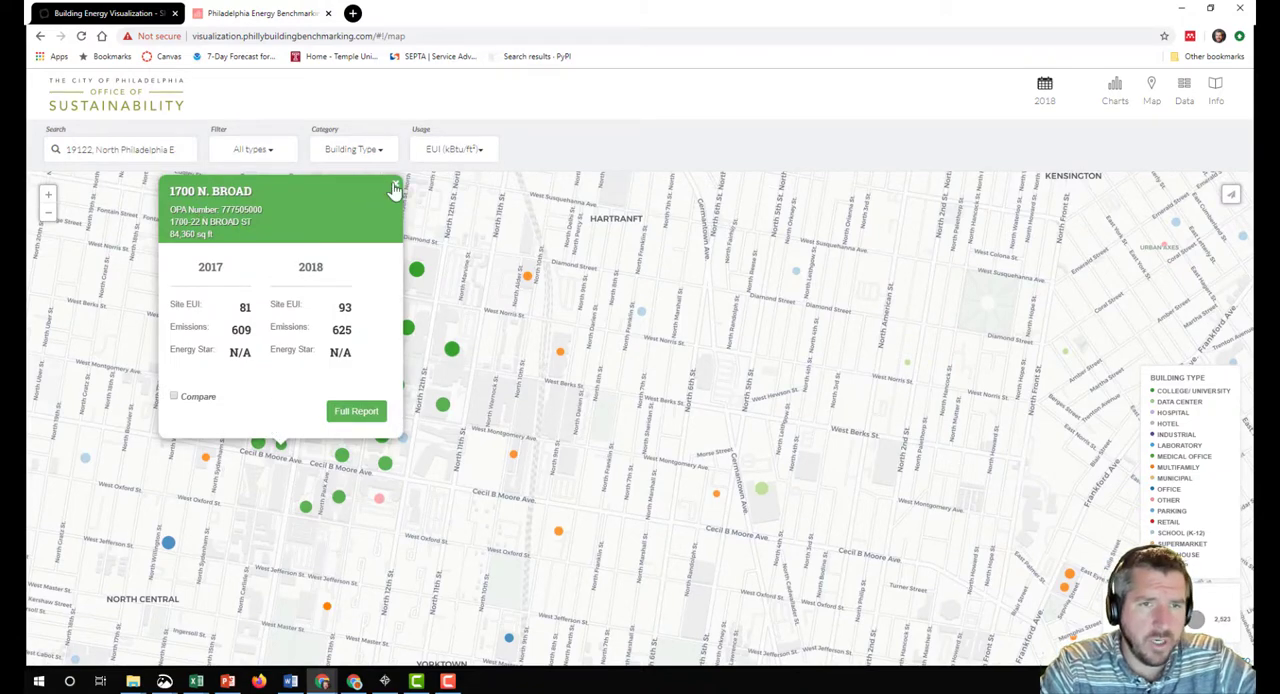
Check Alter Hall's 2017–2018 EUI (127, 157) and emissions, then pan the map further north.
left_click(394, 188)
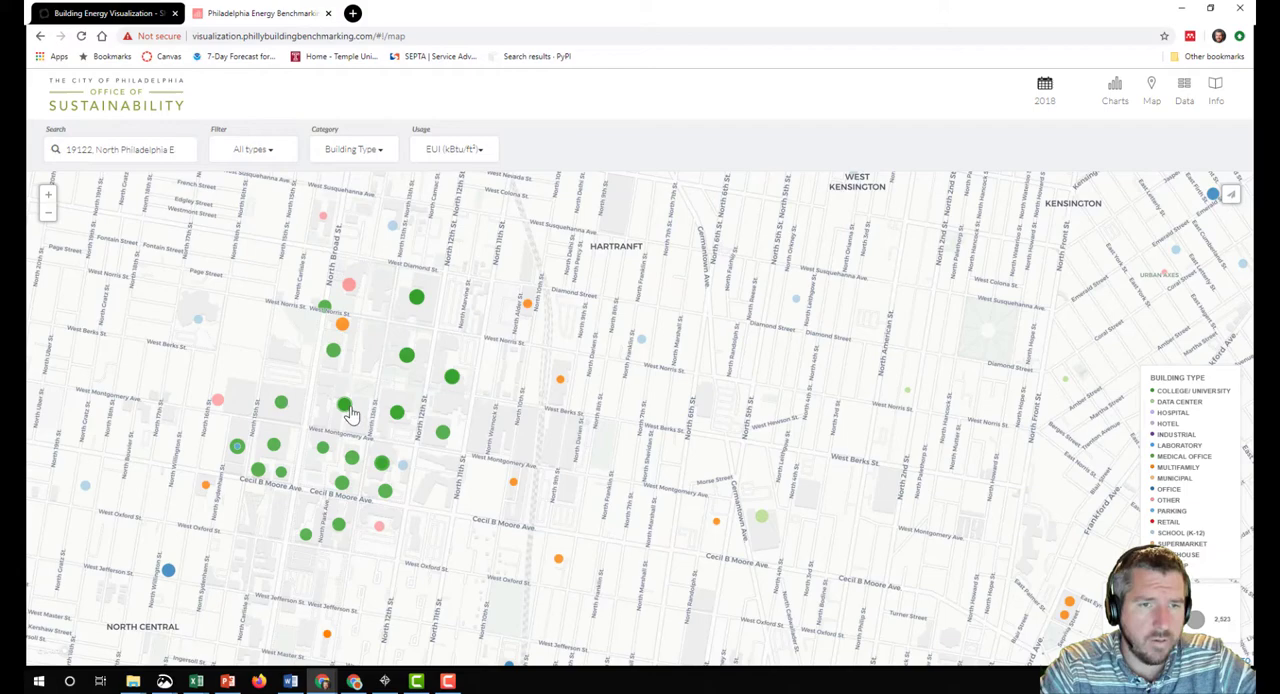
left_click(348, 412)
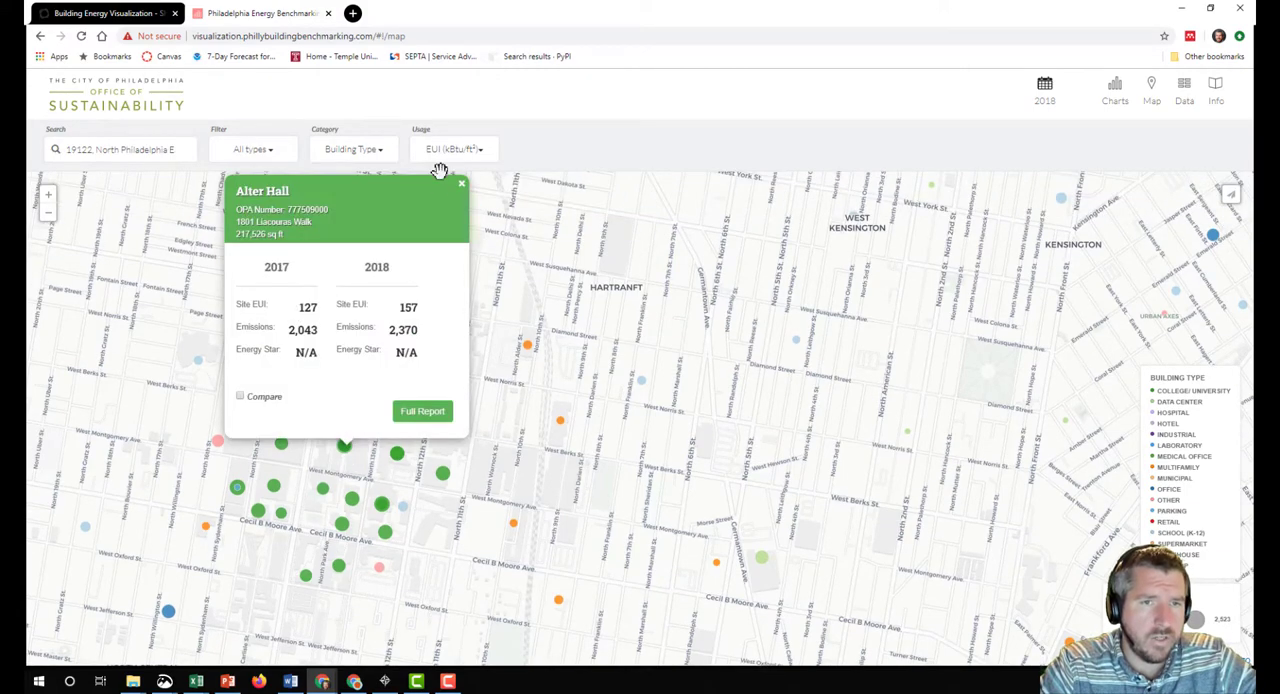
mouse_move(316, 232)
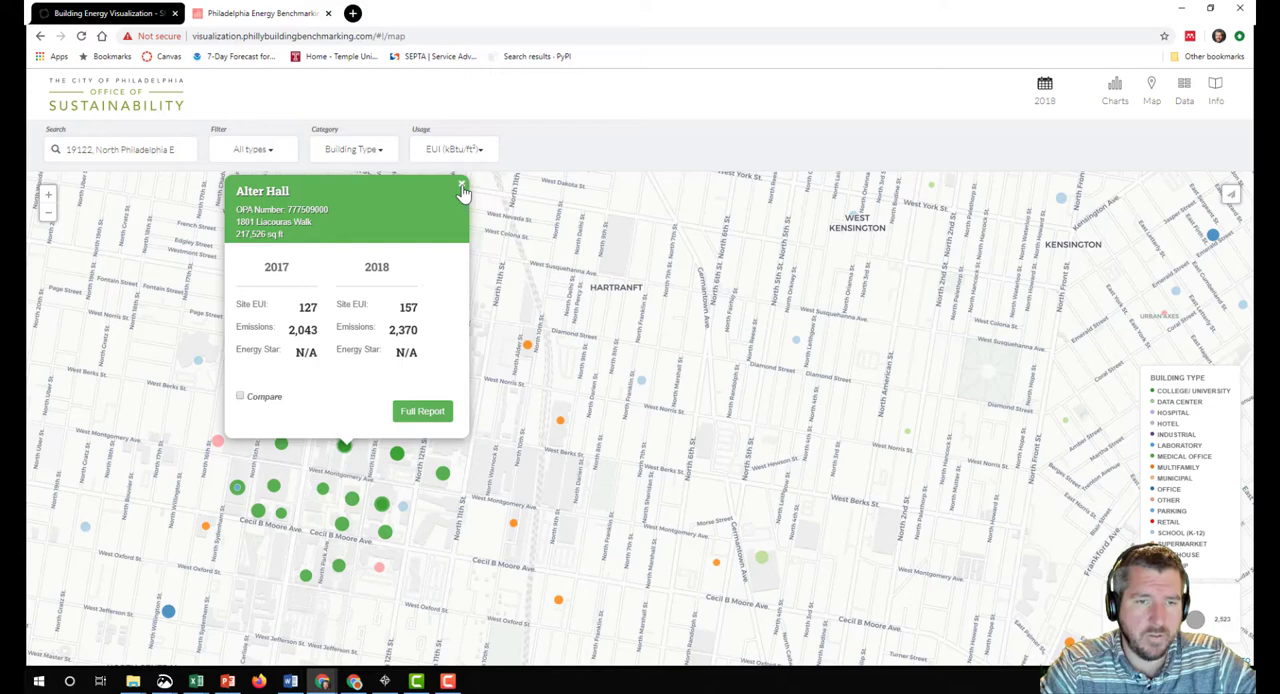
left_click(462, 188)
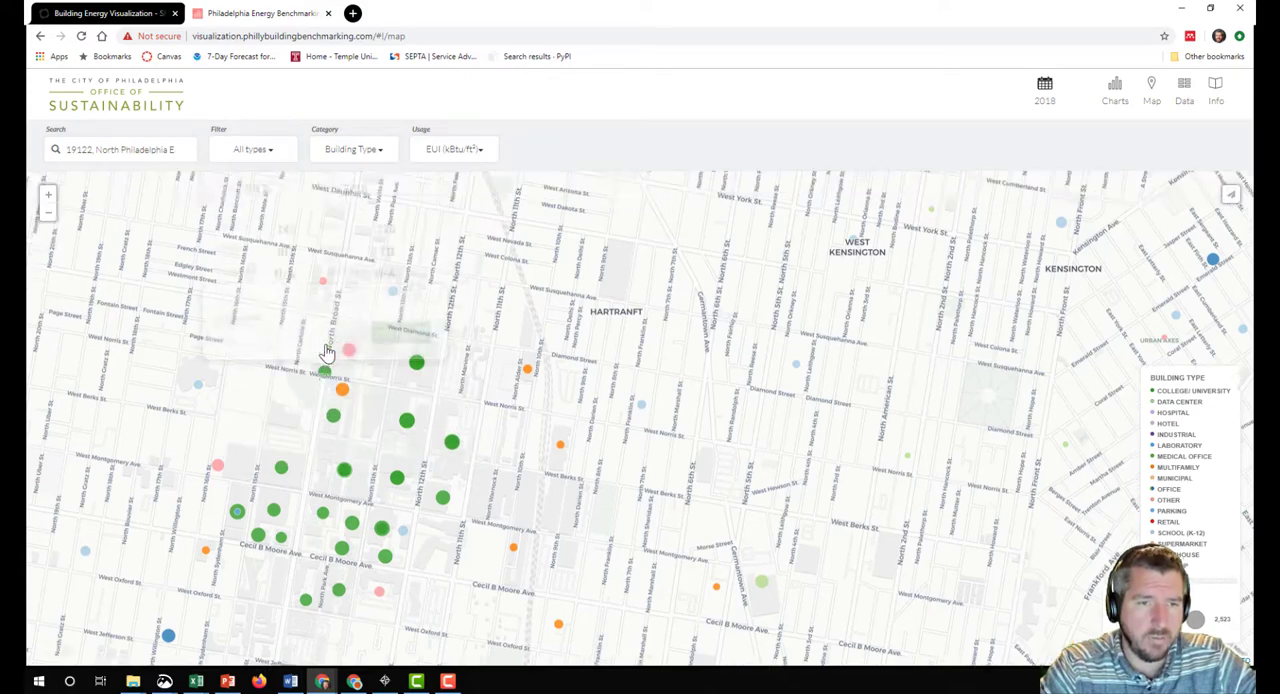
left_click_drag(324, 350, 444, 190)
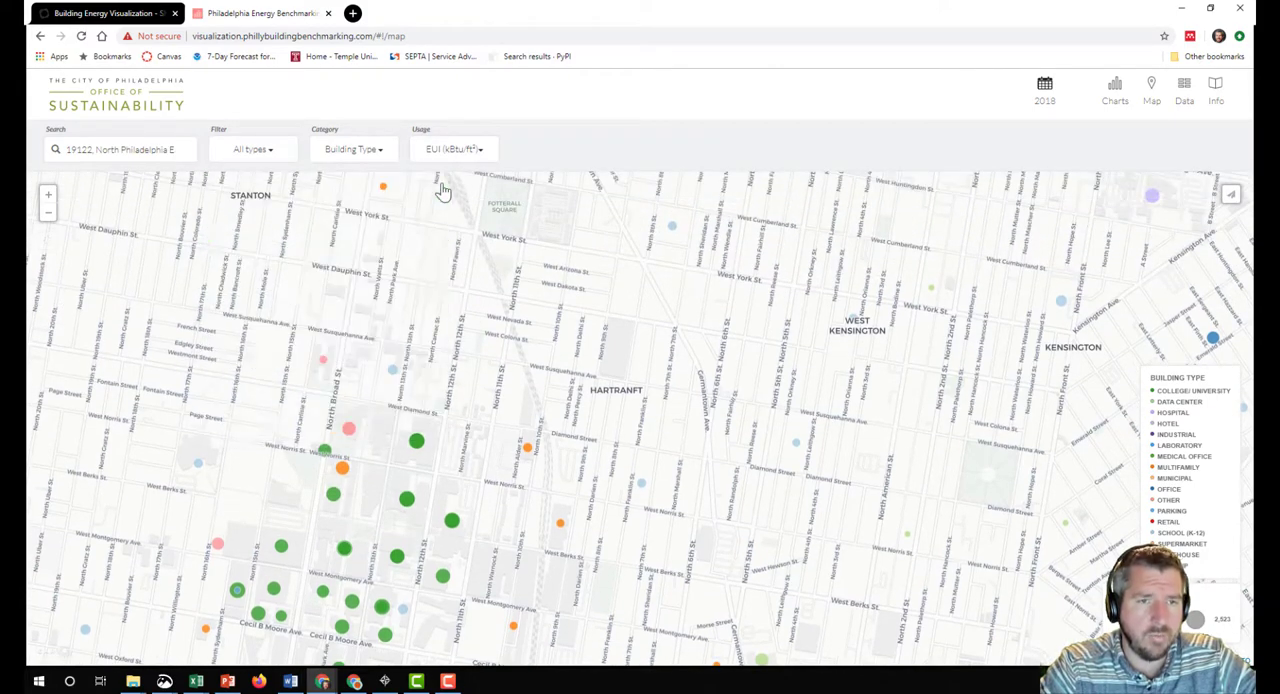
mouse_move(336, 506)
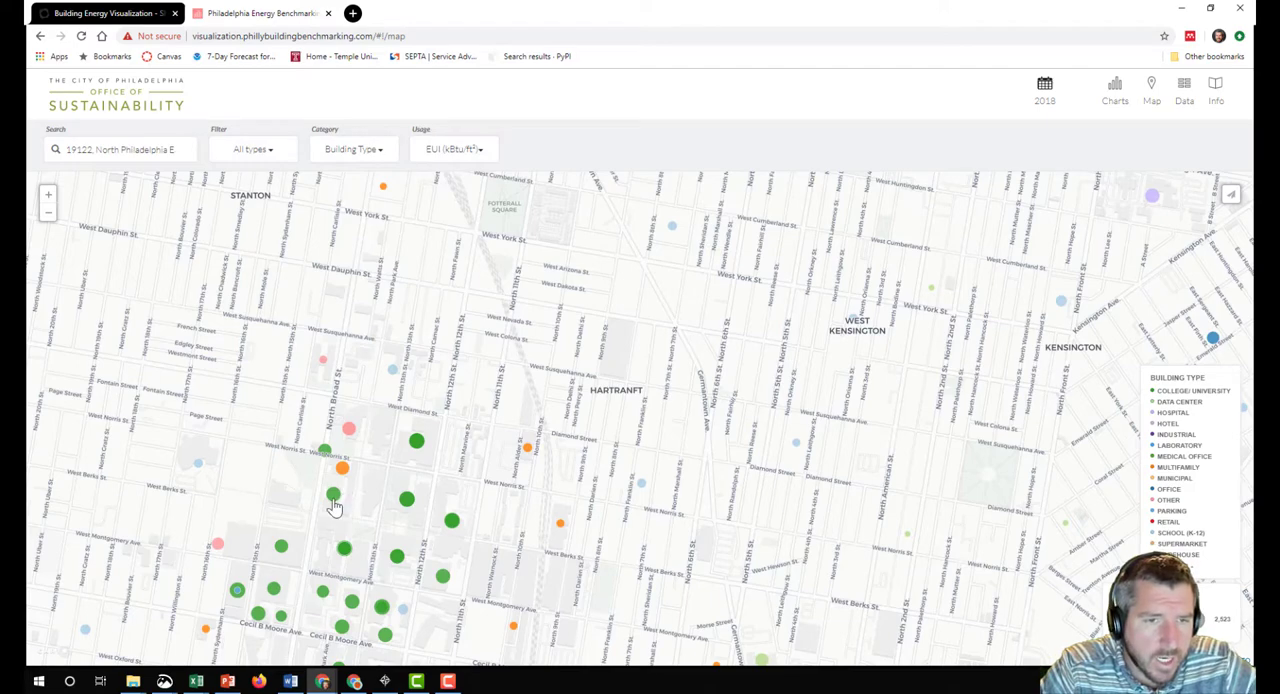
left_click(332, 498)
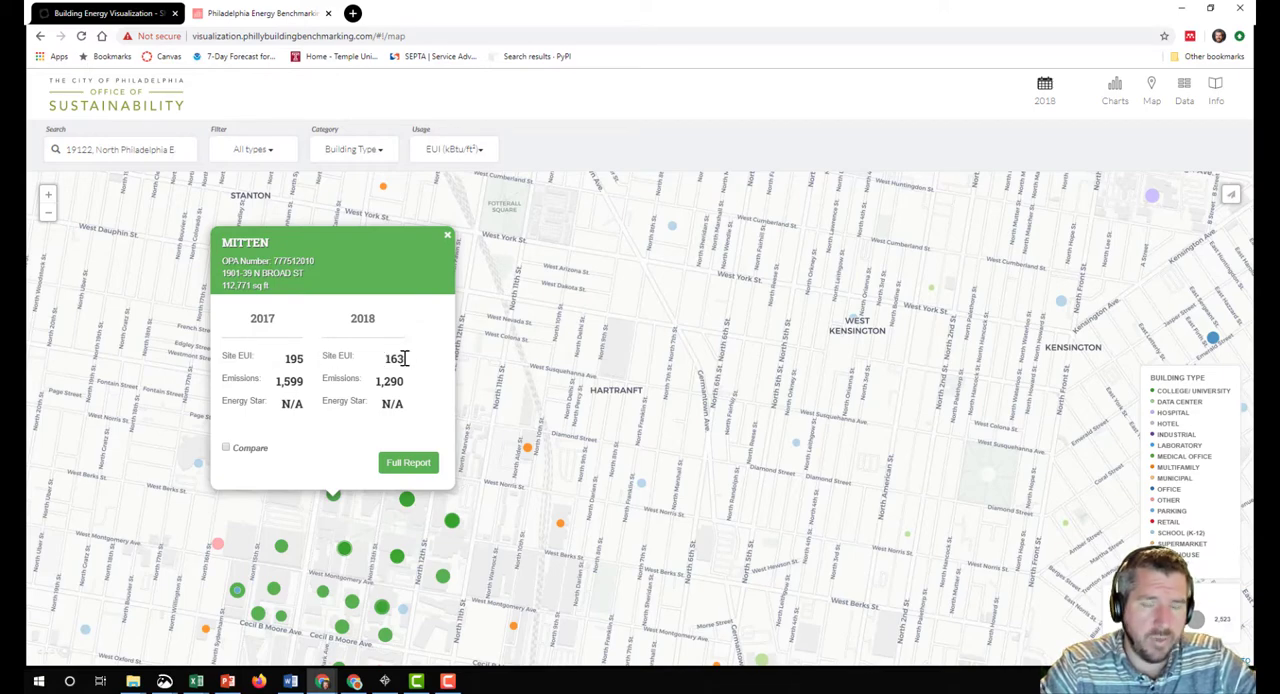
left_click(448, 236)
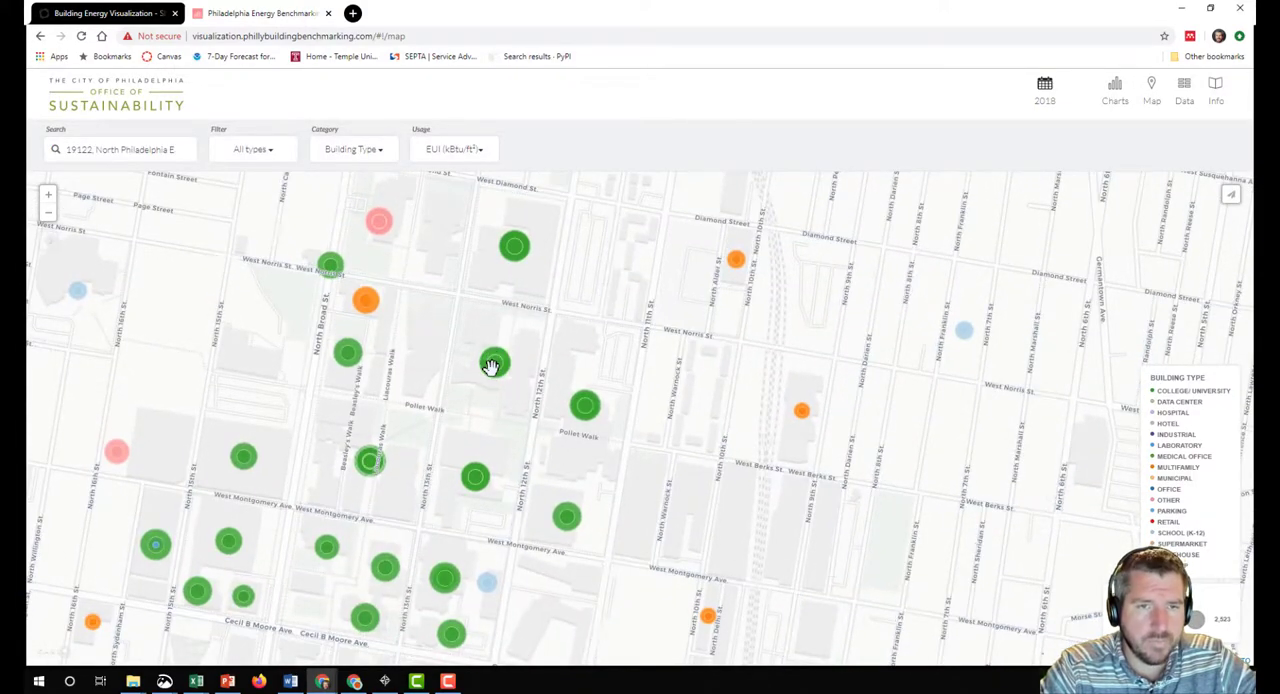
left_click(490, 364)
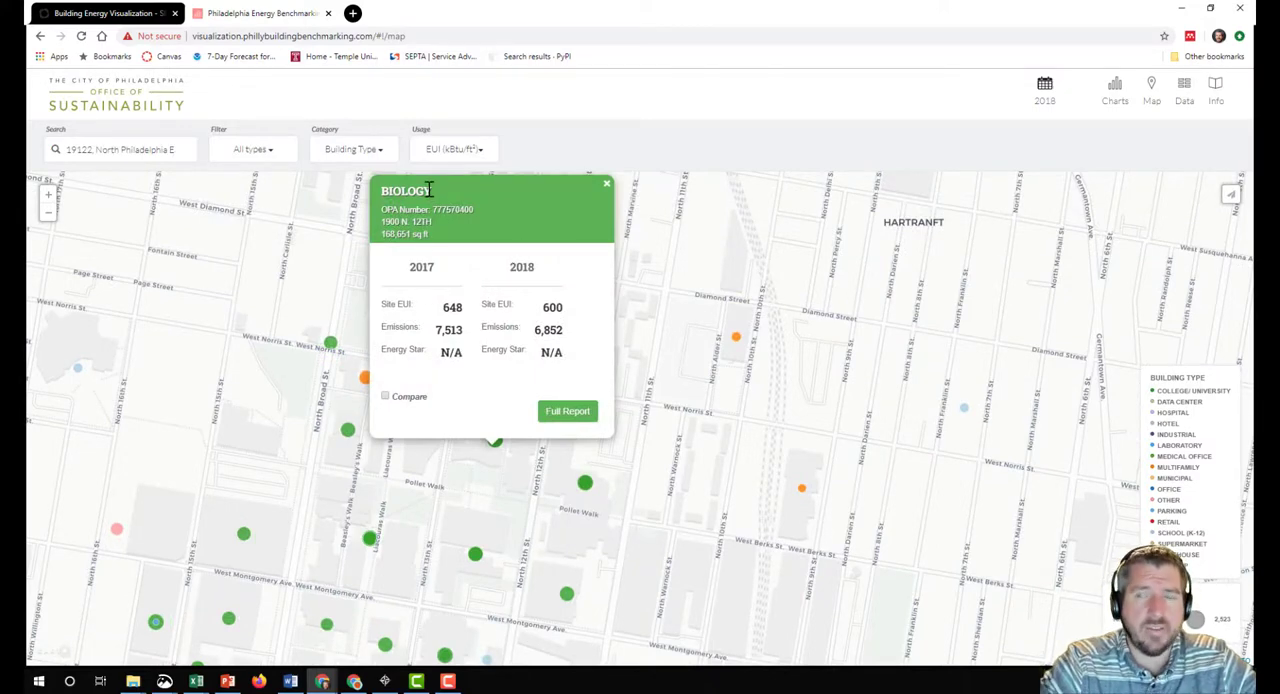
mouse_move(456, 268)
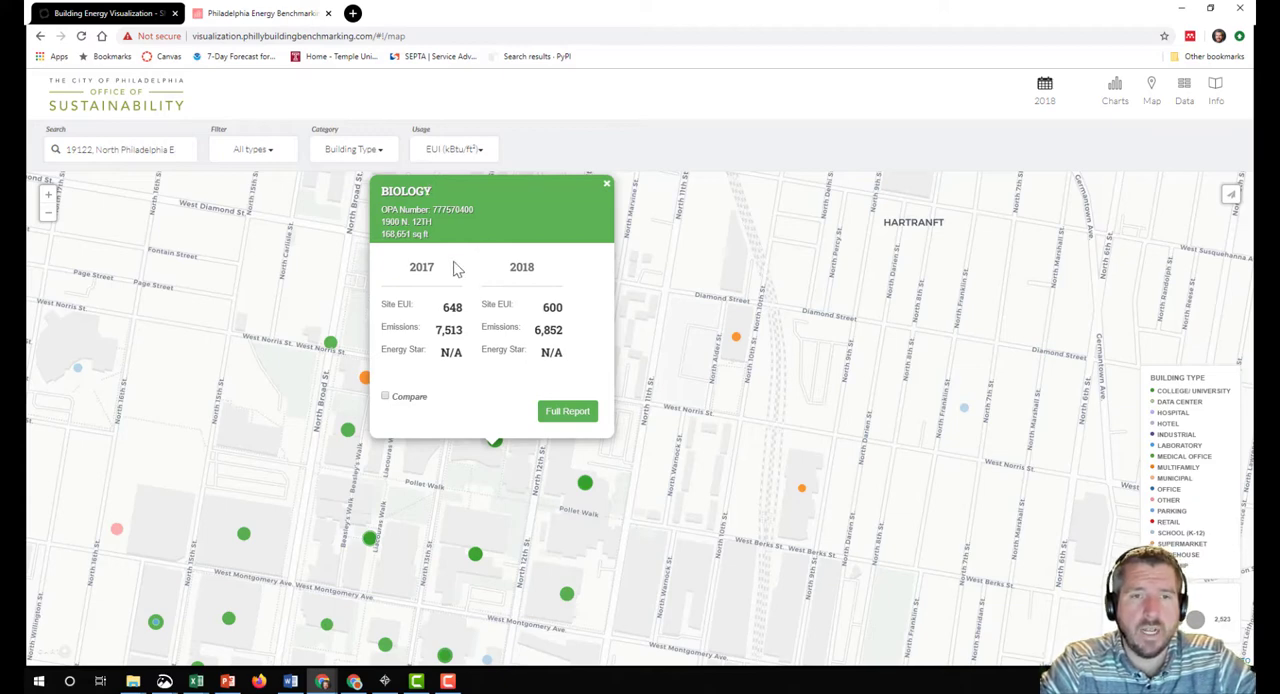
mouse_move(444, 308)
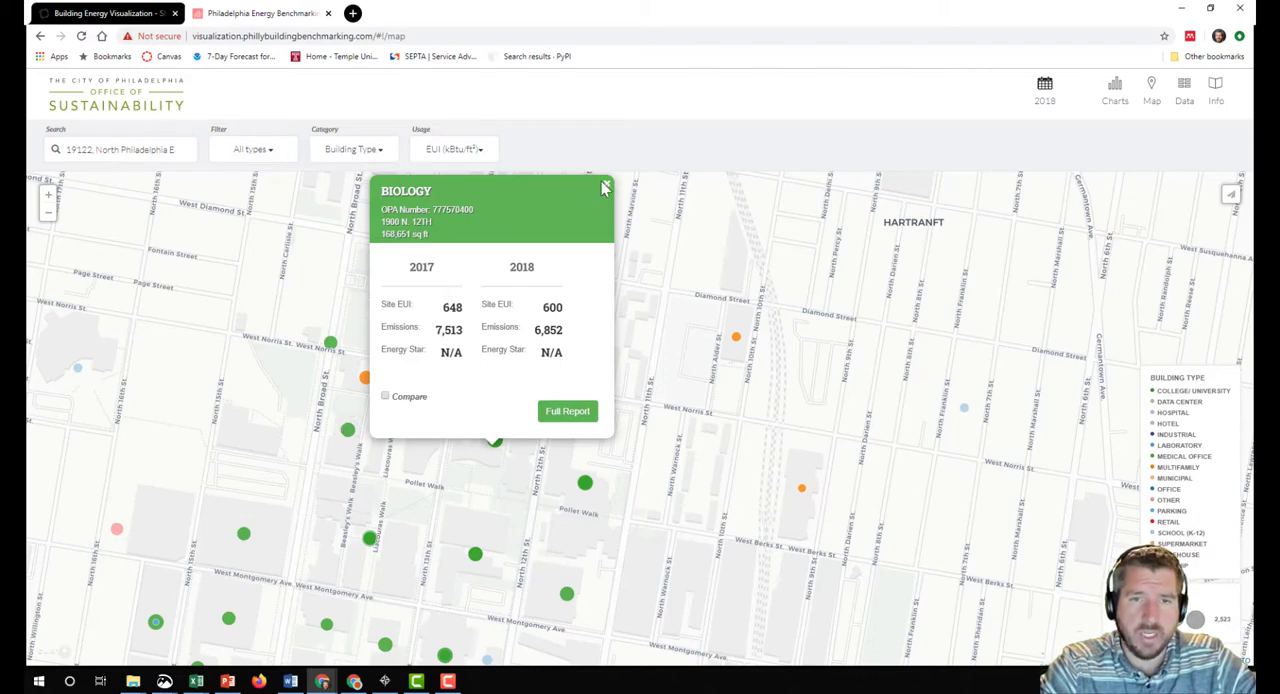
left_click(604, 188)
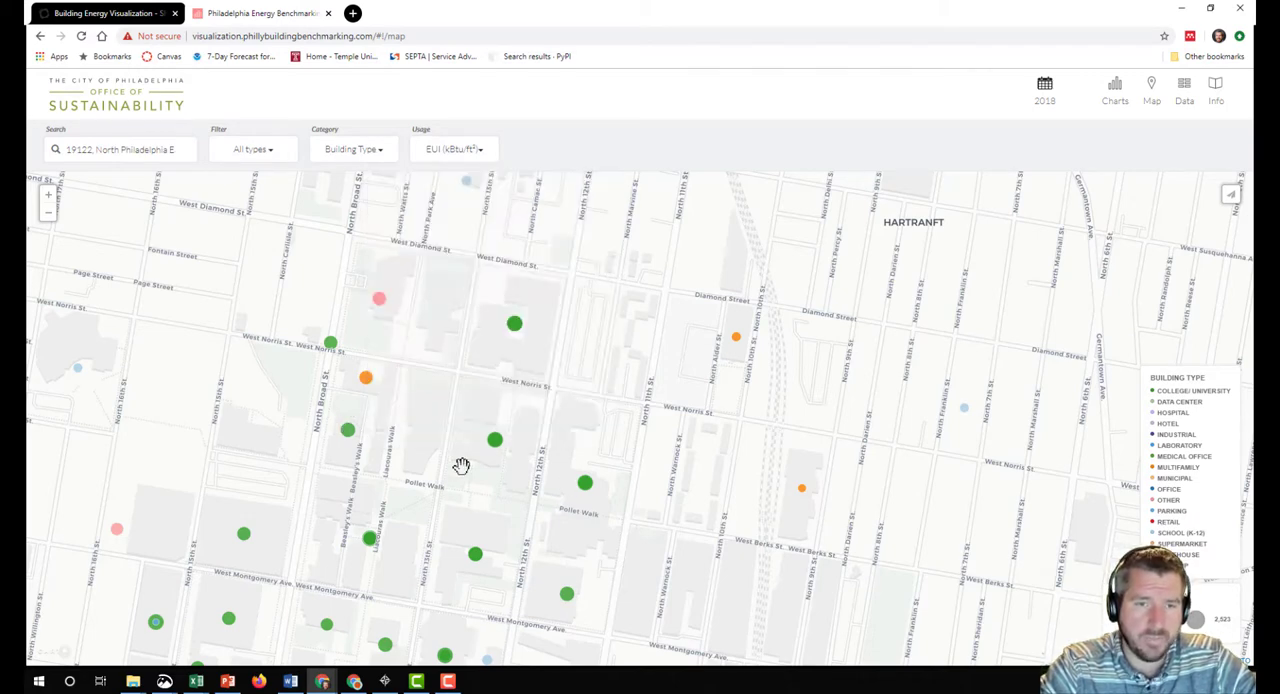
mouse_move(584, 490)
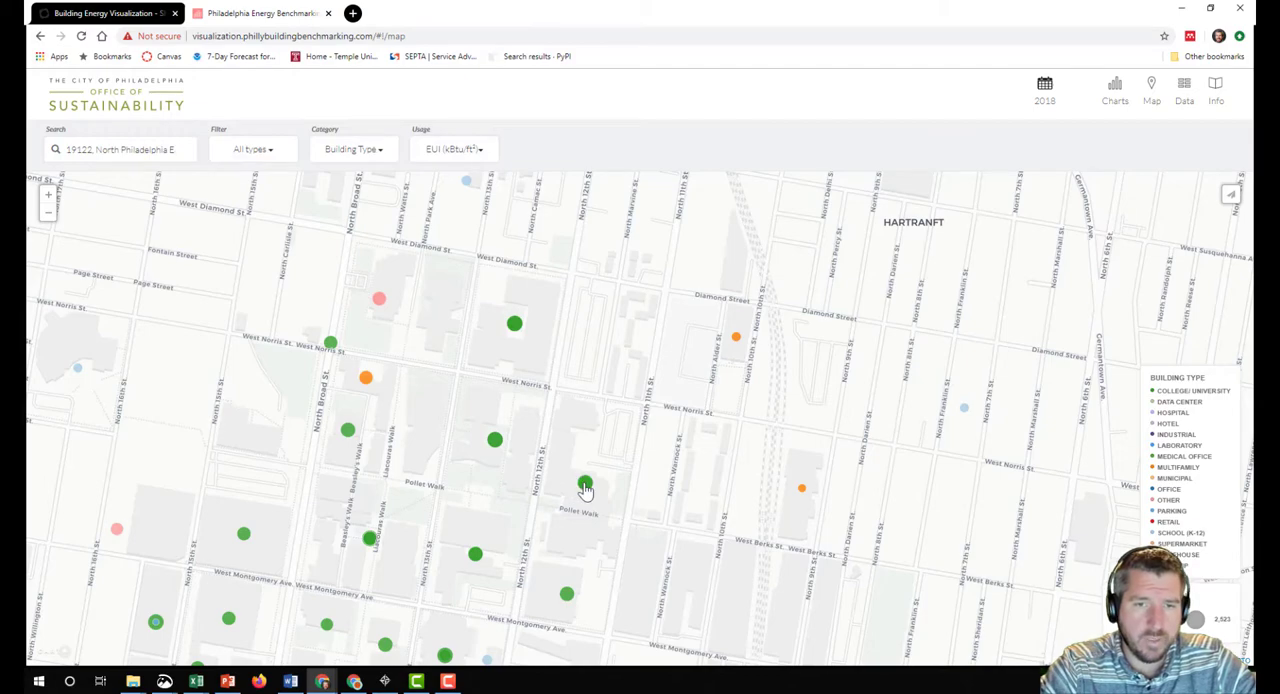
left_click(584, 486)
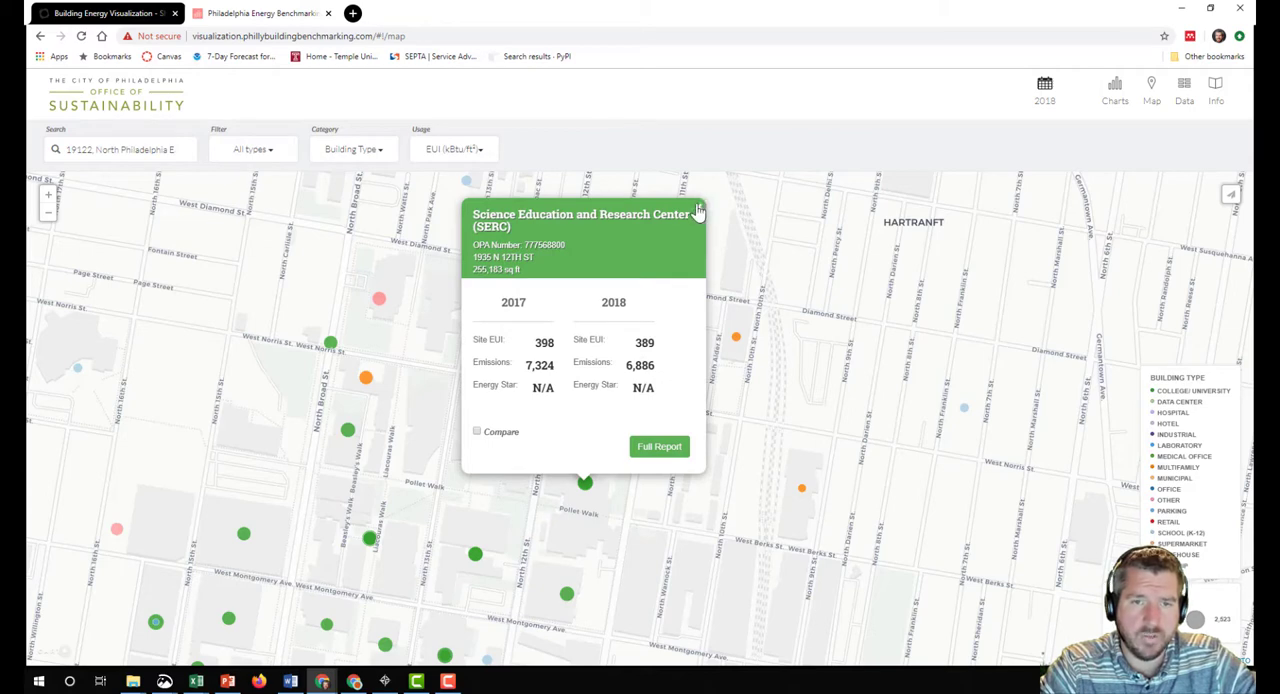
mouse_move(544, 340)
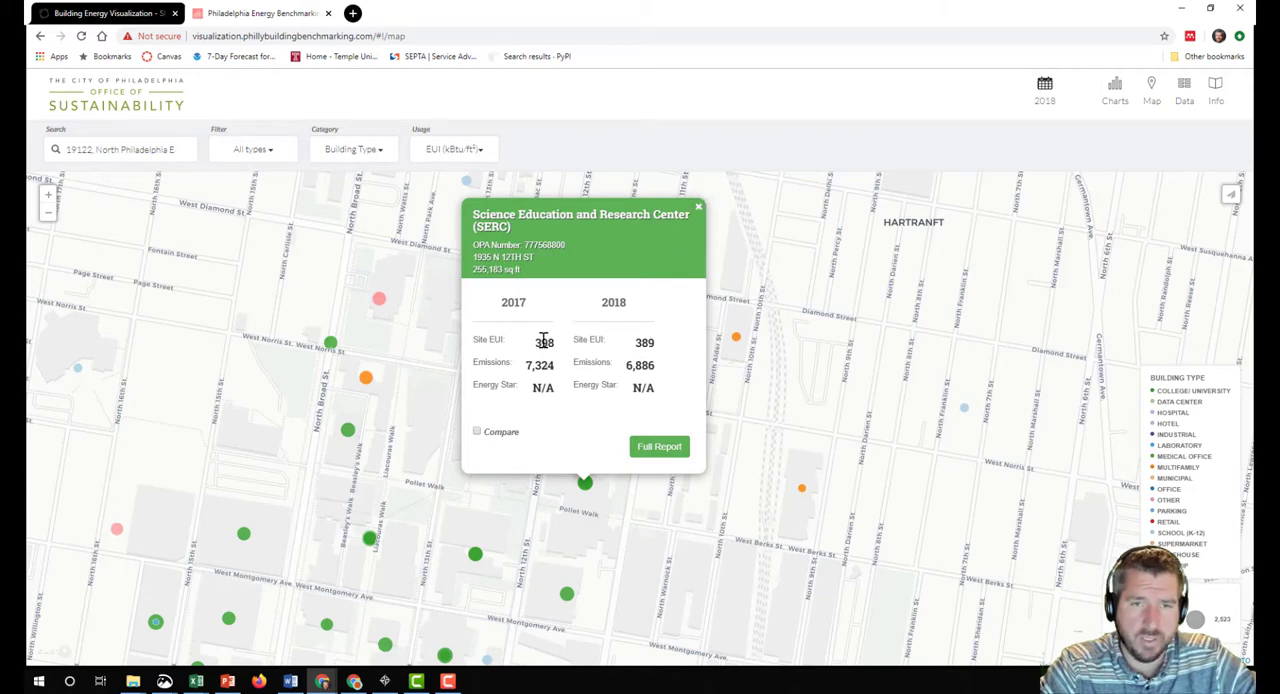
left_click(698, 208)
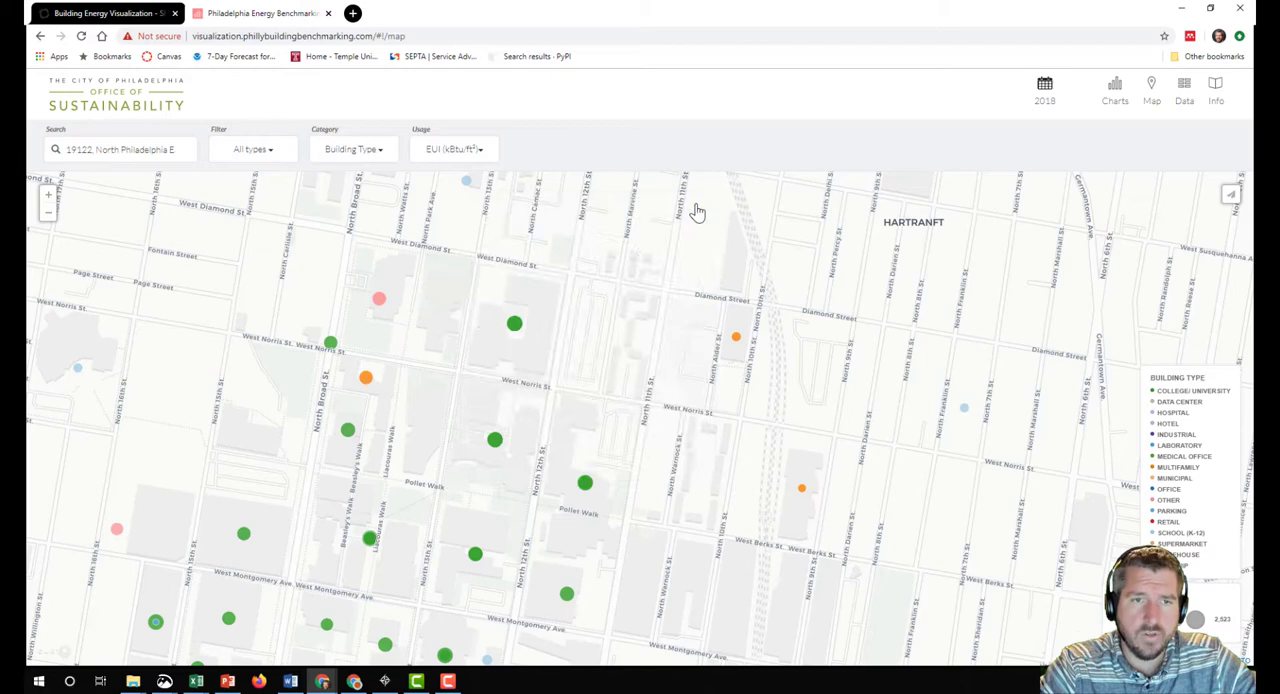
mouse_move(518, 424)
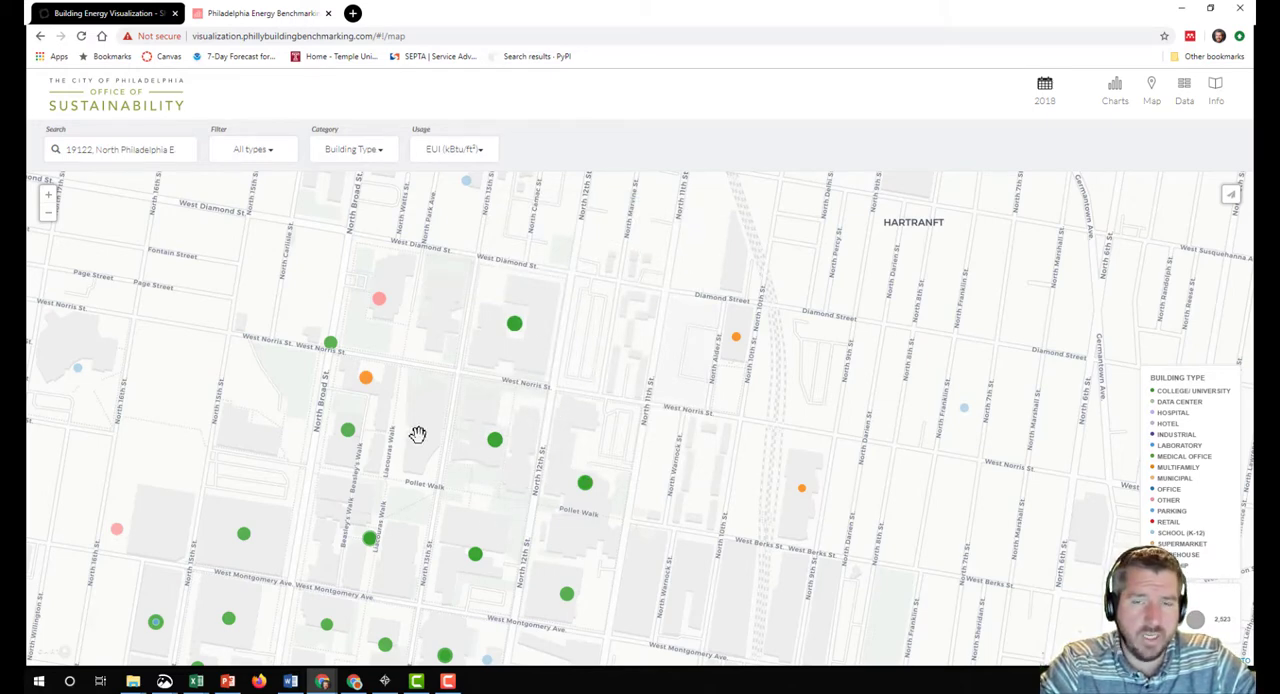
mouse_move(470, 434)
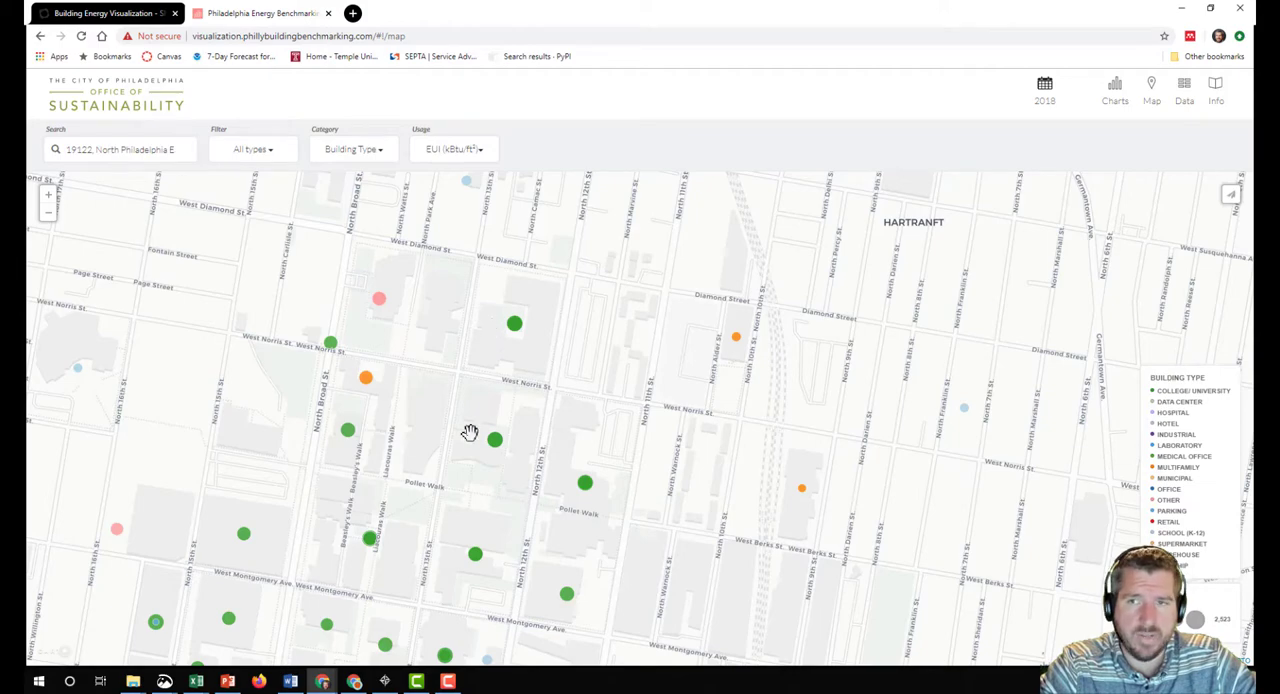
mouse_move(476, 458)
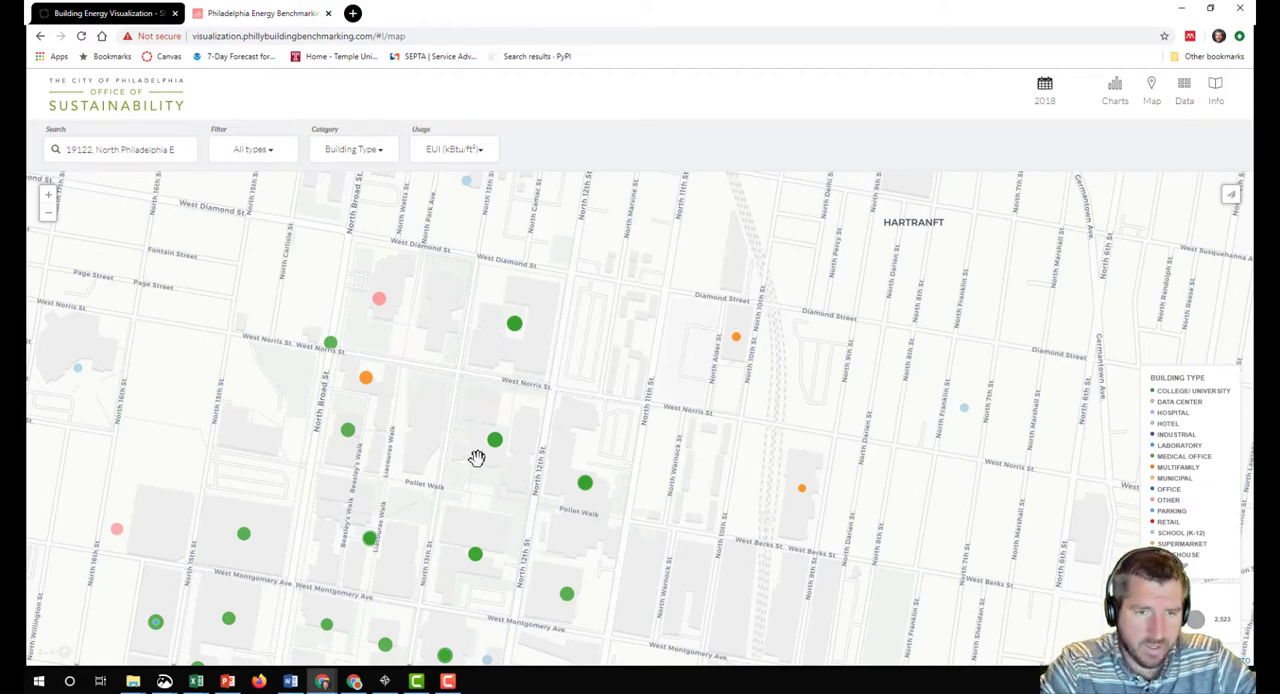
Pan to Kensington and Richmond and review Richmond Mills LP-2100's EUI summary (96/67).
left_click_drag(476, 456, 460, 468)
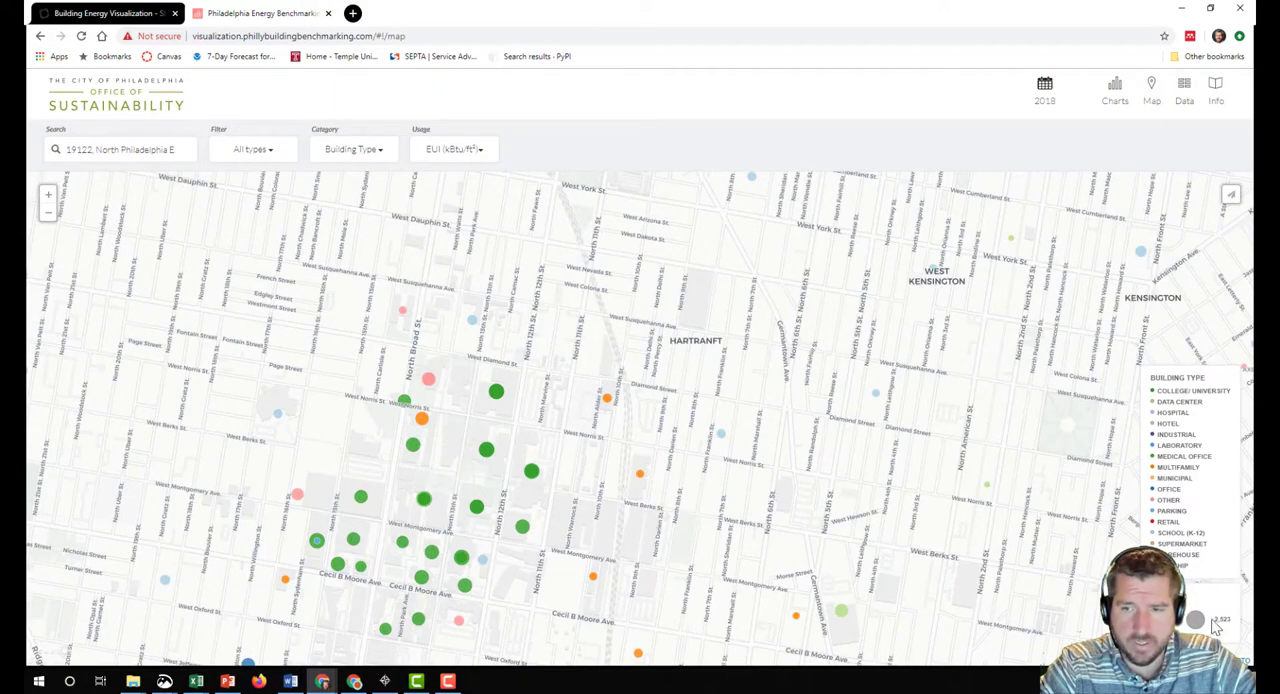
mouse_move(486, 428)
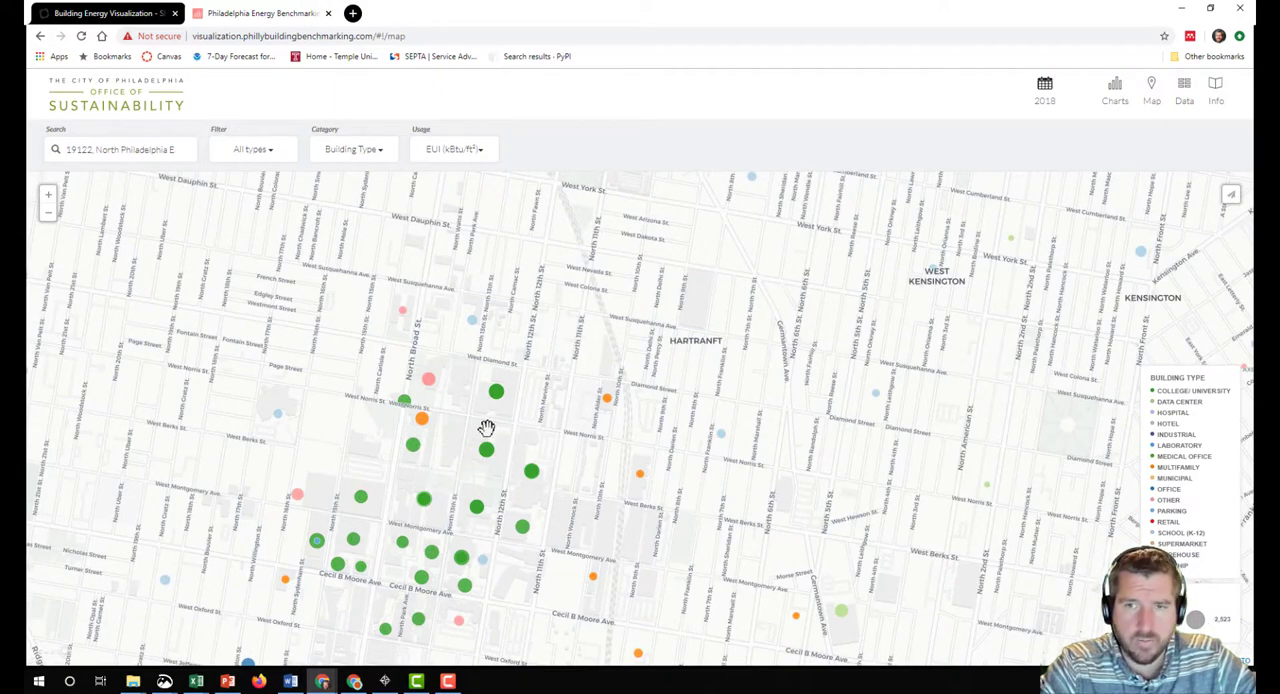
left_click_drag(484, 430, 504, 452)
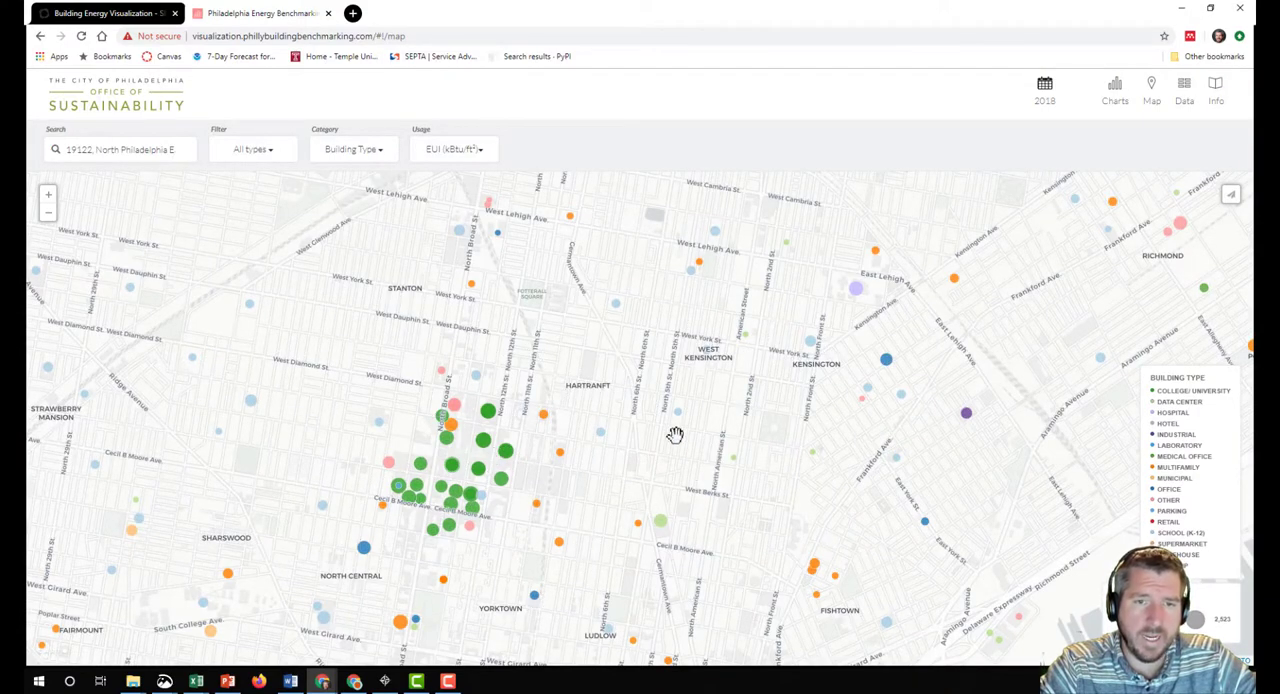
mouse_move(548, 672)
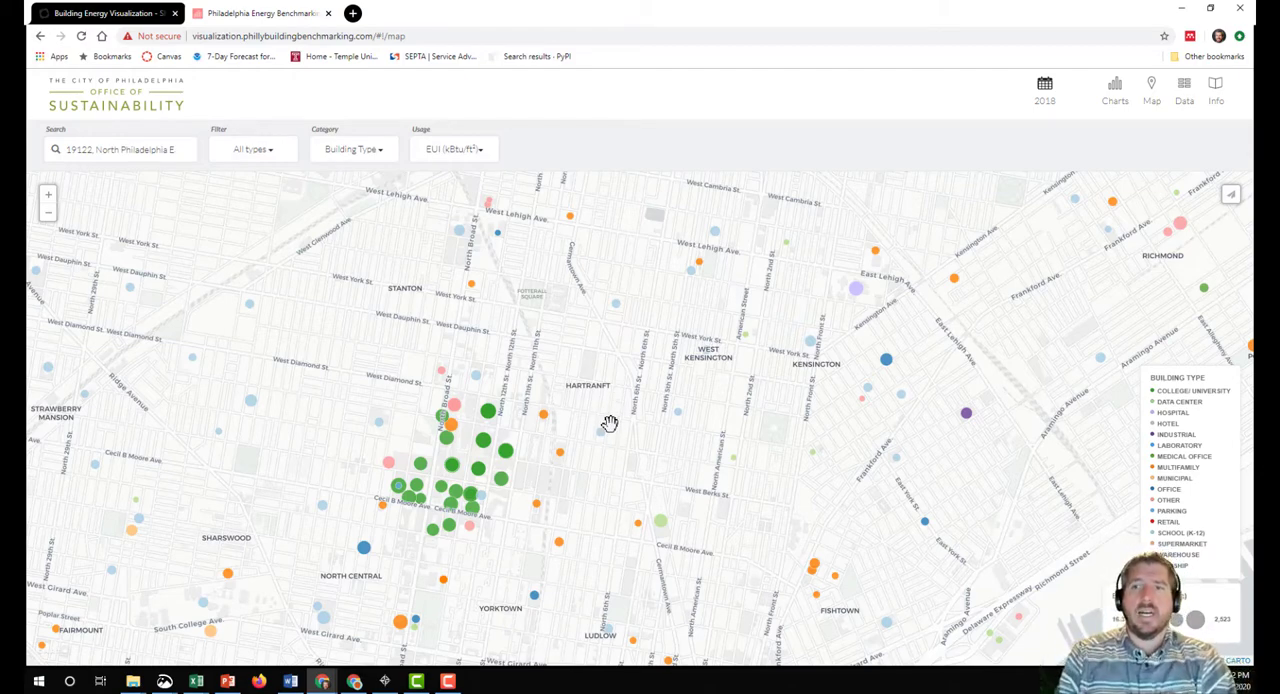
mouse_move(596, 412)
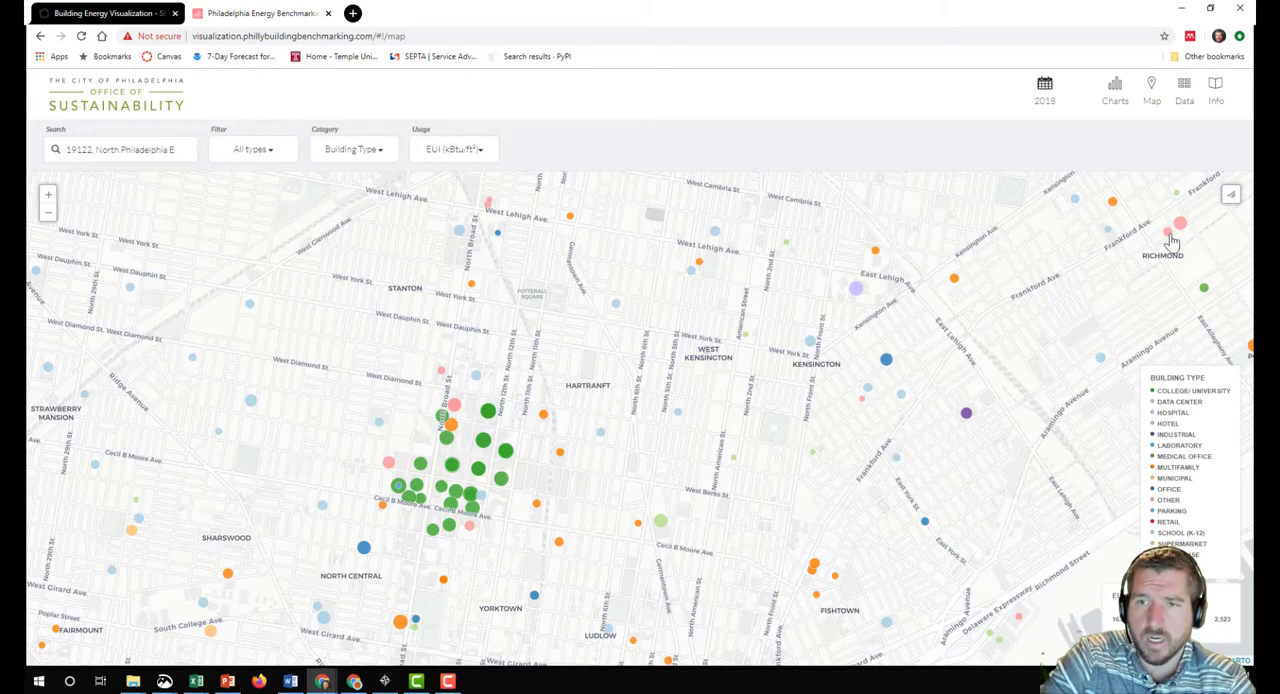
left_click(1178, 222)
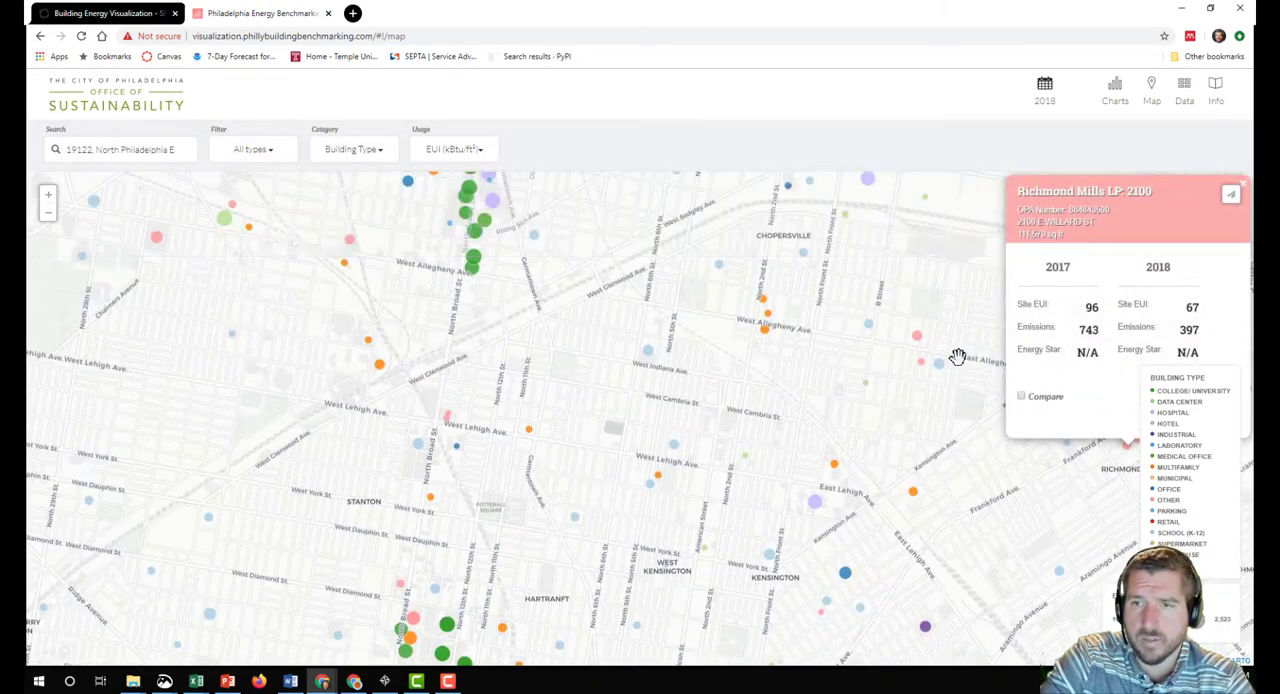
left_click_drag(956, 358, 656, 416)
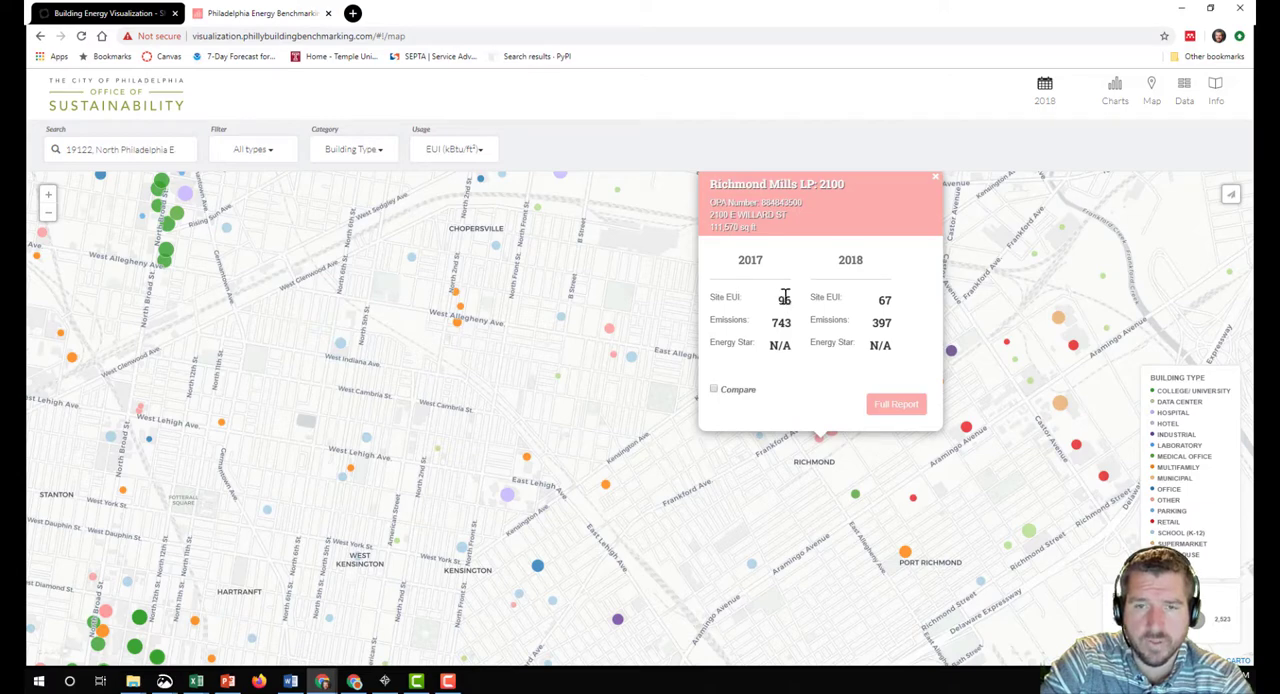
mouse_move(876, 304)
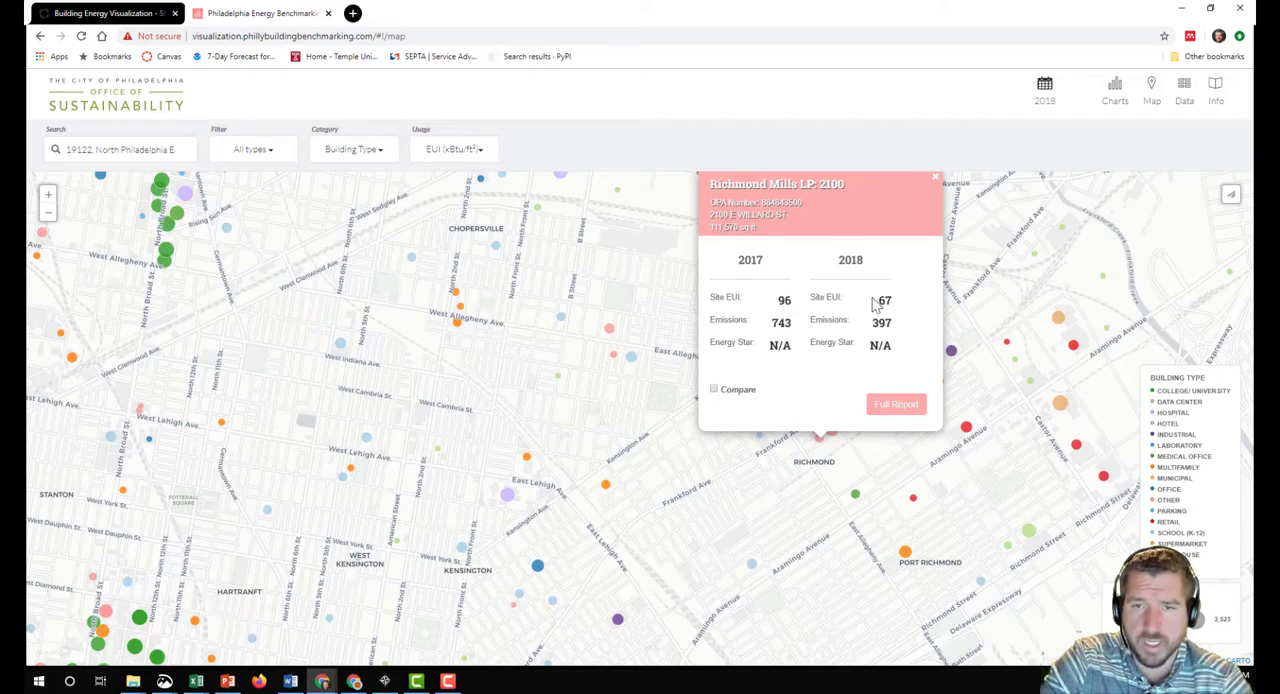
mouse_move(932, 186)
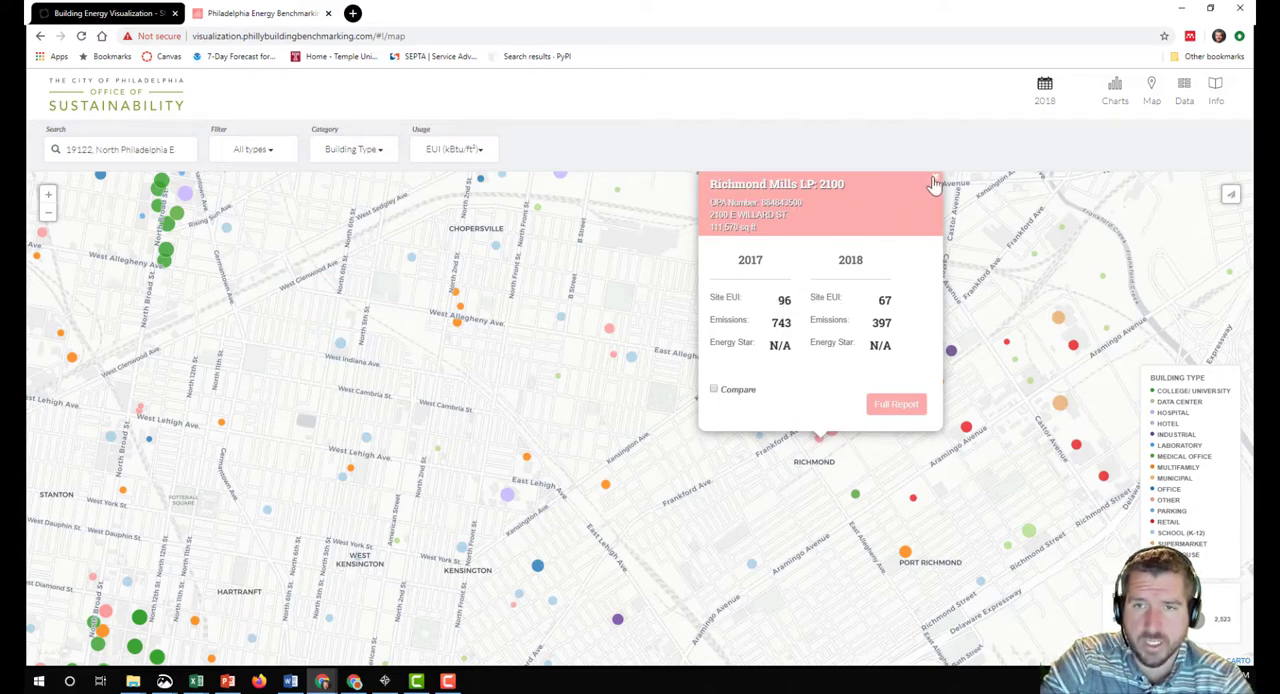
left_click(932, 184)
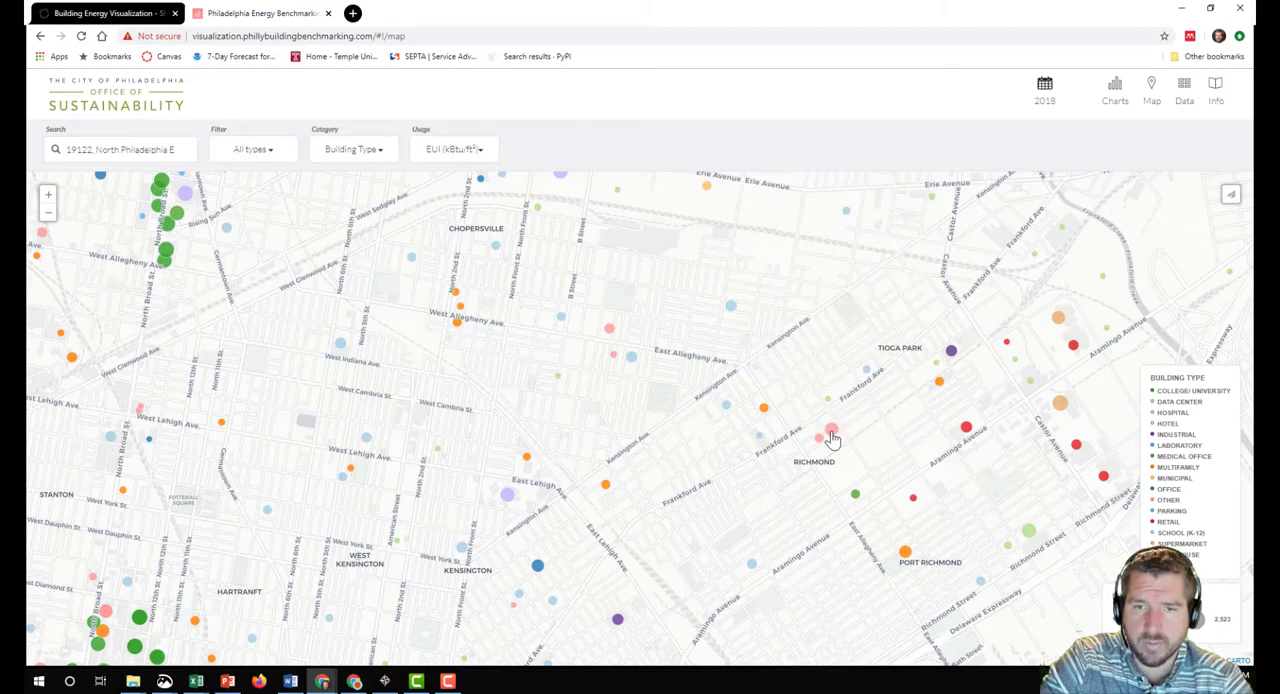
Review Richmond Mills LP-2096's EUI summary (240/145) and close it.
left_click(832, 438)
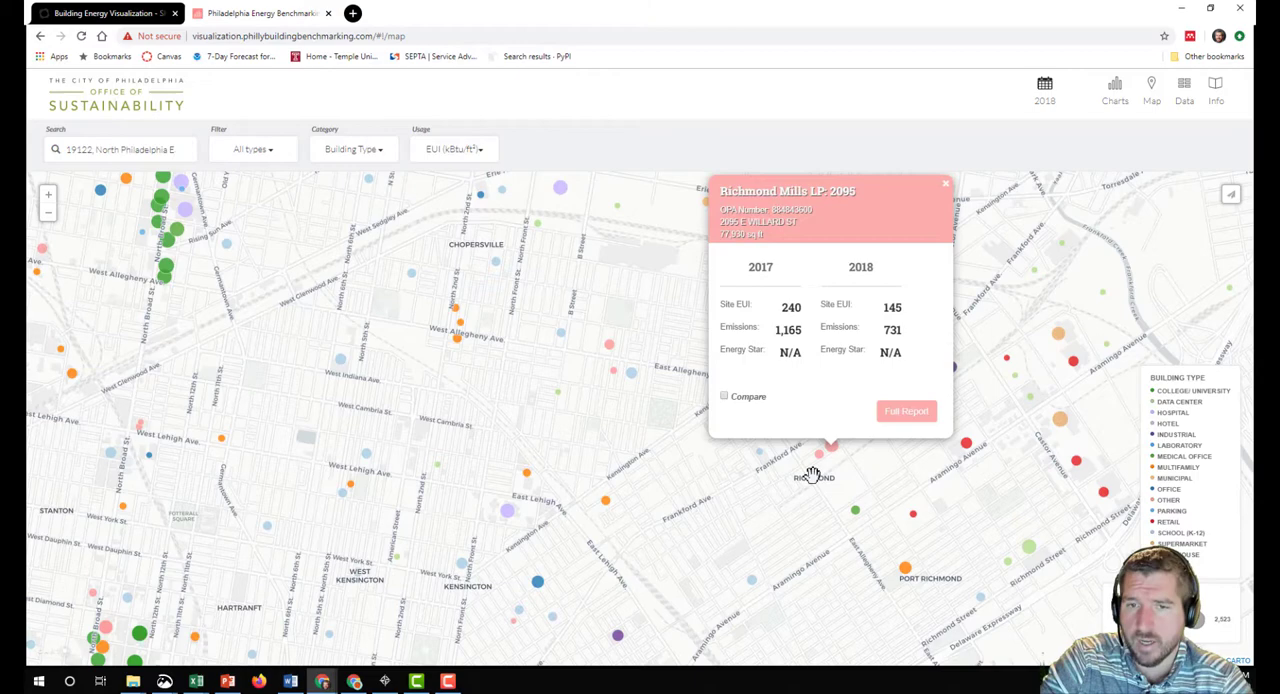
mouse_move(830, 434)
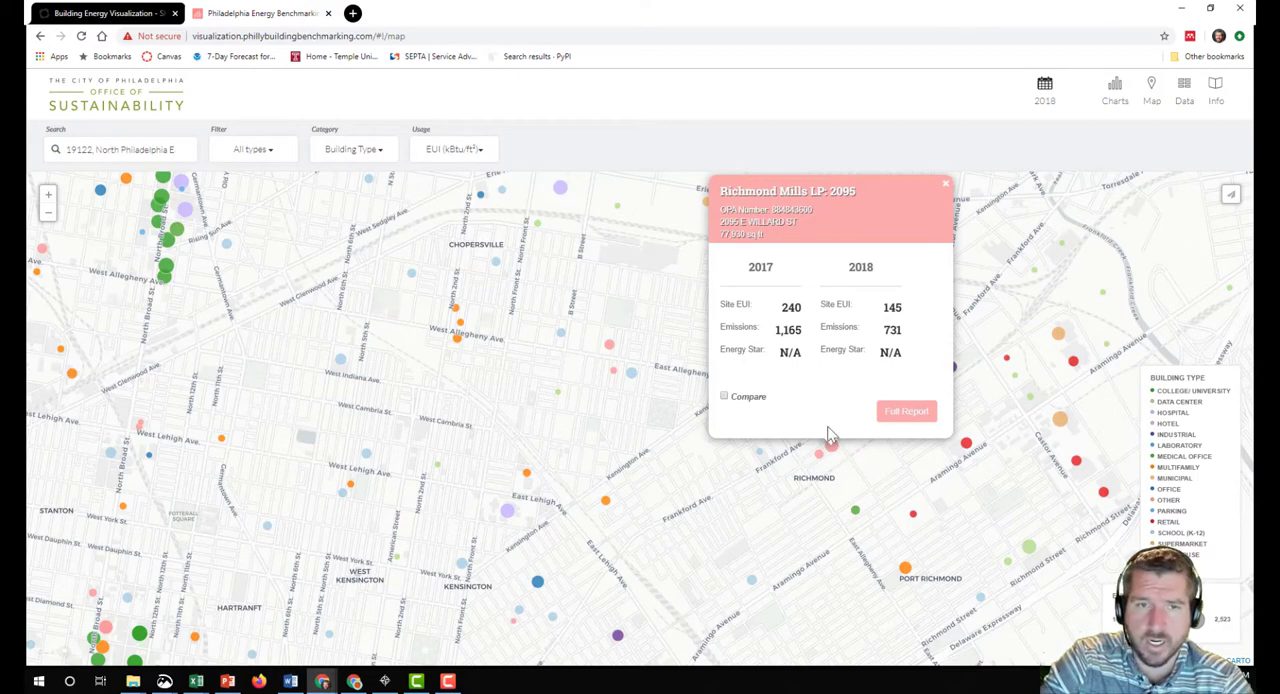
mouse_move(726, 350)
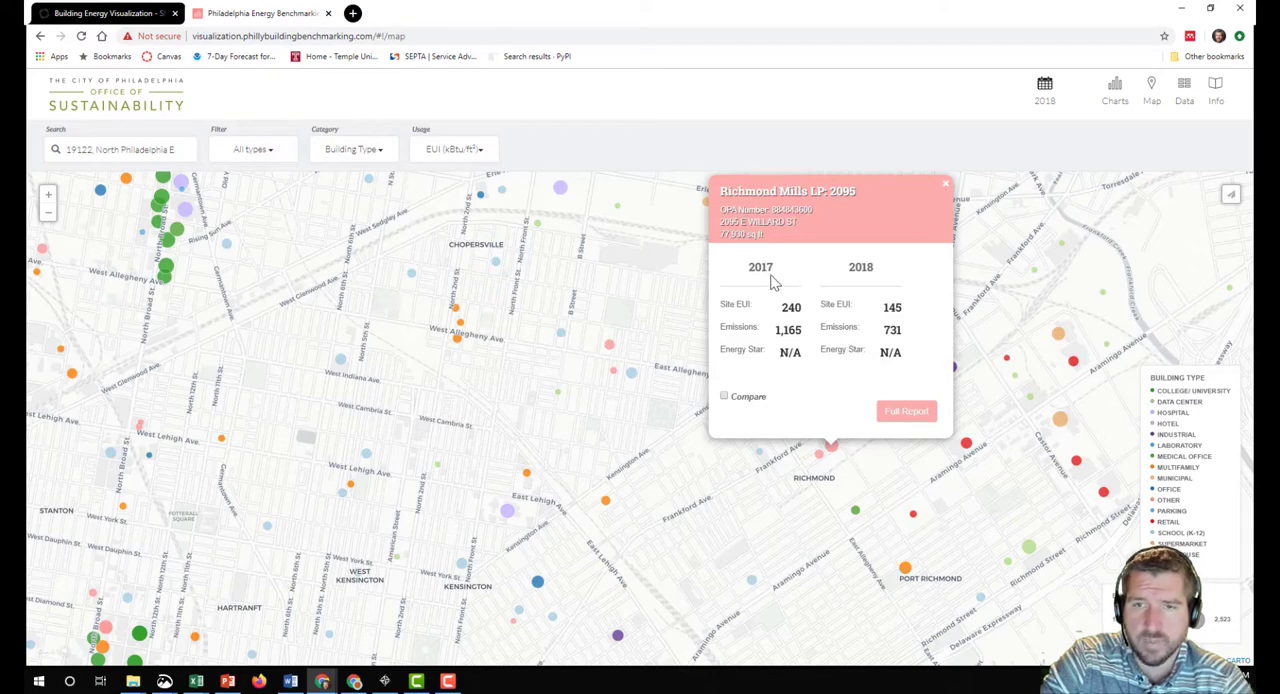
mouse_move(826, 456)
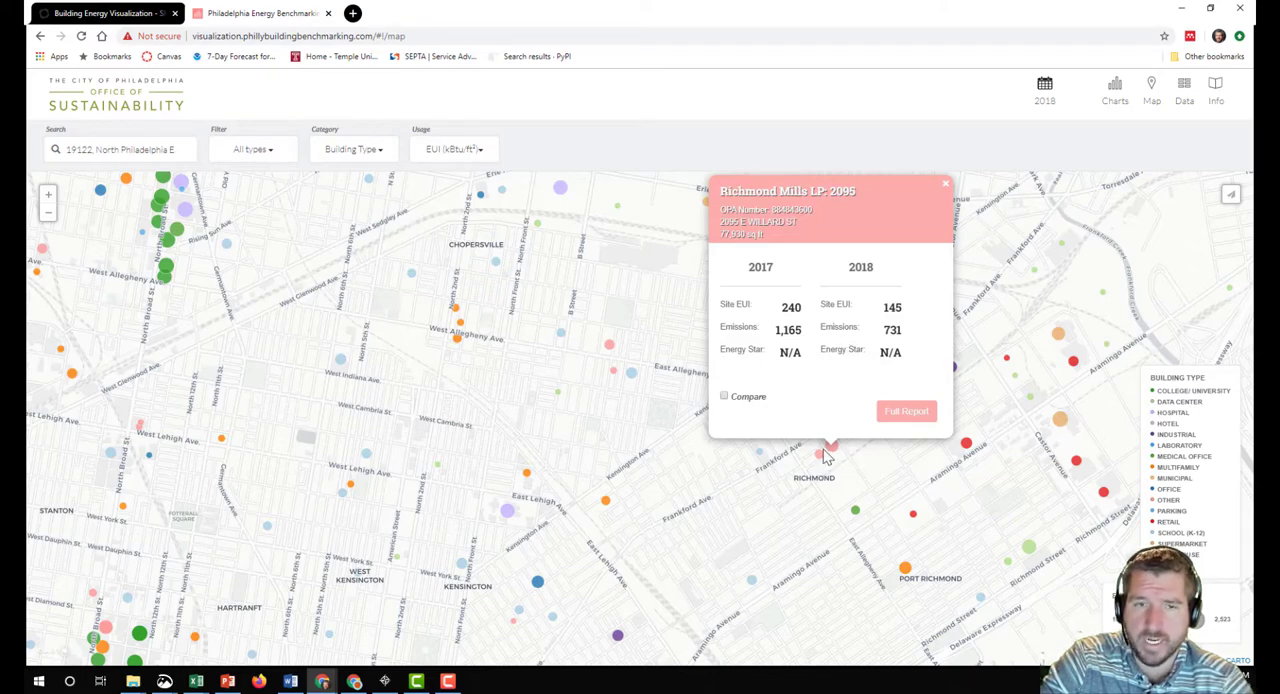
mouse_move(946, 190)
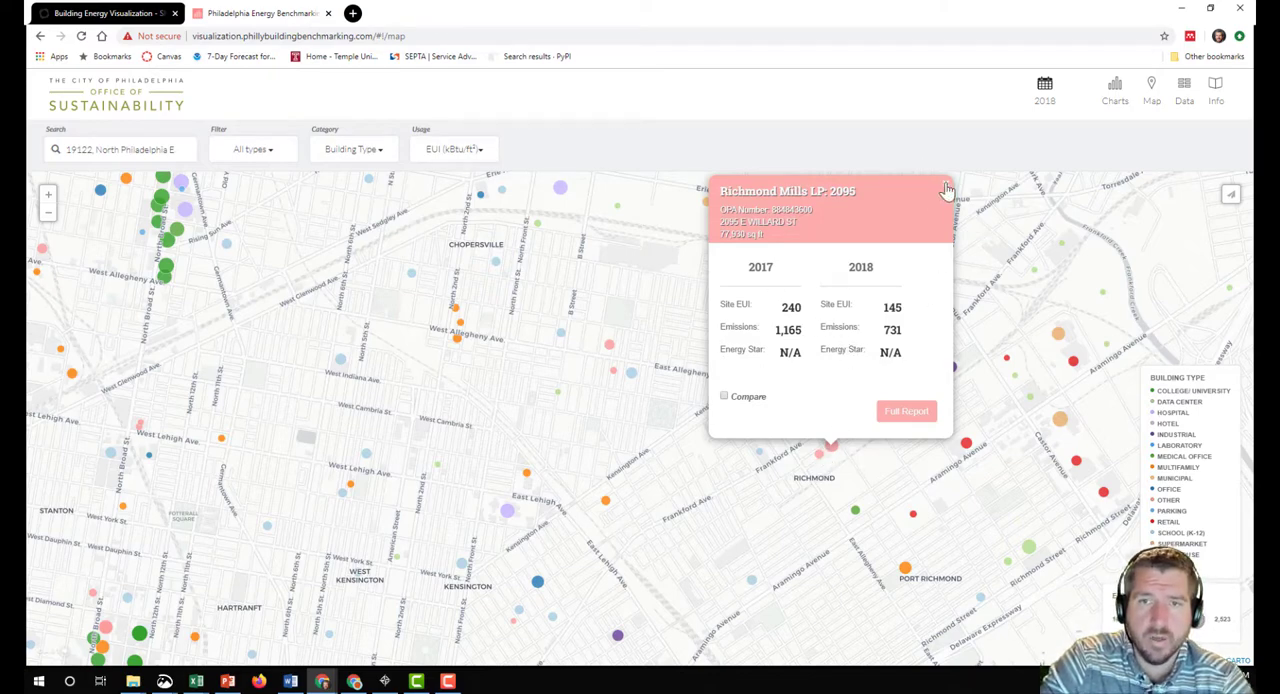
left_click(946, 188)
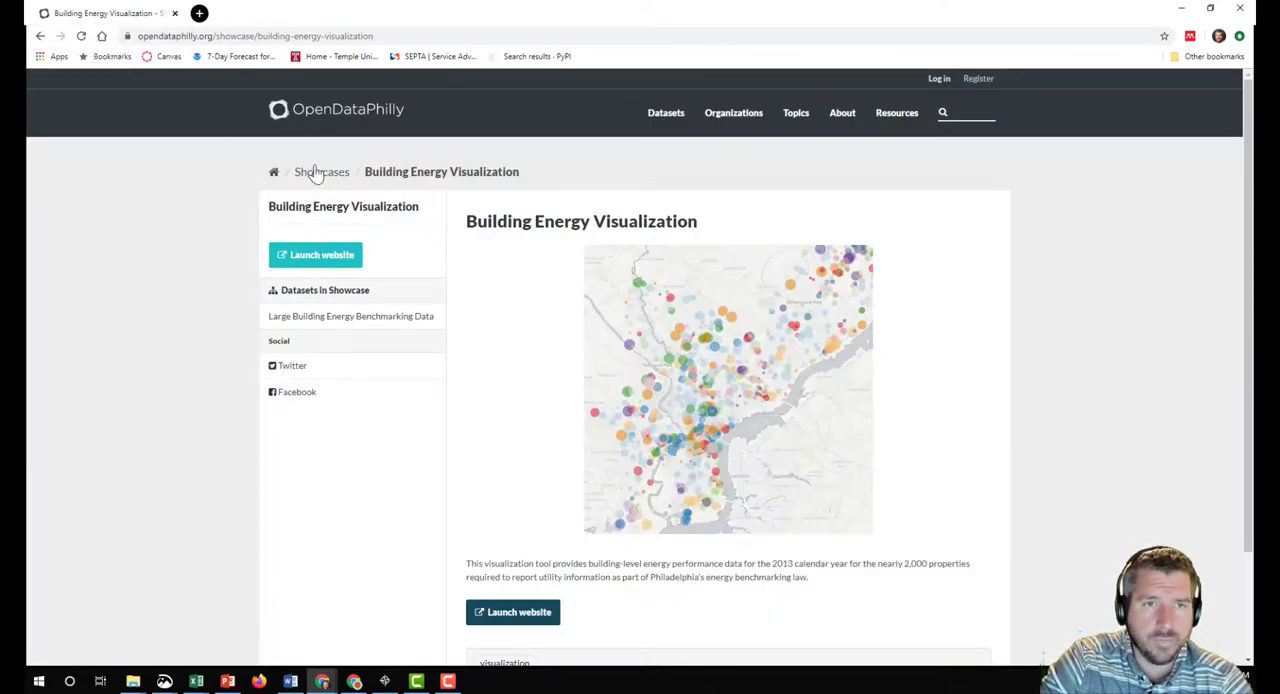
From the full Showcases list, open the Transit Riders Union Dashboard showcase page.
left_click(322, 172)
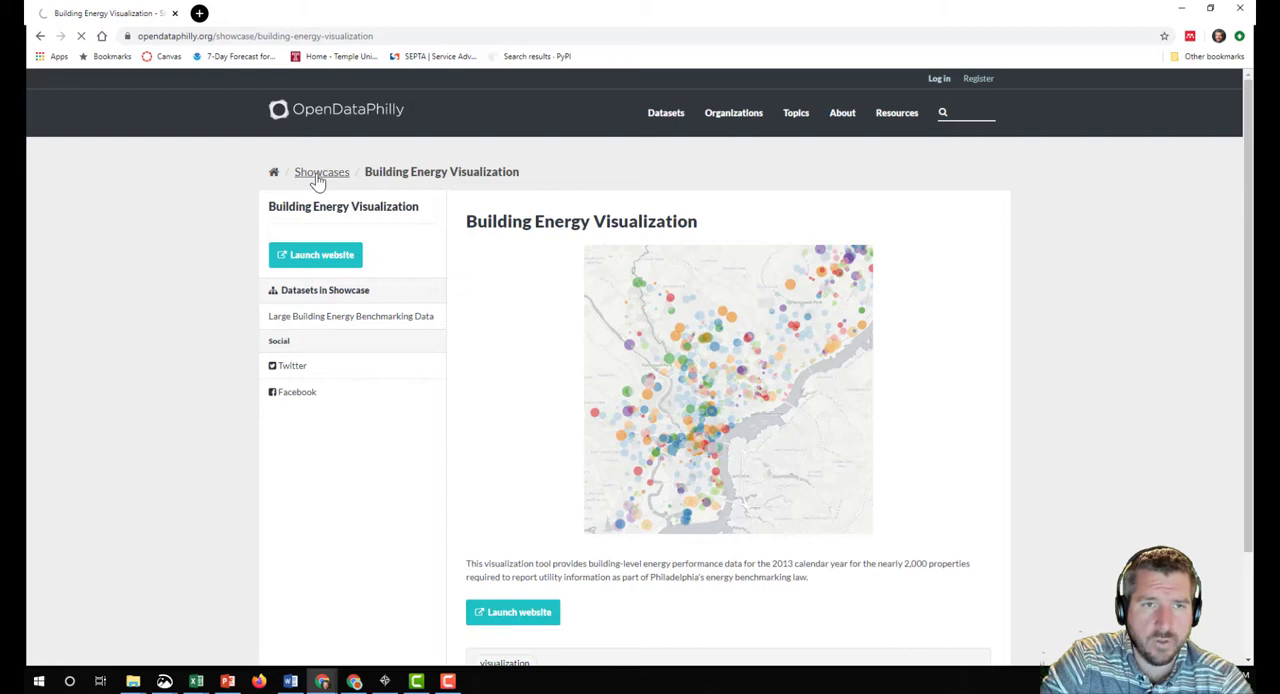
left_click(322, 172)
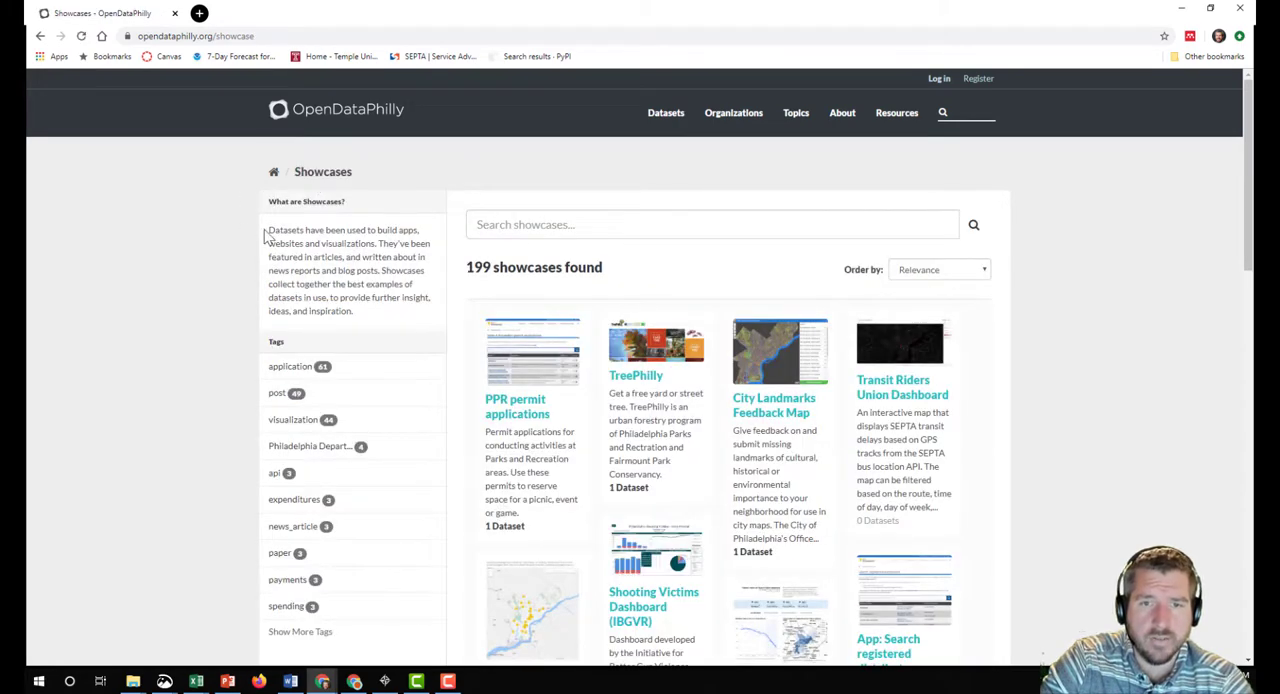
mouse_move(176, 288)
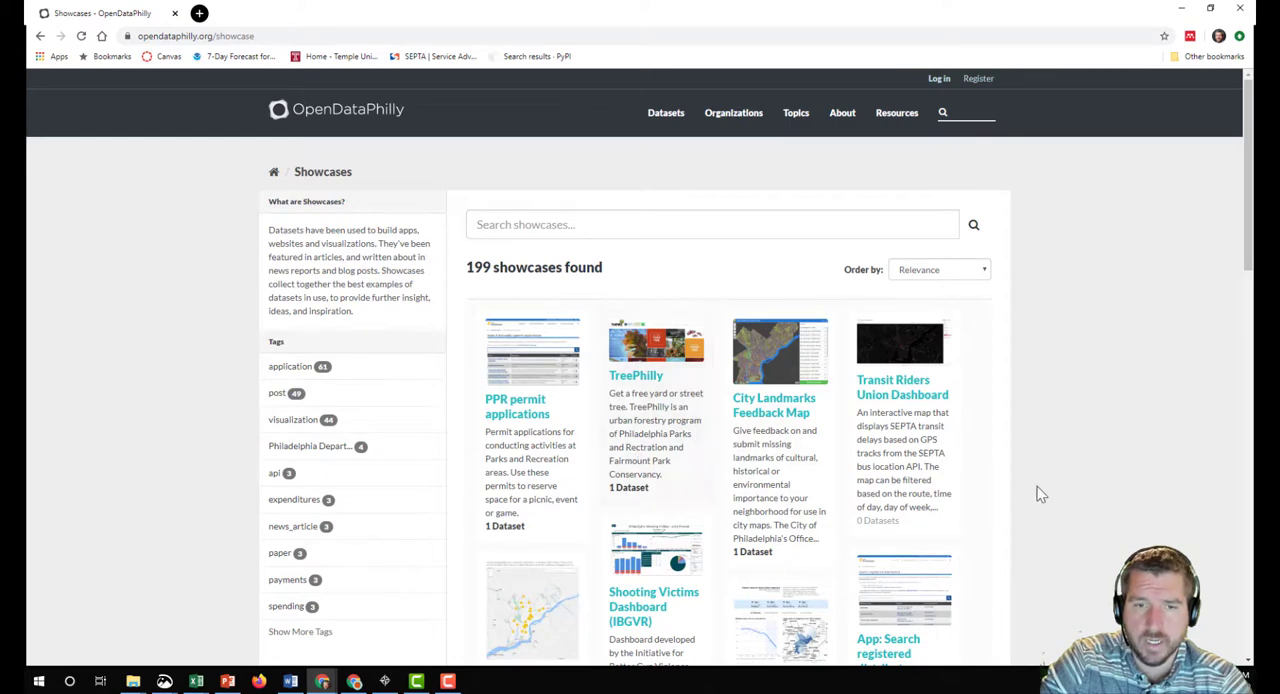
scroll("down", 3)
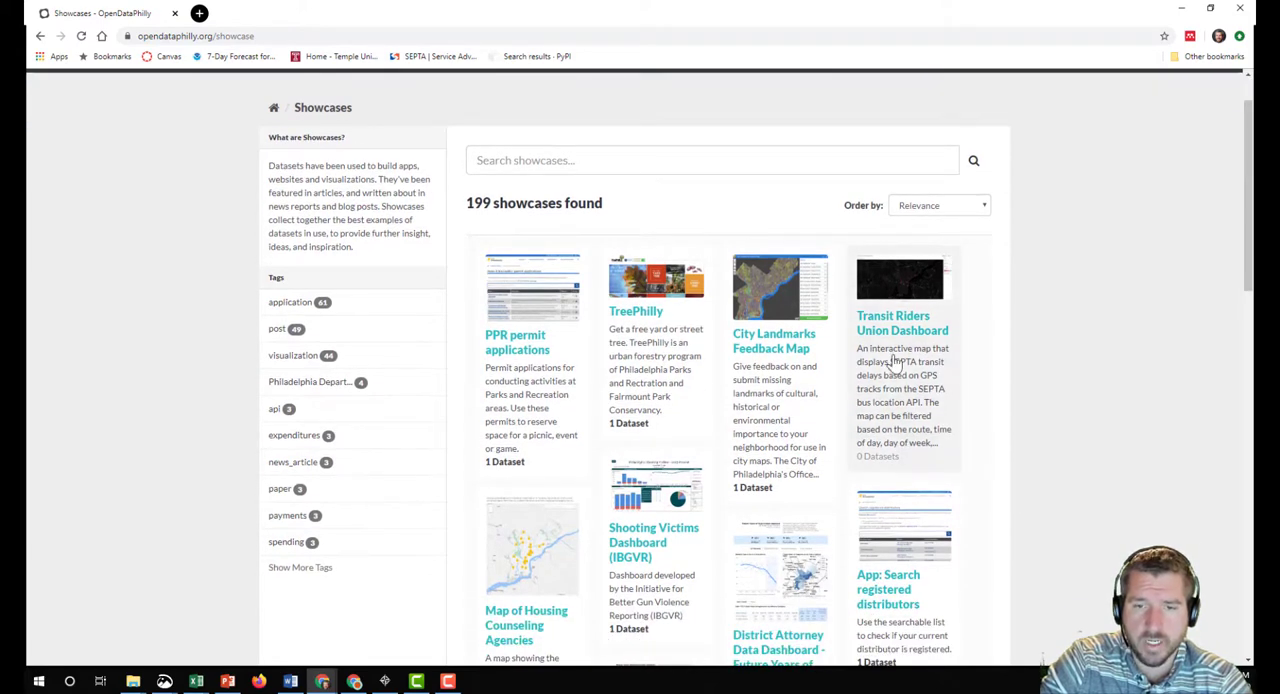
left_click(900, 322)
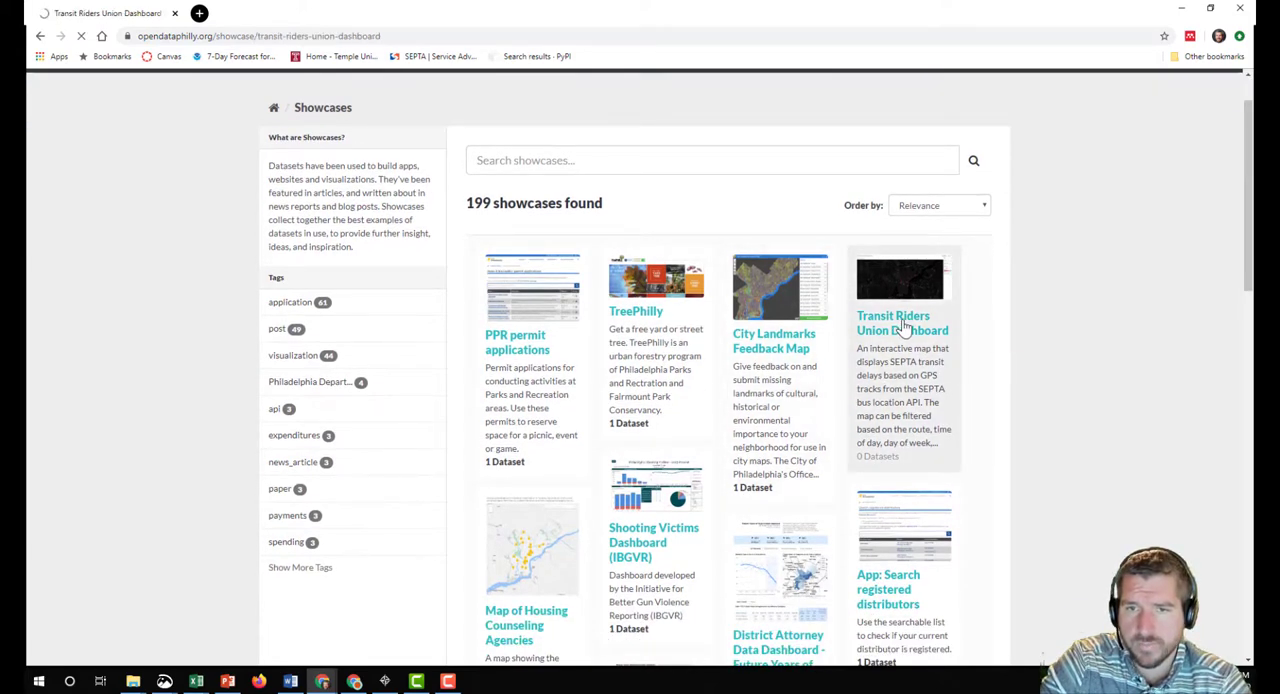
left_click(902, 322)
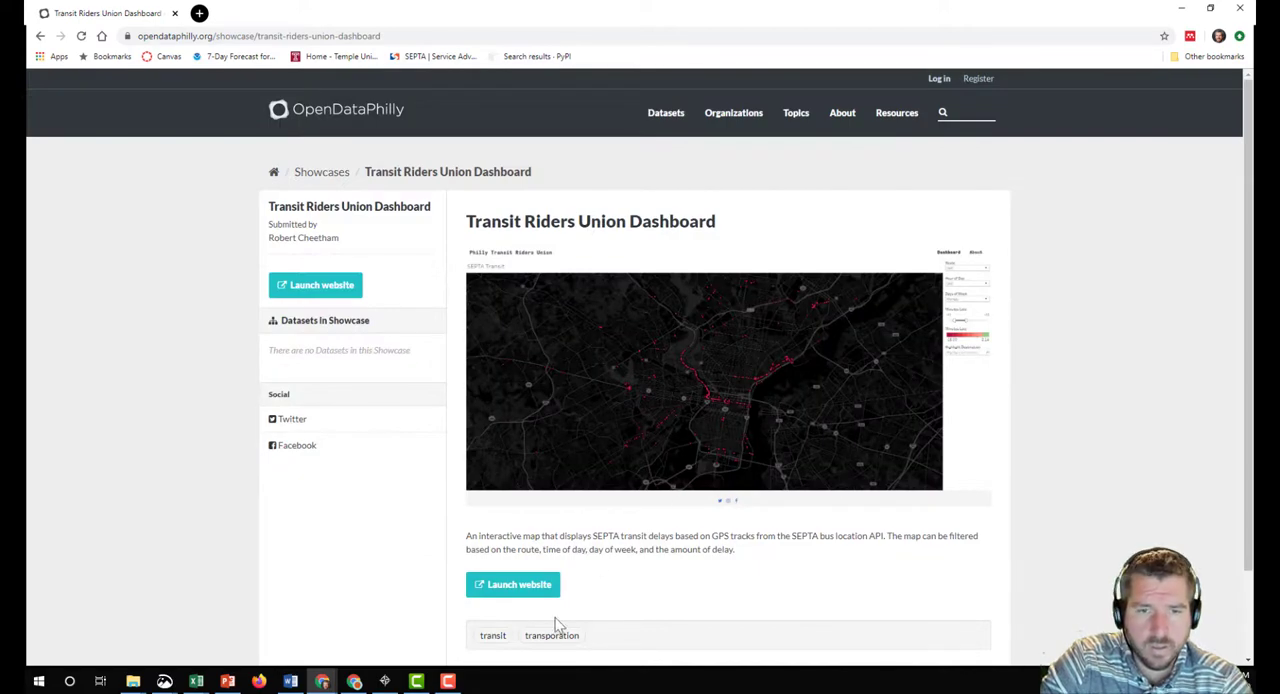
Launch the live Transit Riders Union Dashboard mapping SEPTA delays citywide.
left_click(520, 584)
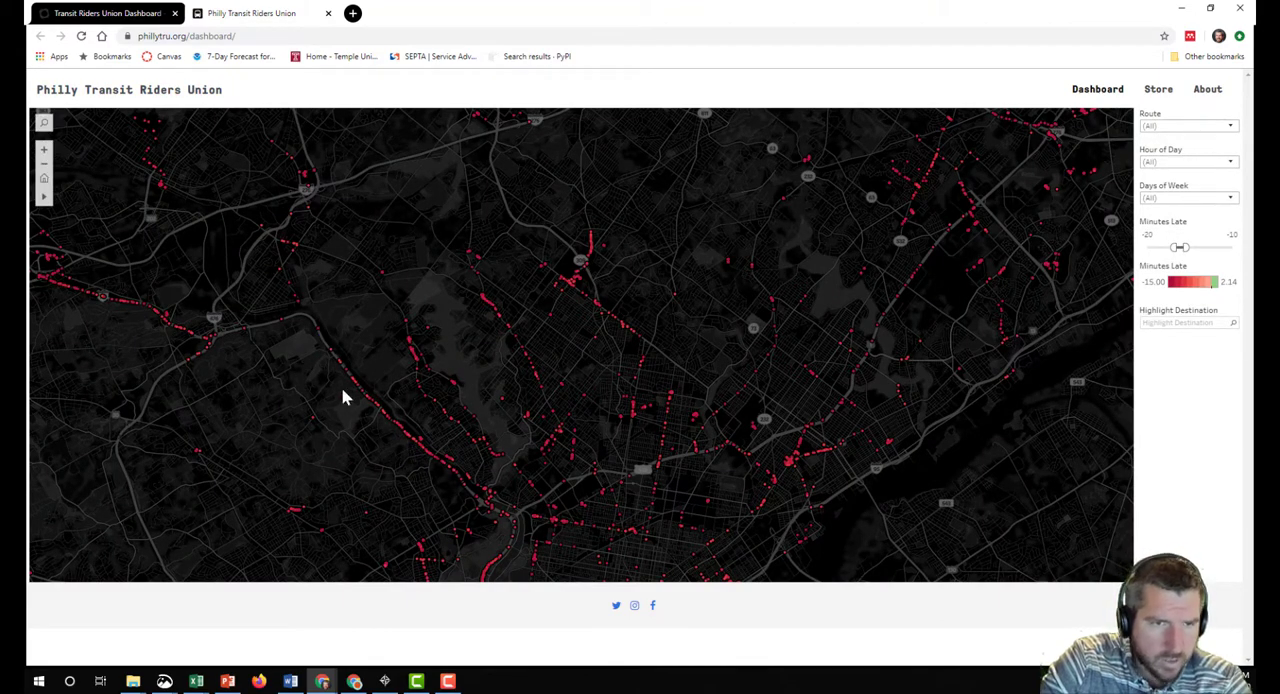
mouse_move(948, 360)
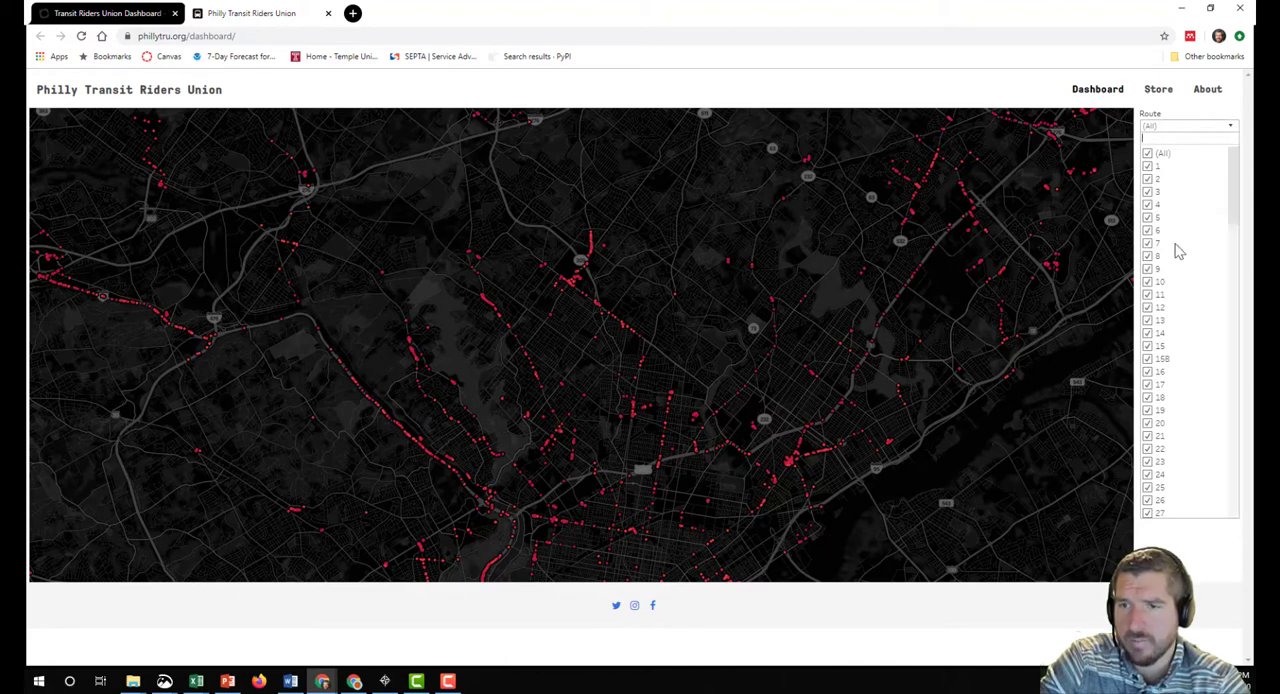
scroll("down", 3)
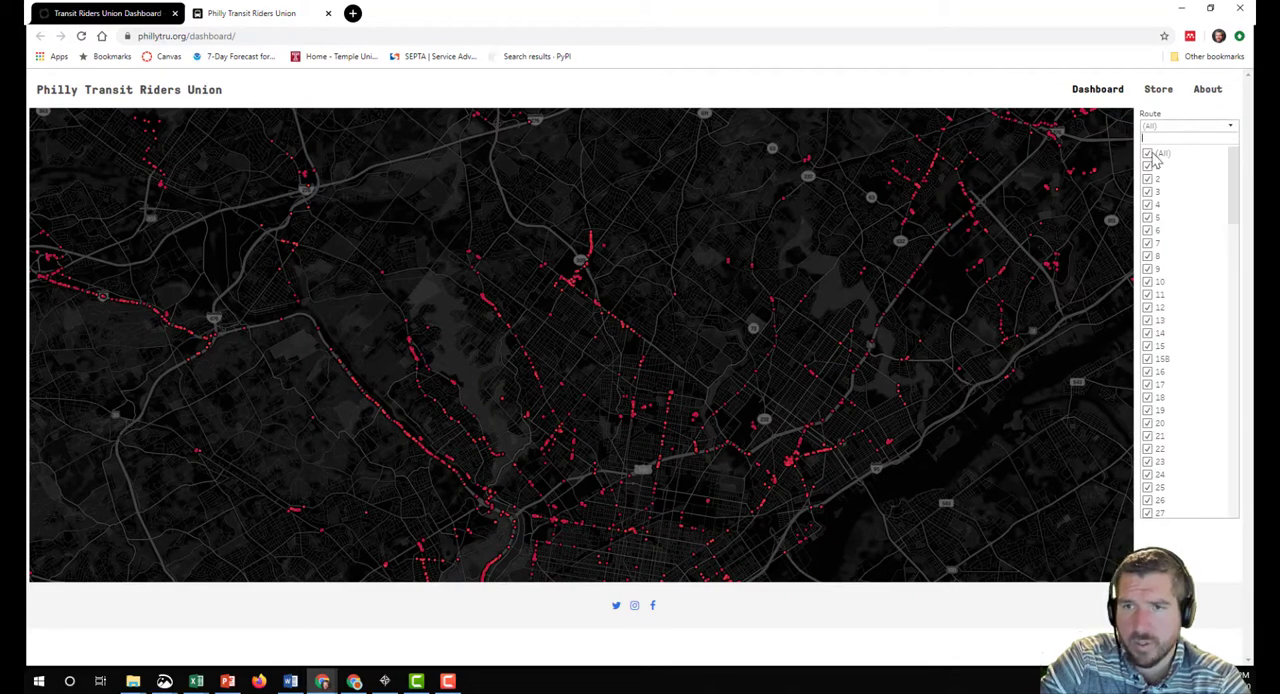
Filter the delay map to route 1 only by unchecking (All) and checking 1.
left_click(1148, 152)
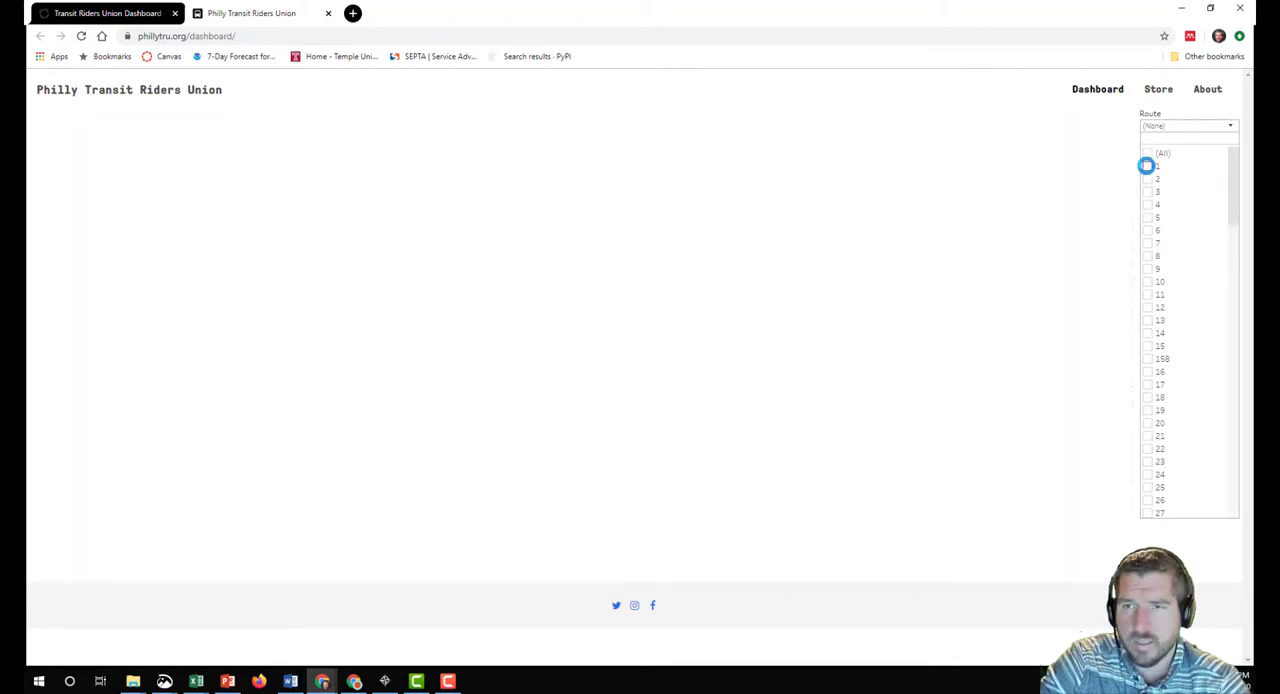
left_click(1148, 166)
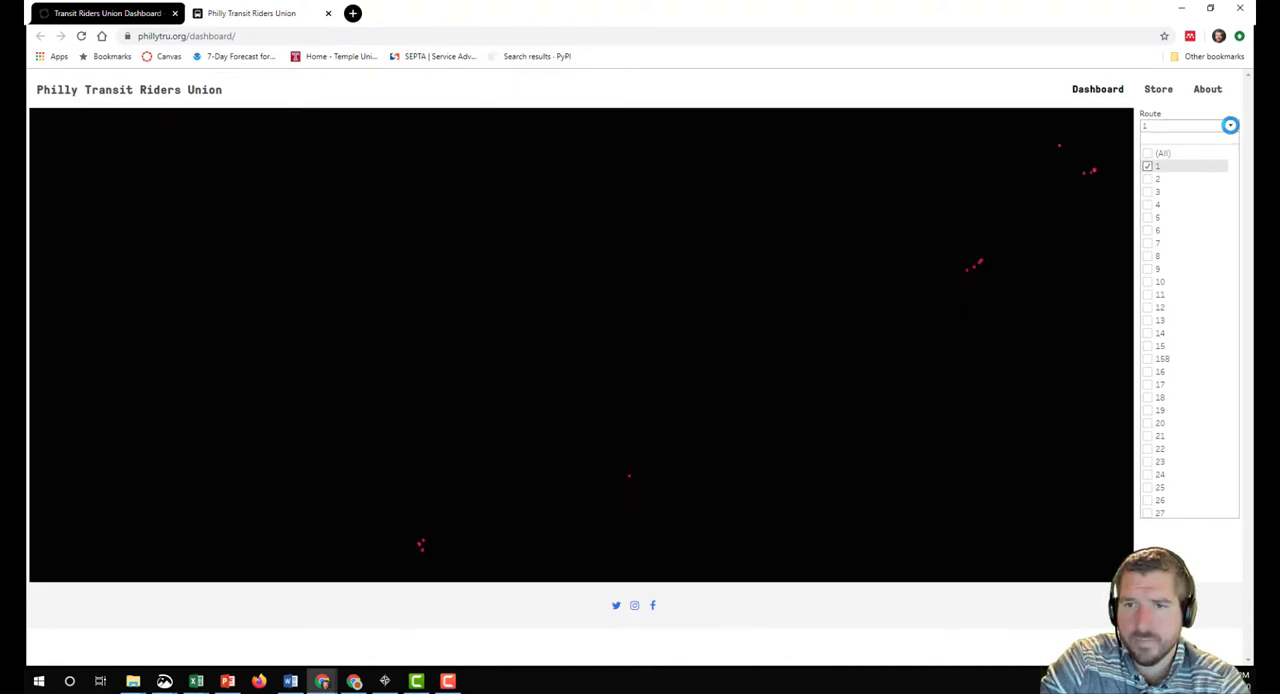
left_click(1188, 162)
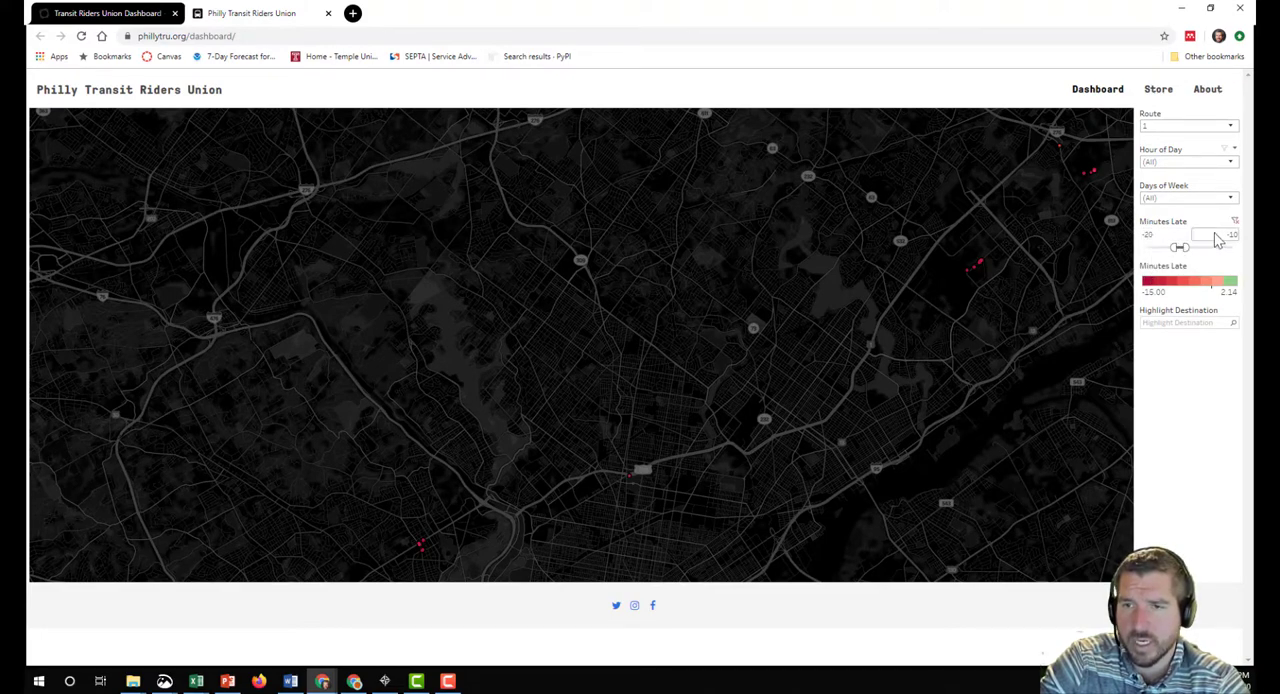
mouse_move(976, 270)
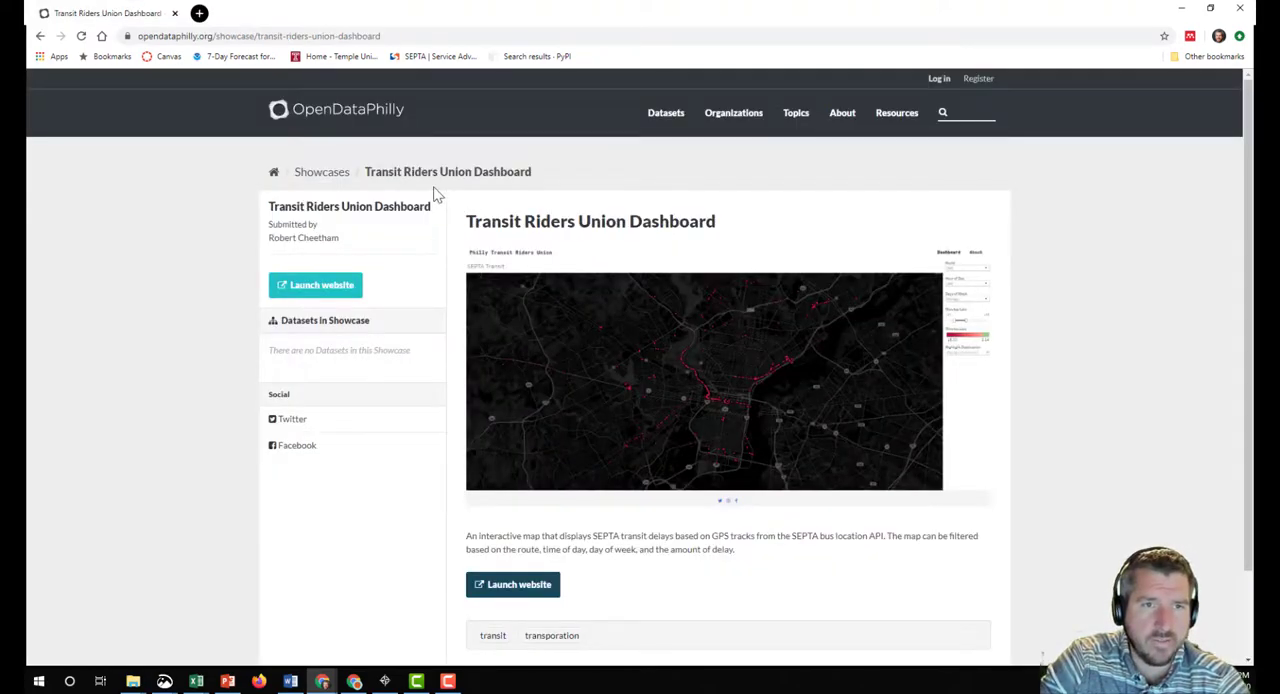
Return to the full Showcases list and look through its cards.
left_click(320, 172)
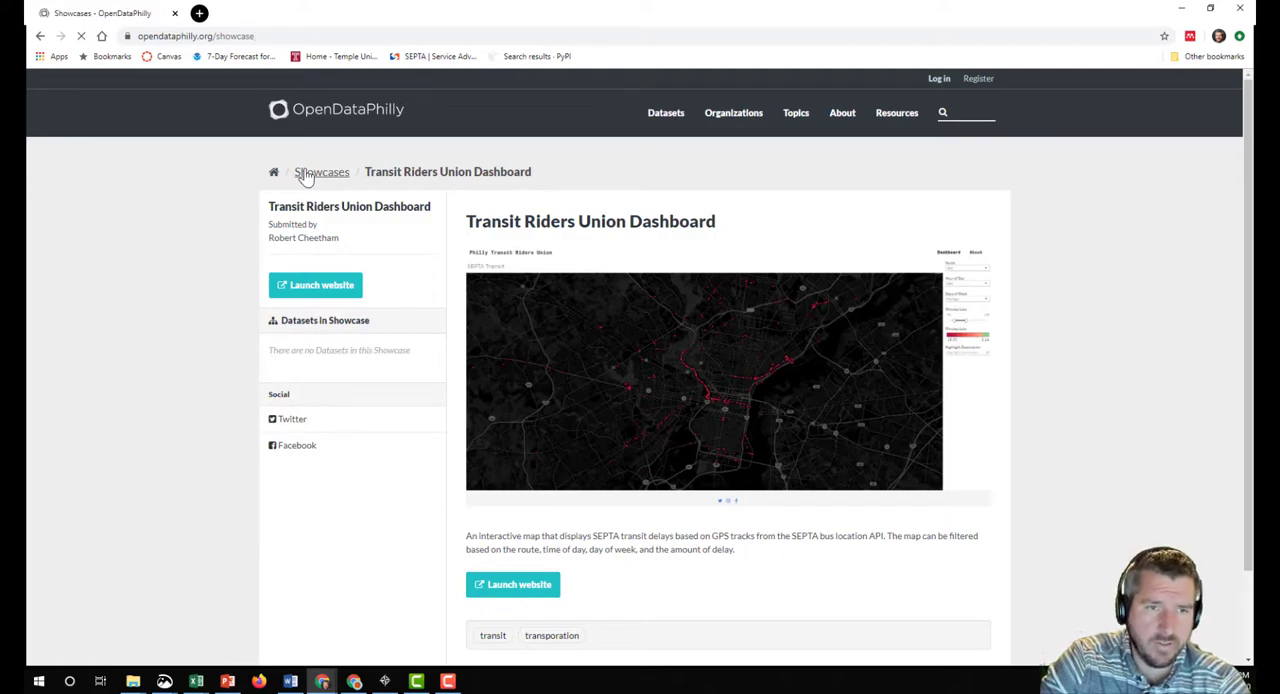
left_click(320, 172)
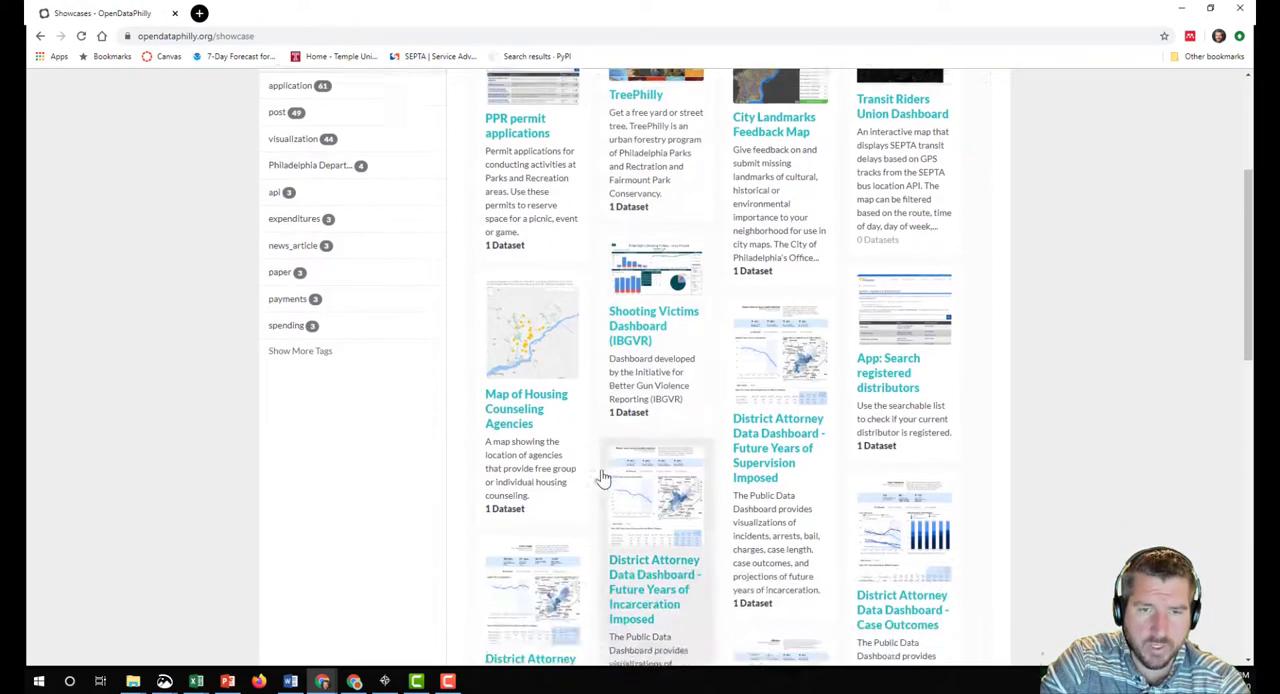
scroll("down", 3)
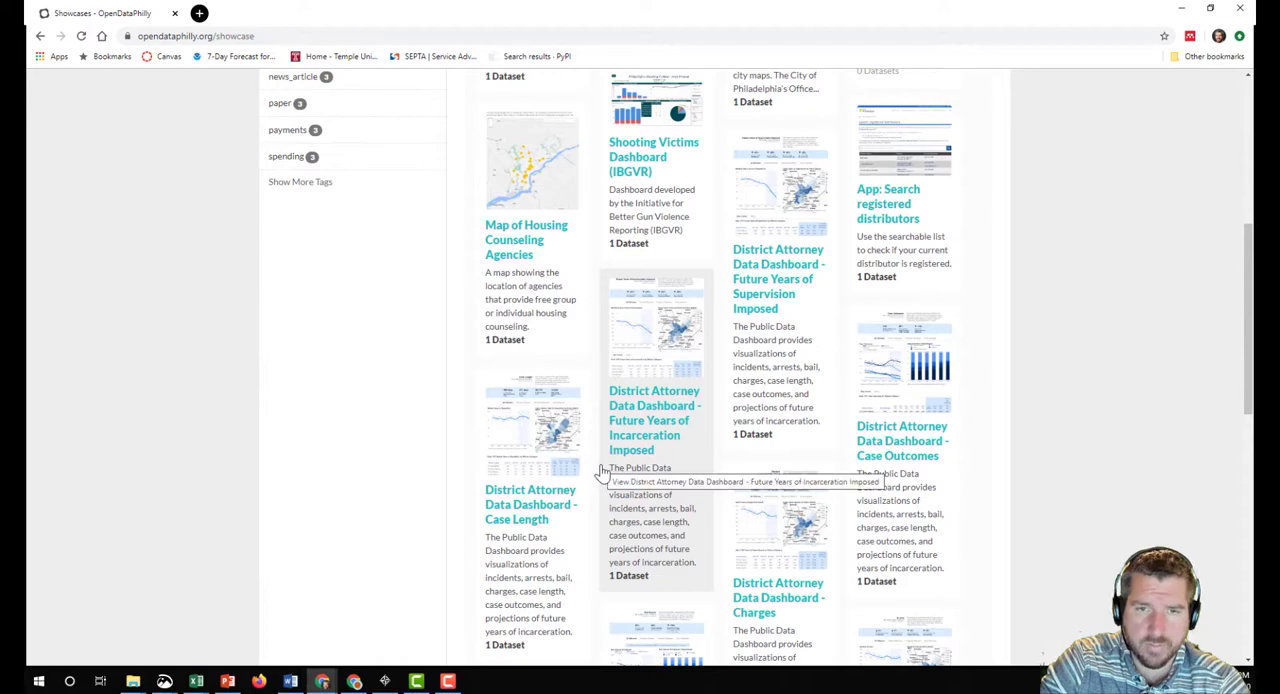
scroll("down", 3)
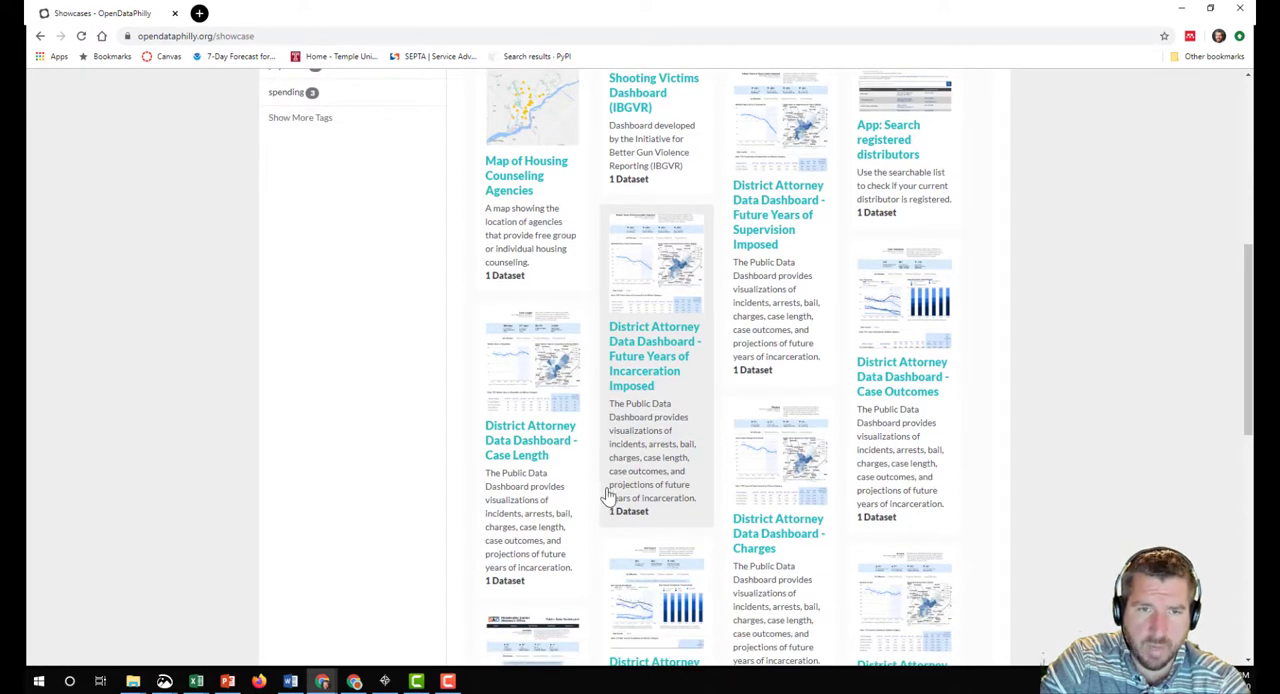
scroll("down", 3)
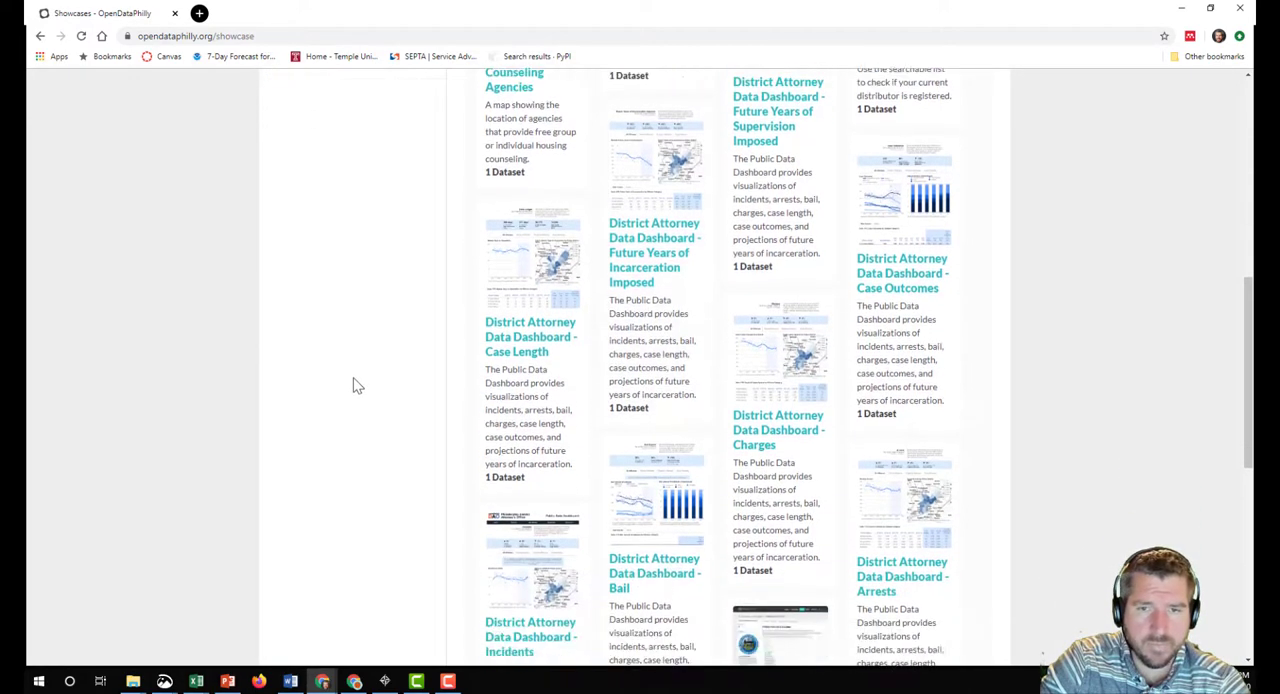
scroll("down", 3)
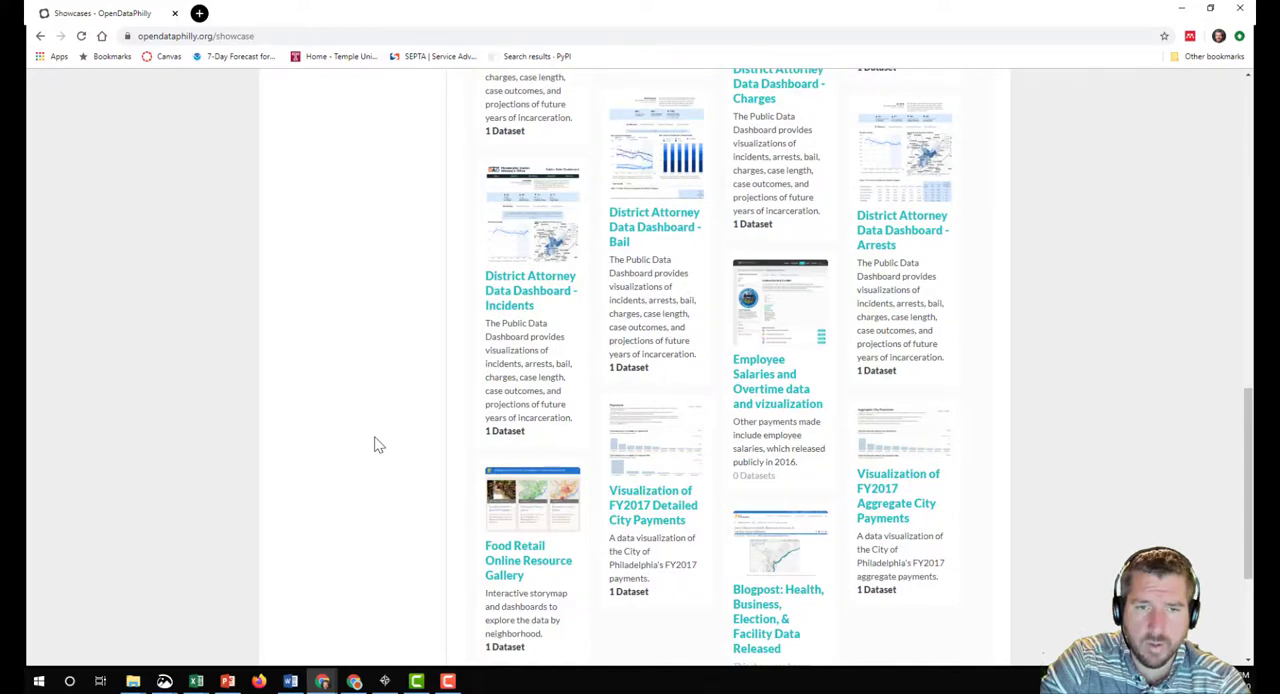
scroll("down", 3)
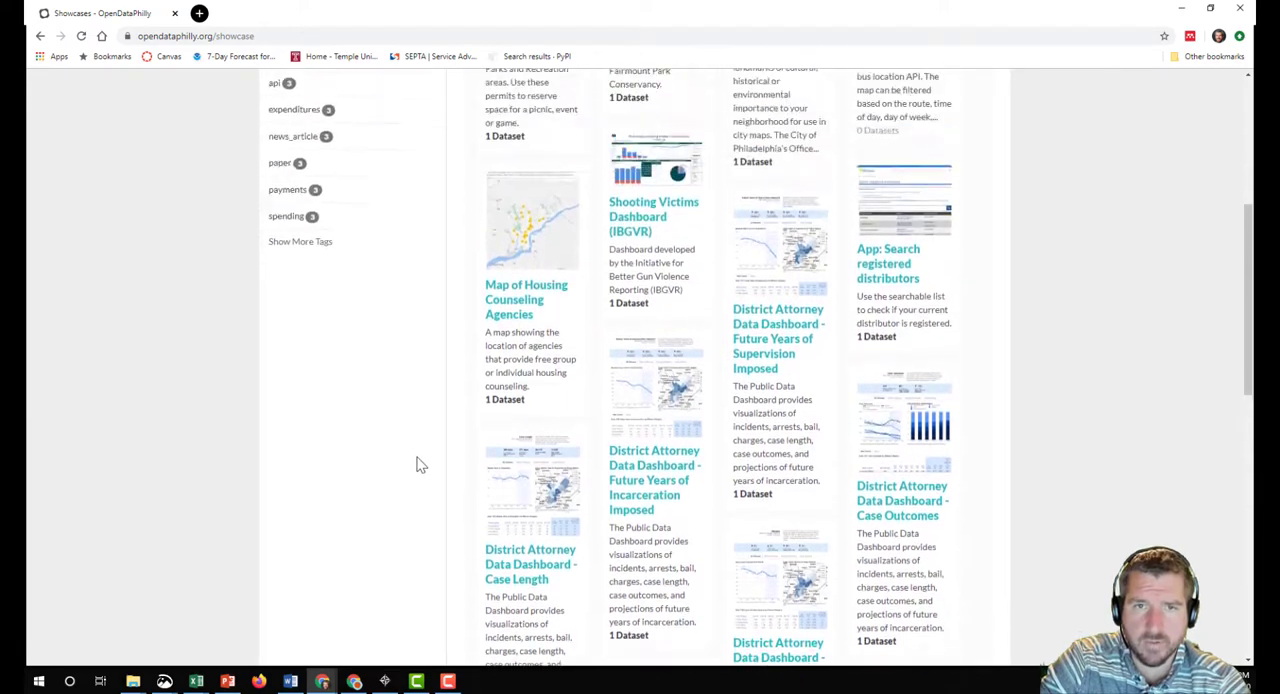
scroll("up", 3)
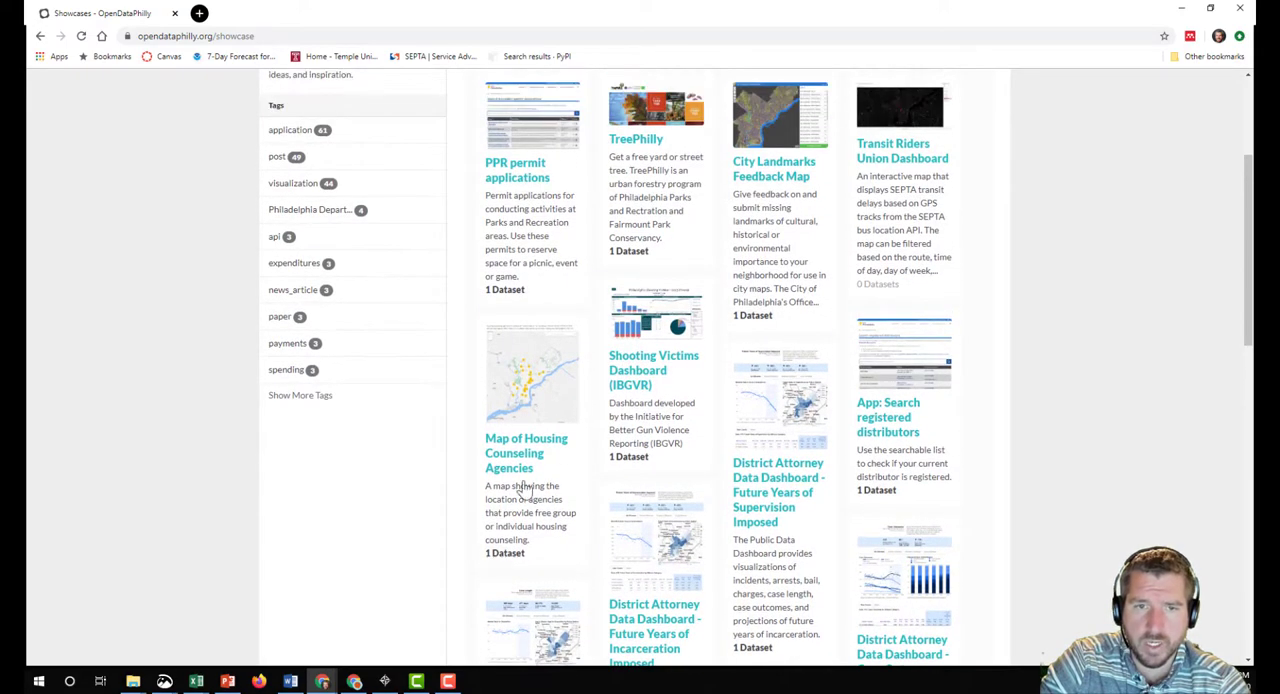
Open the Shooting Victims Dashboard (IBGVR) showcase page.
left_click(652, 370)
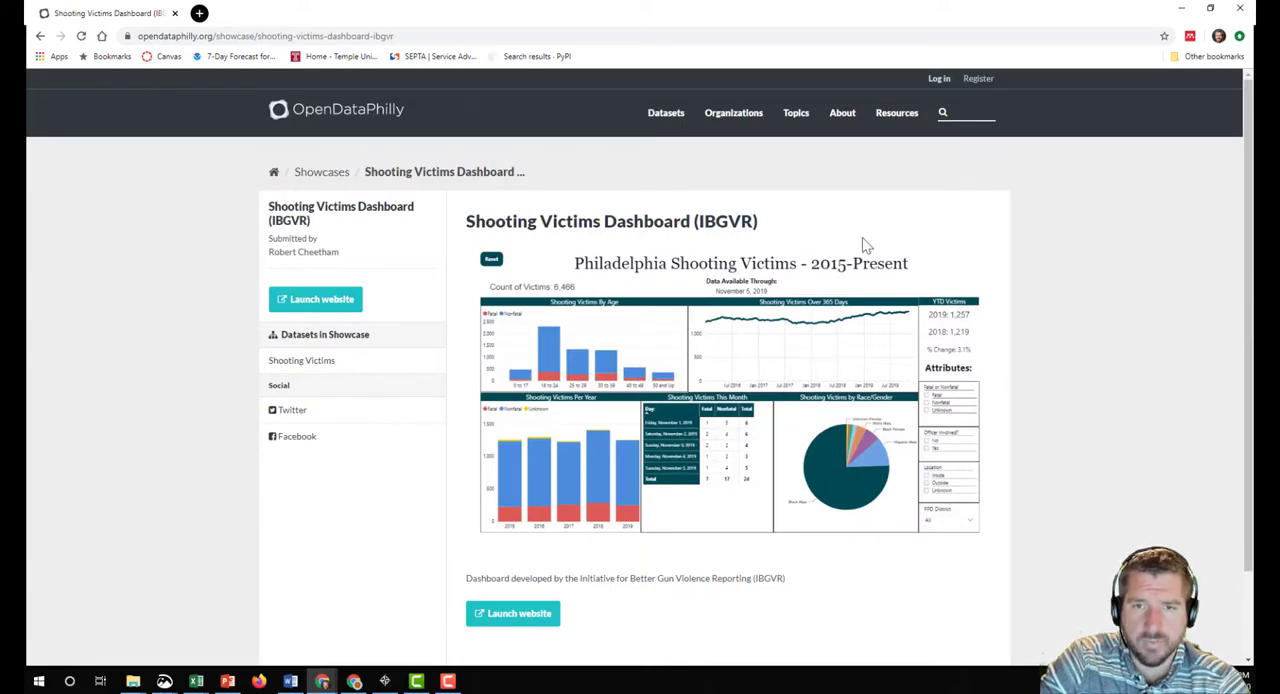
mouse_move(700, 438)
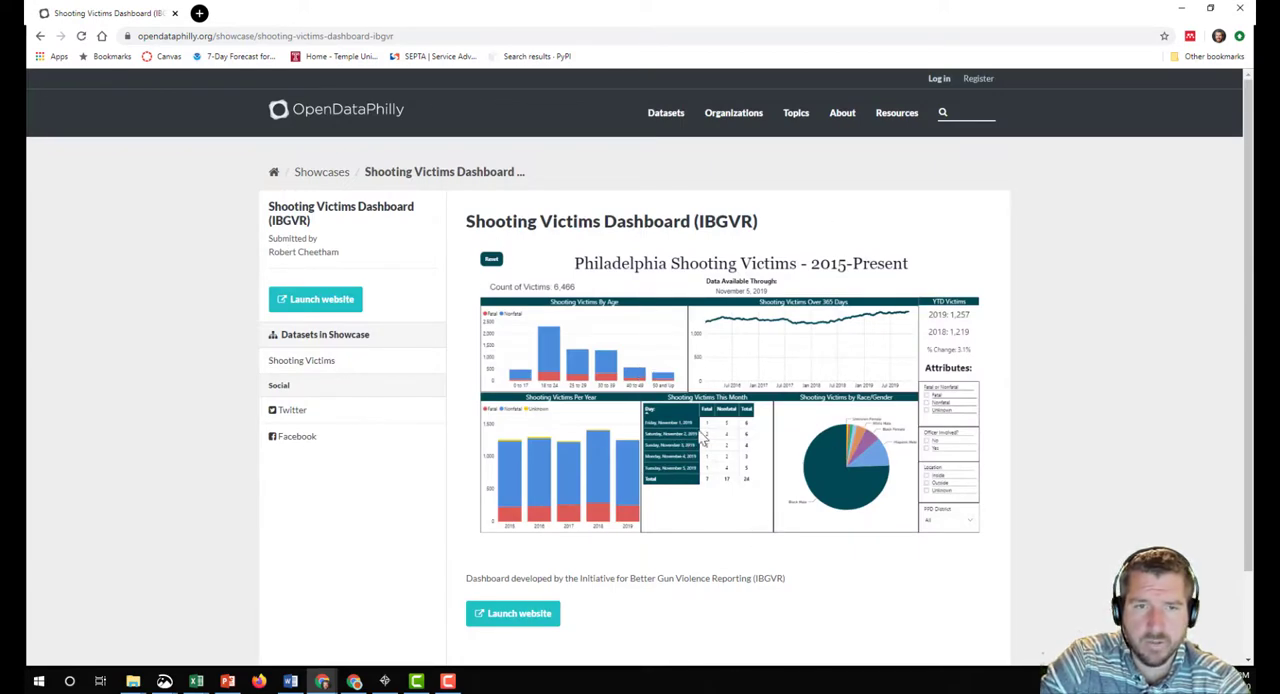
mouse_move(822, 476)
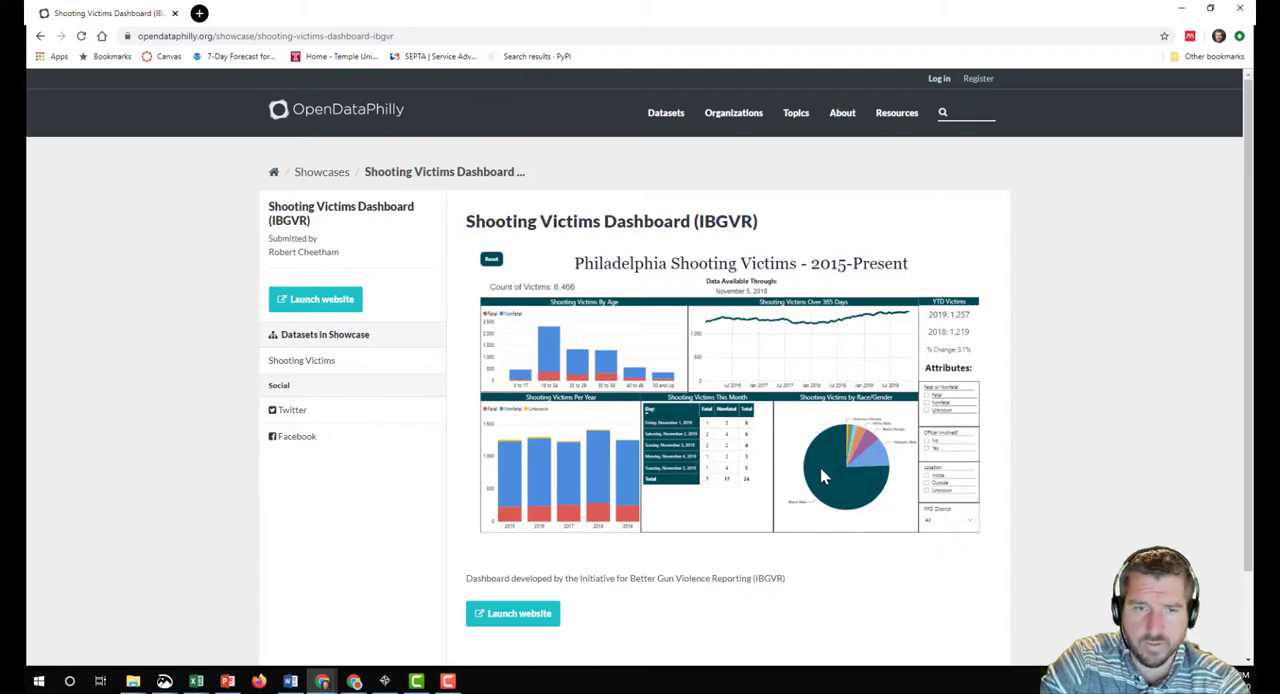
mouse_move(844, 490)
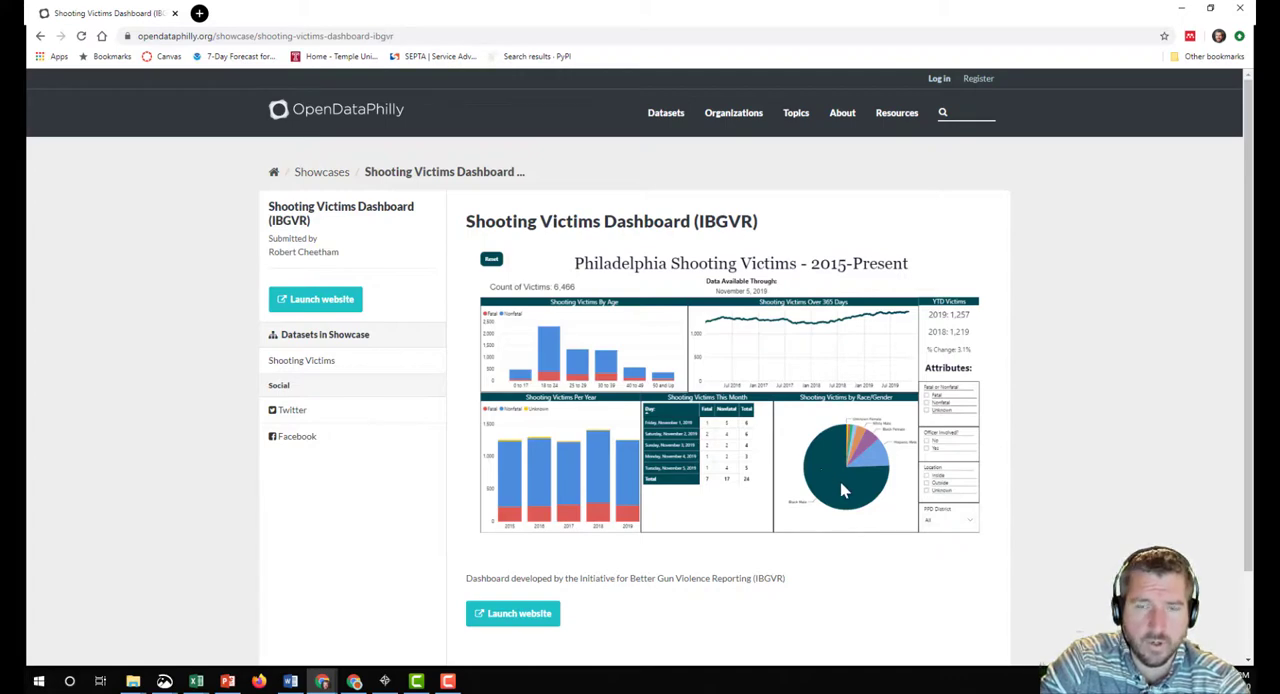
mouse_move(832, 216)
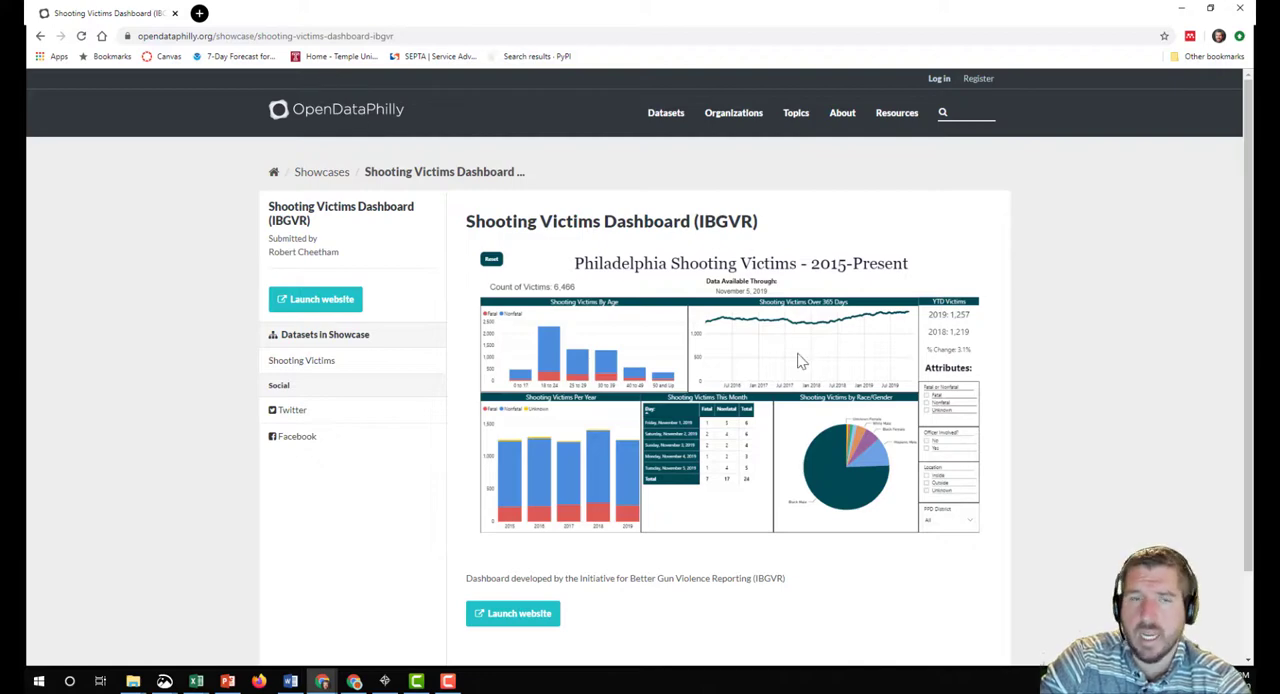
mouse_move(740, 228)
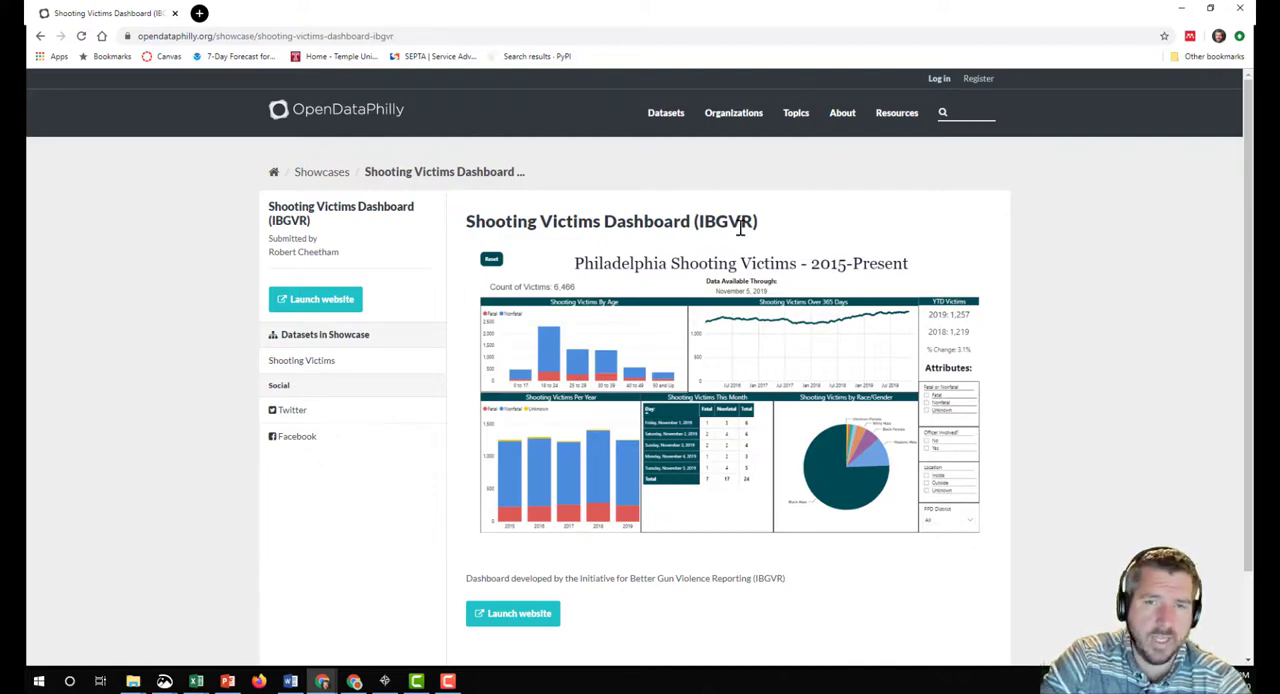
mouse_move(930, 450)
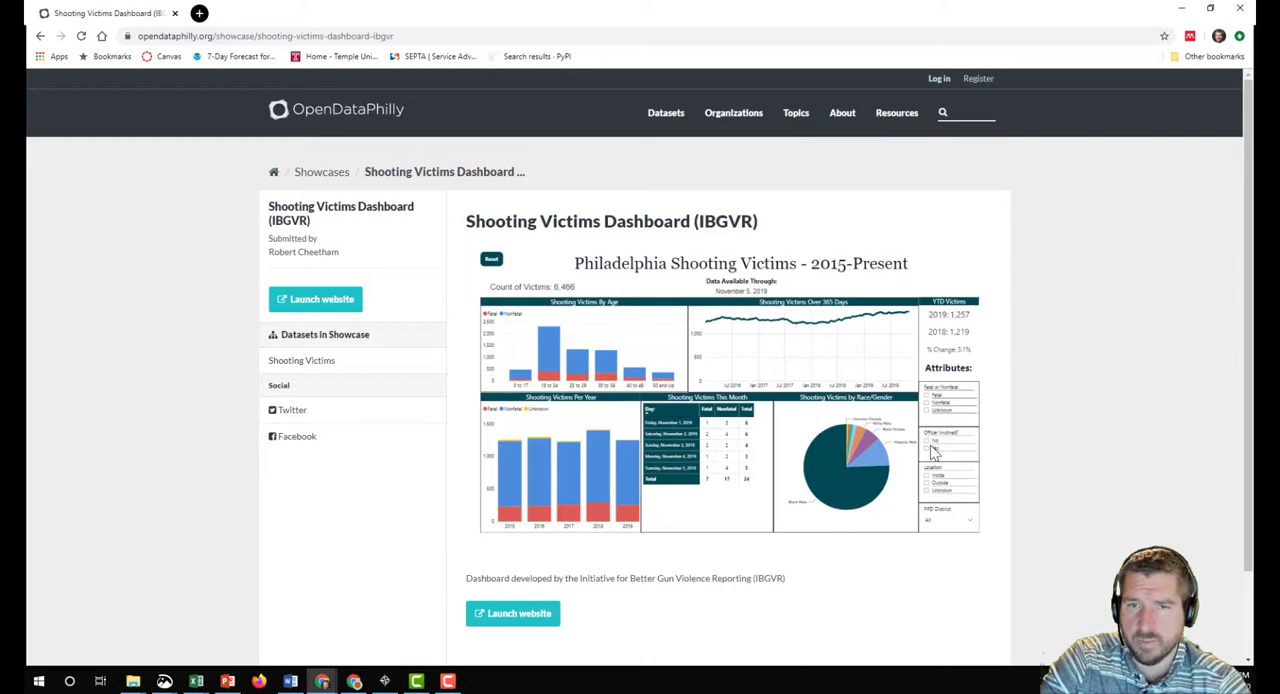
mouse_move(816, 342)
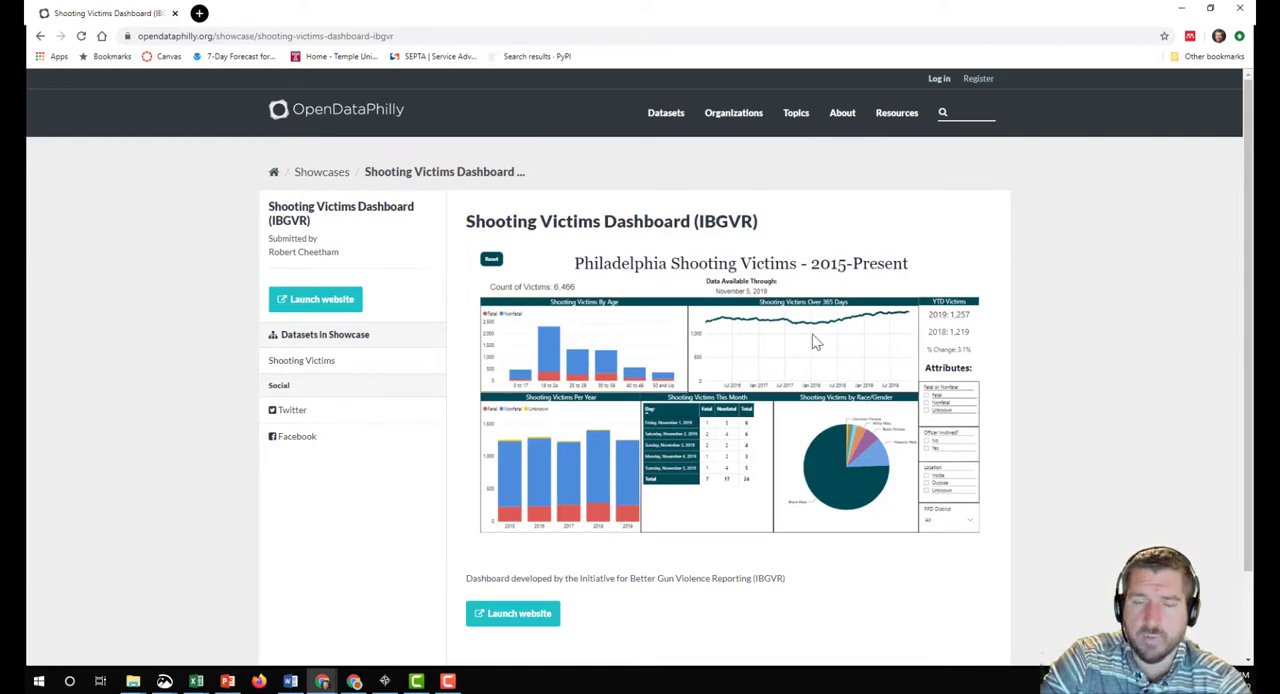